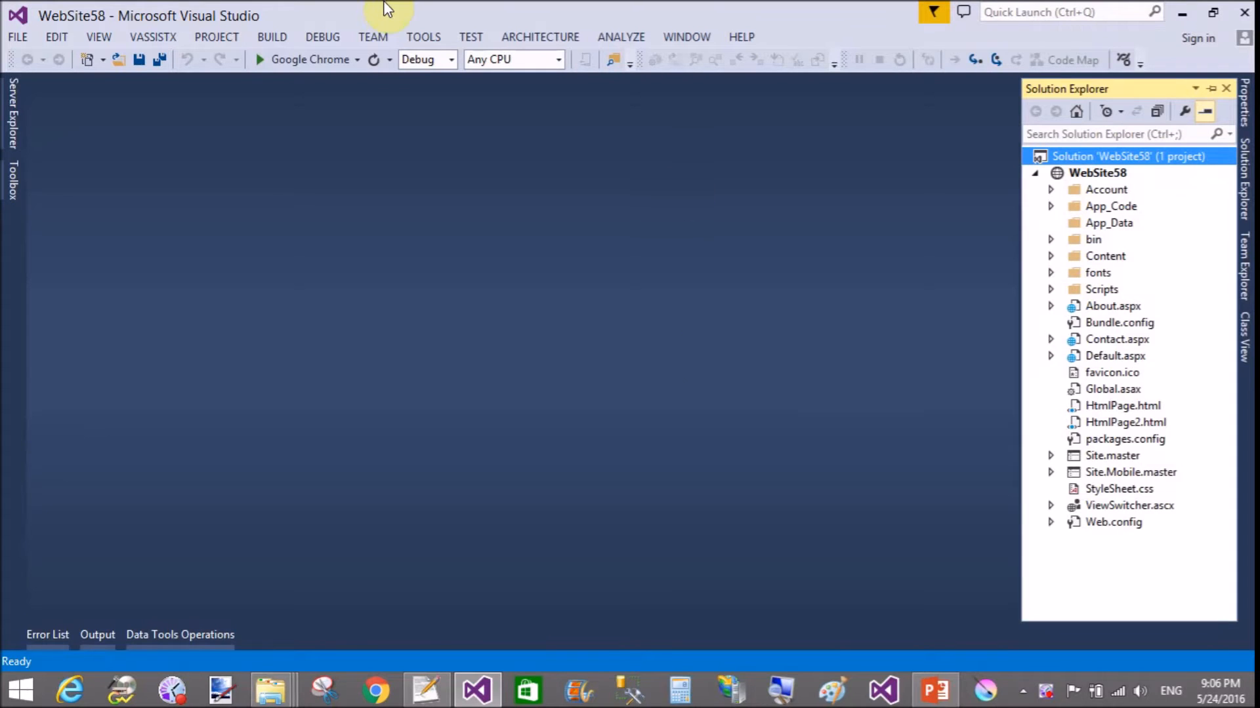
- Add an HTML page named testScroller.html to WebSite58 through Add New Item
left_click(1098, 173)
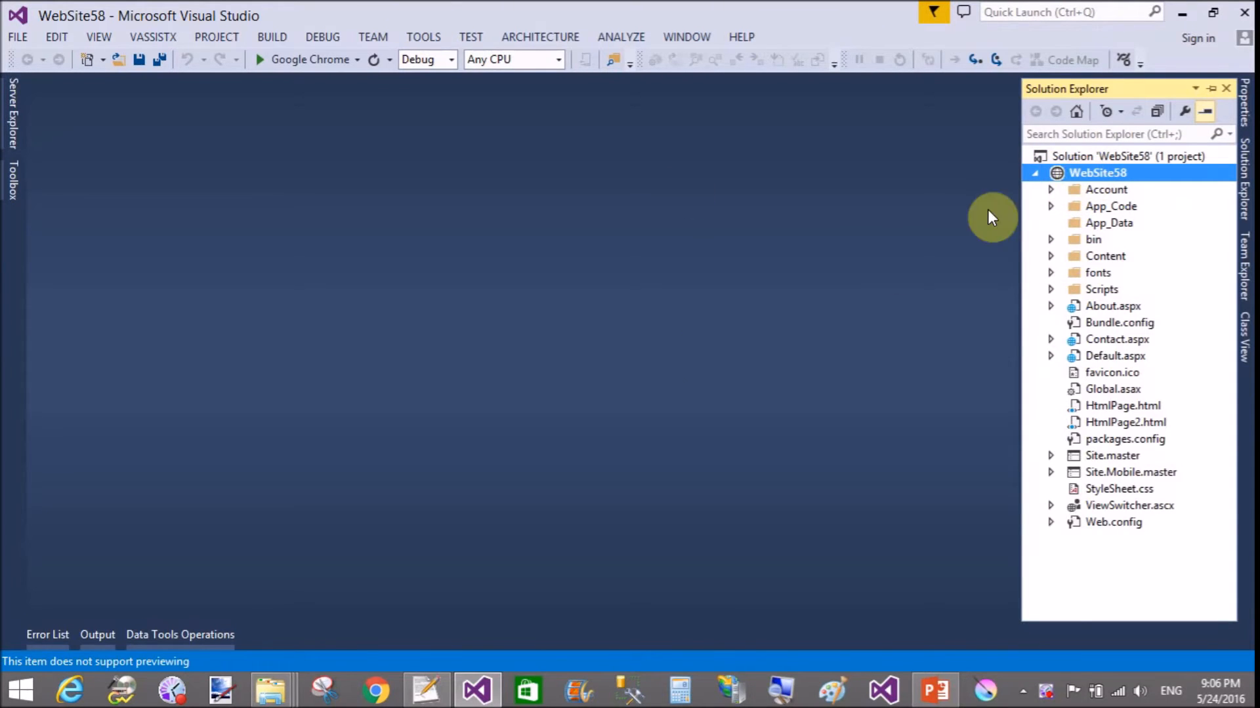
right_click(1097, 172)
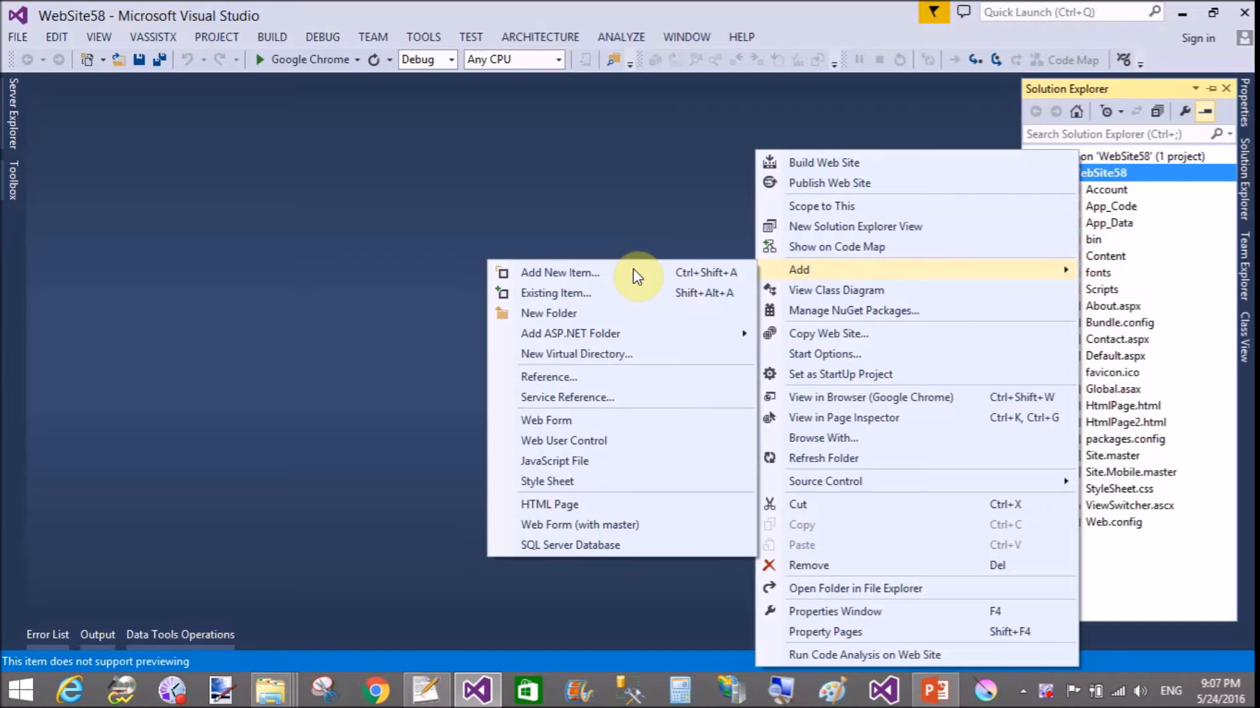
left_click(560, 273)
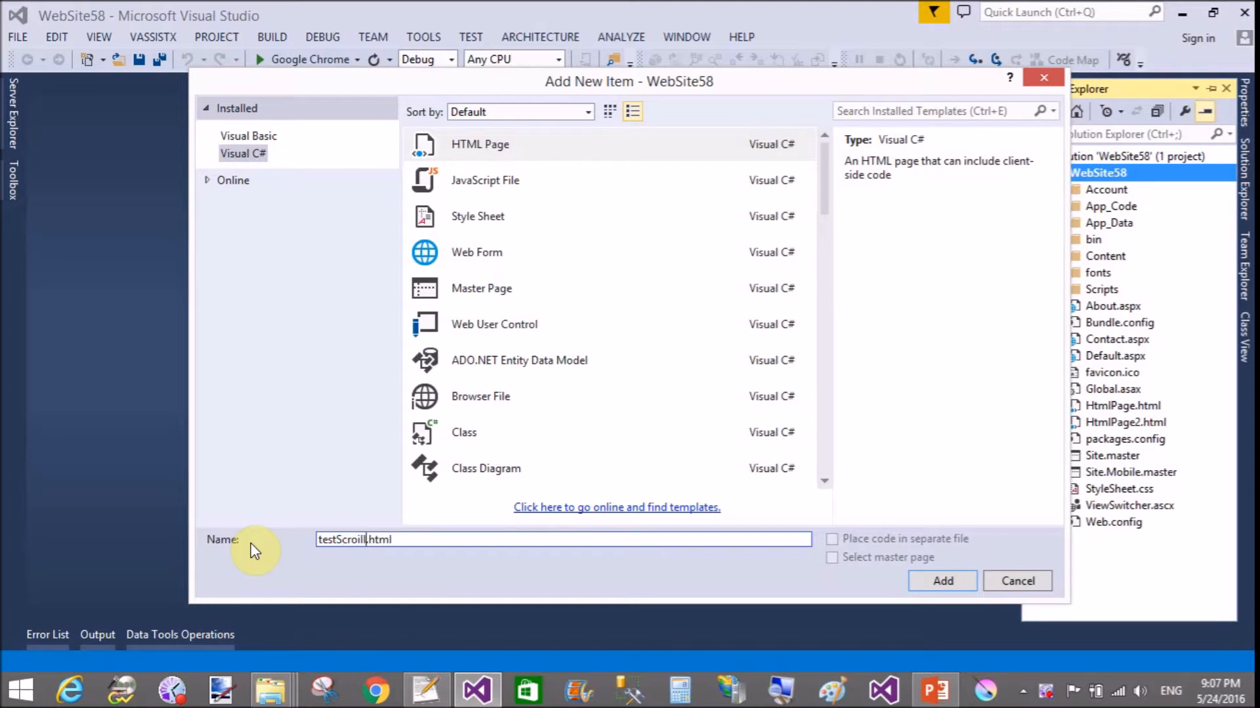
key("Backspace")
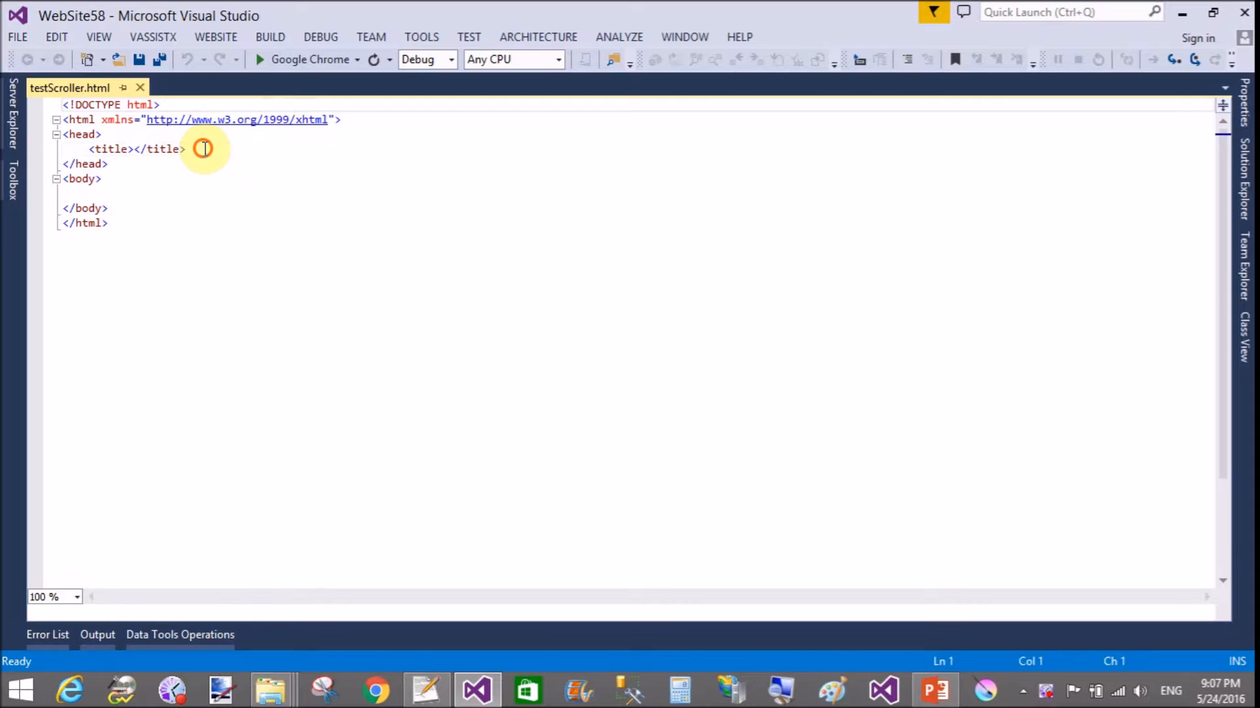
- Type 'Show and Hide Division on Scroller' as the page title
left_click(135, 149)
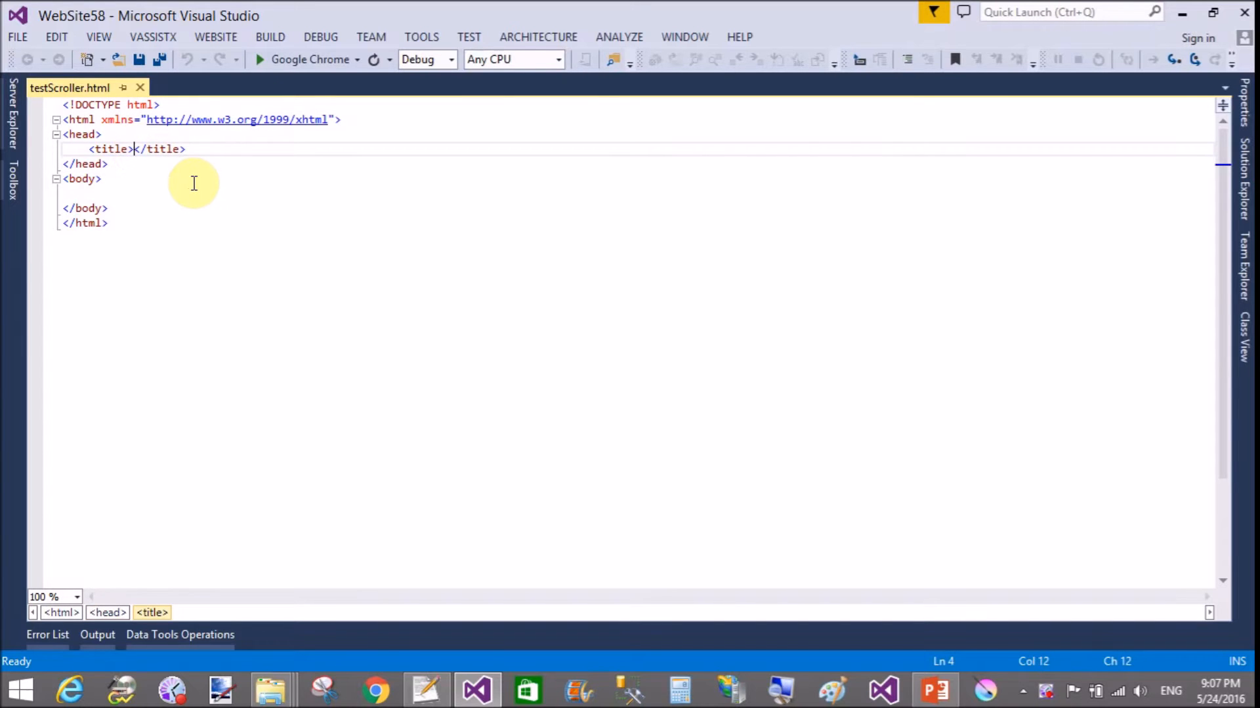
type("S")
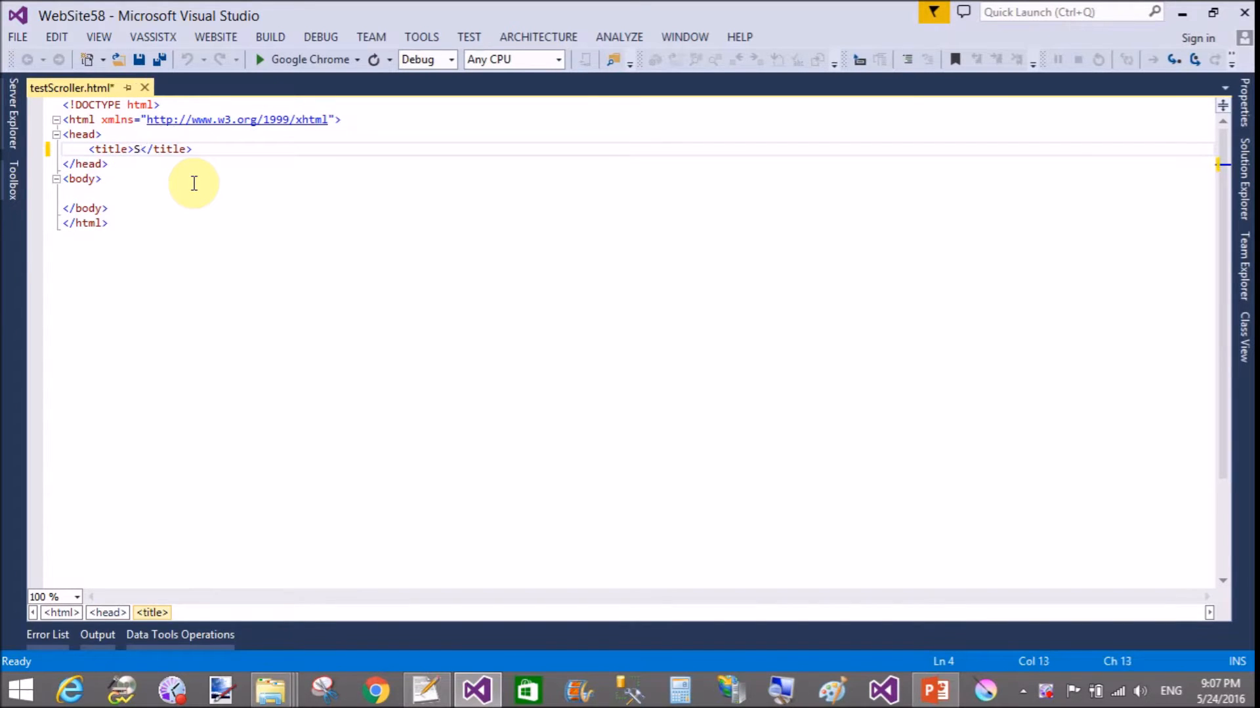
type("hoe")
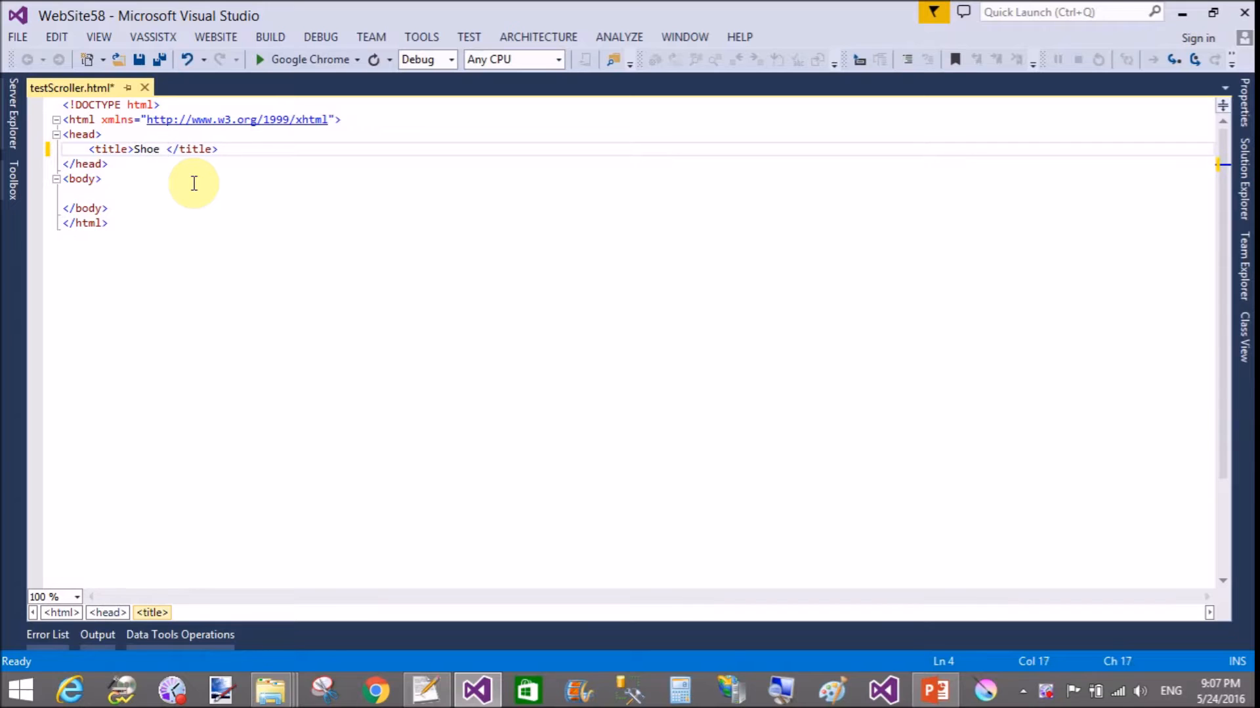
type("Show and Hid")
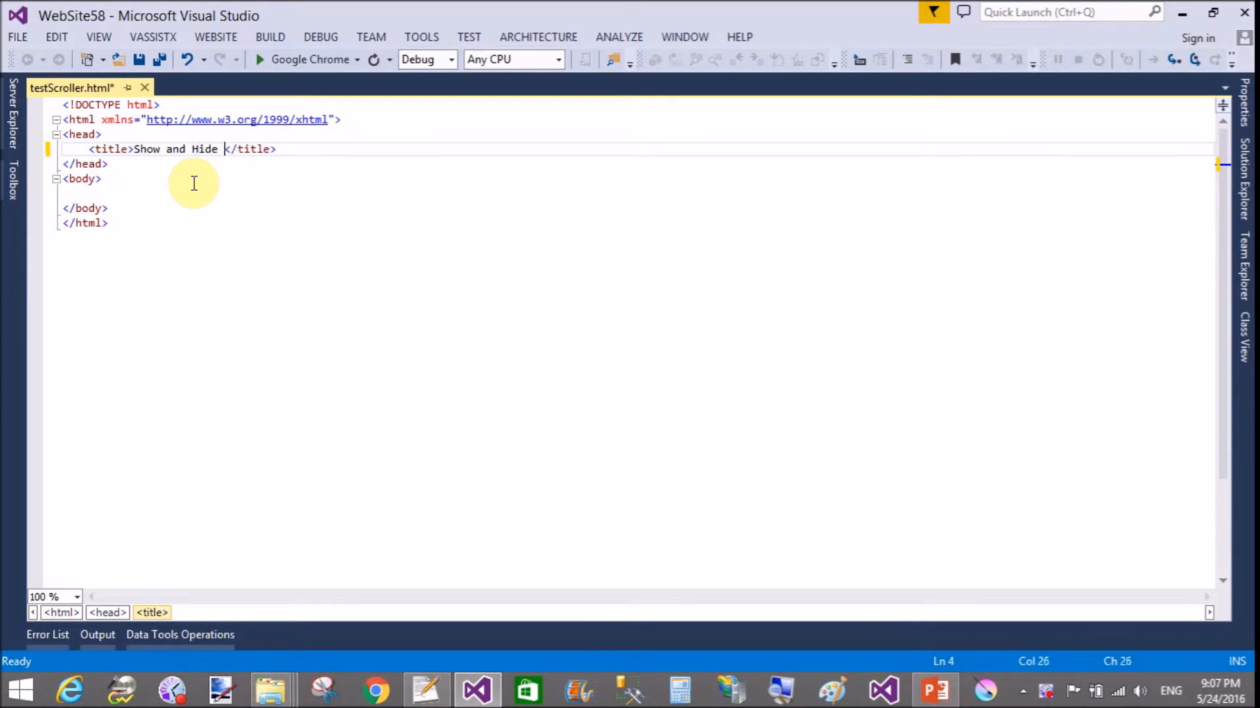
type("Division on")
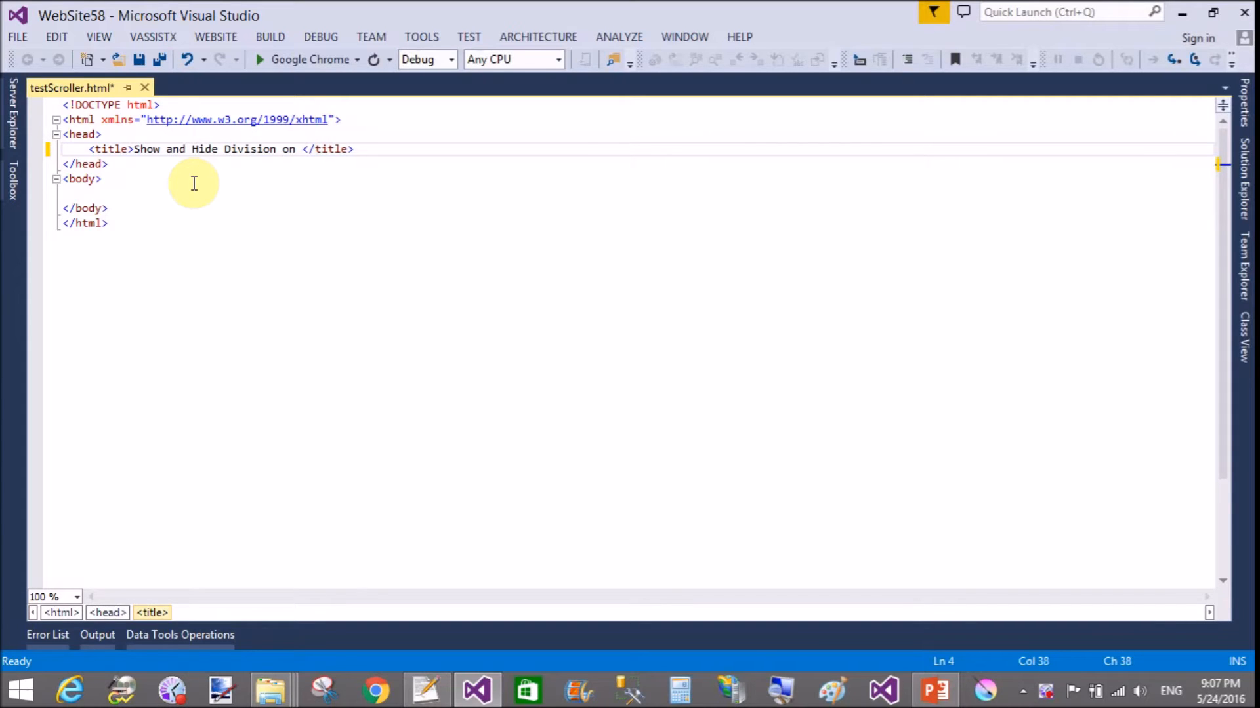
type("Scroller")
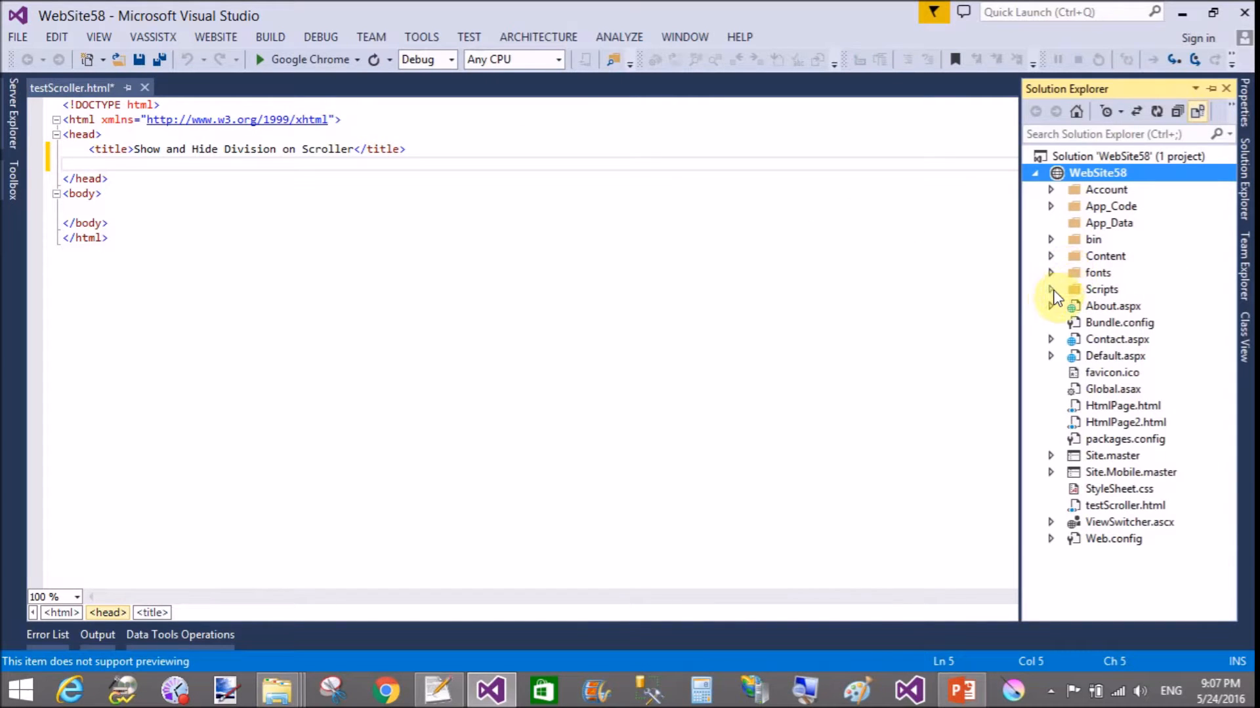
- Expand the Scripts folder and reference jquery-1.10.2.js in the page head
left_click(1051, 289)
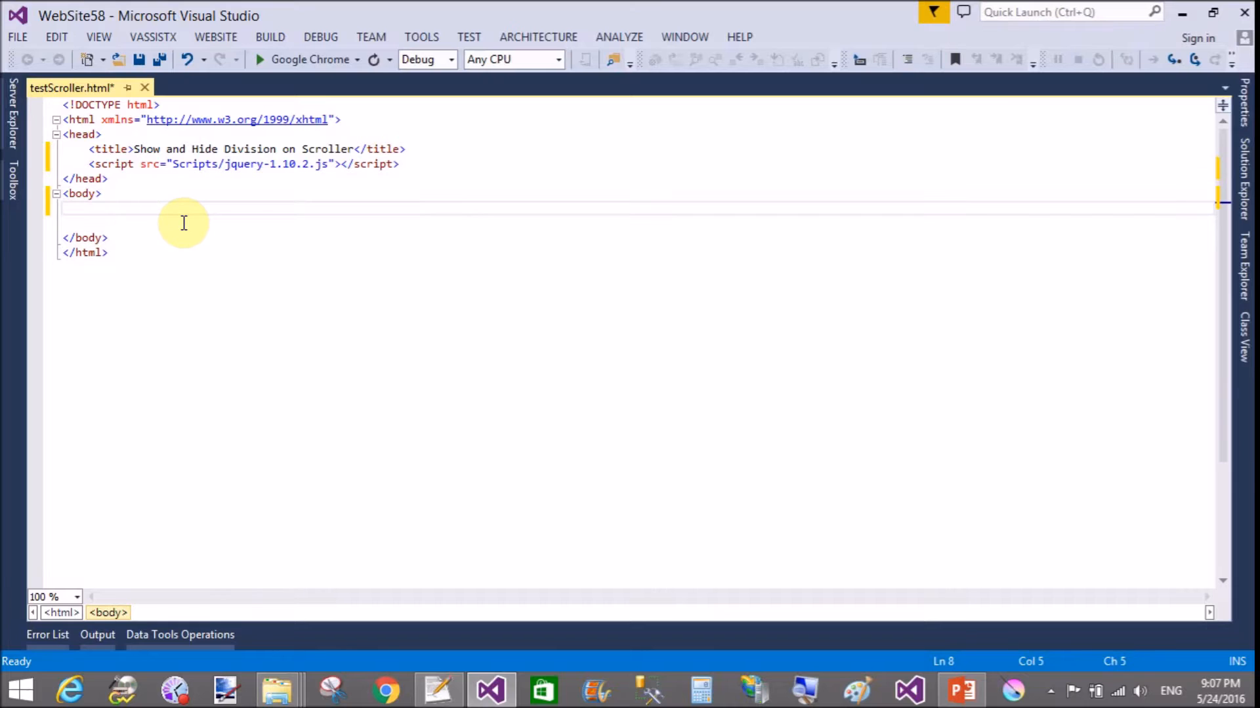
type("<h2>Move Ver</h2>")
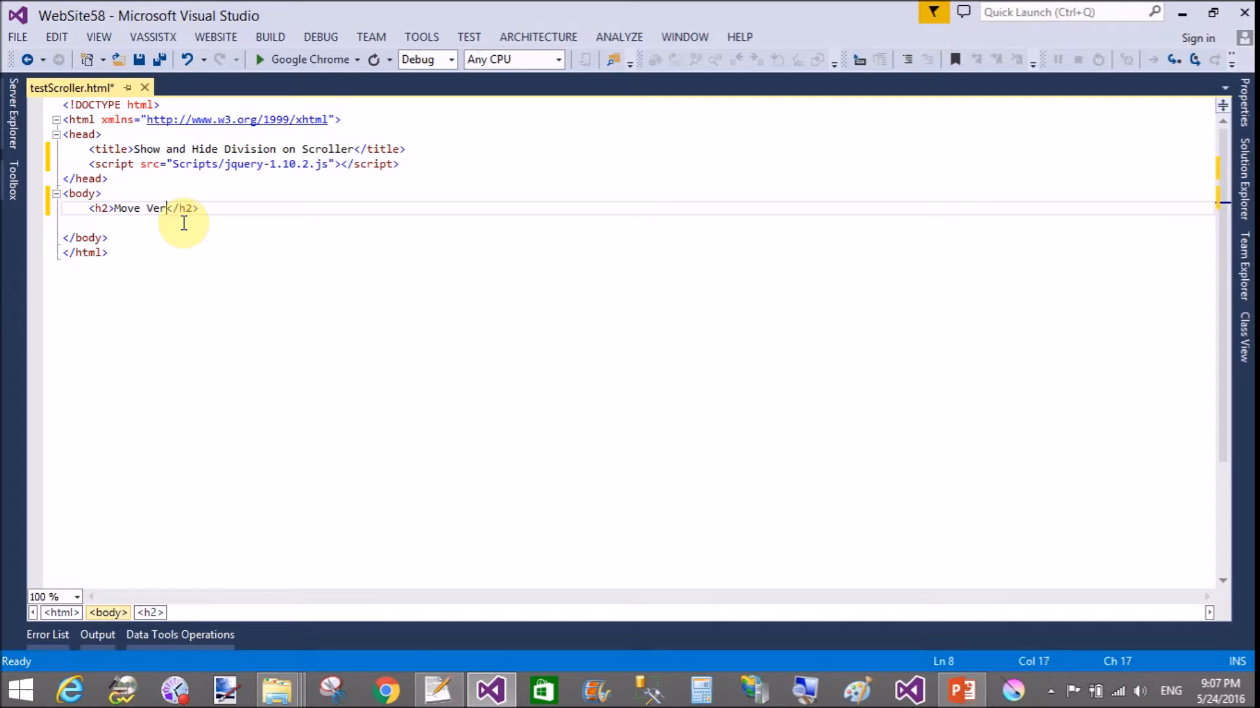
- Finish the 'Move Vertical scroller' heading and add a div with id showdiv
type("ti")
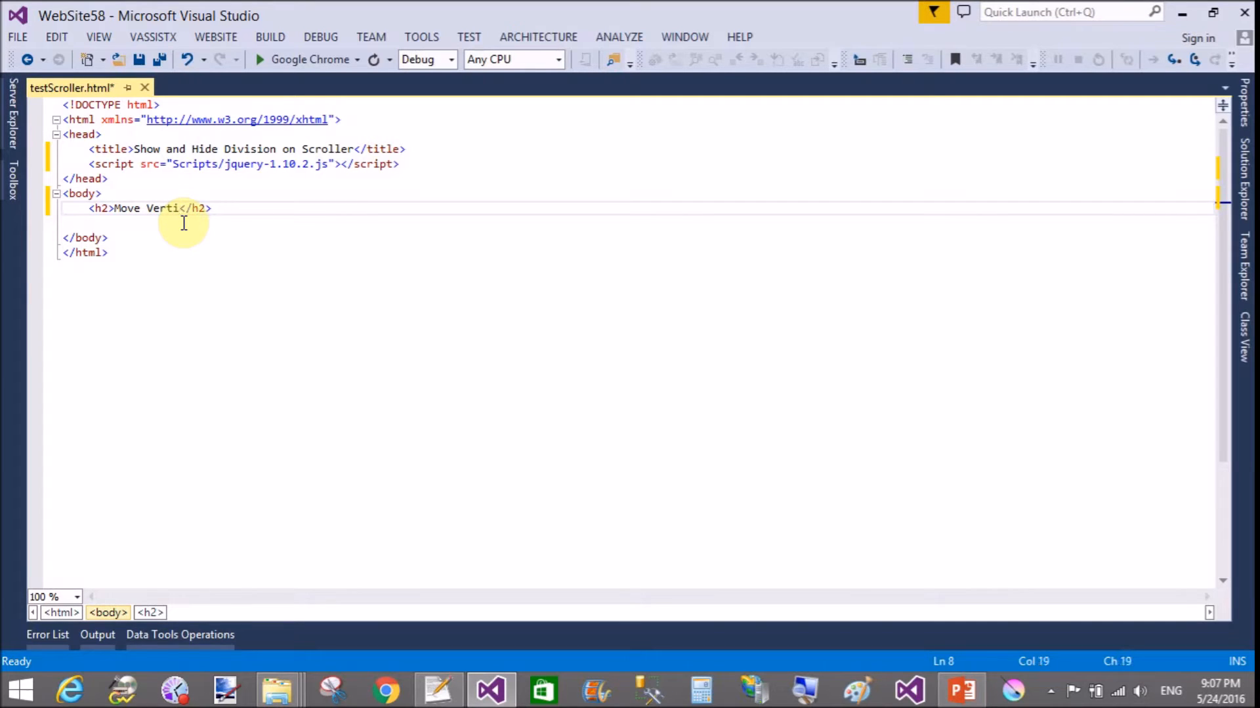
type("cal sc")
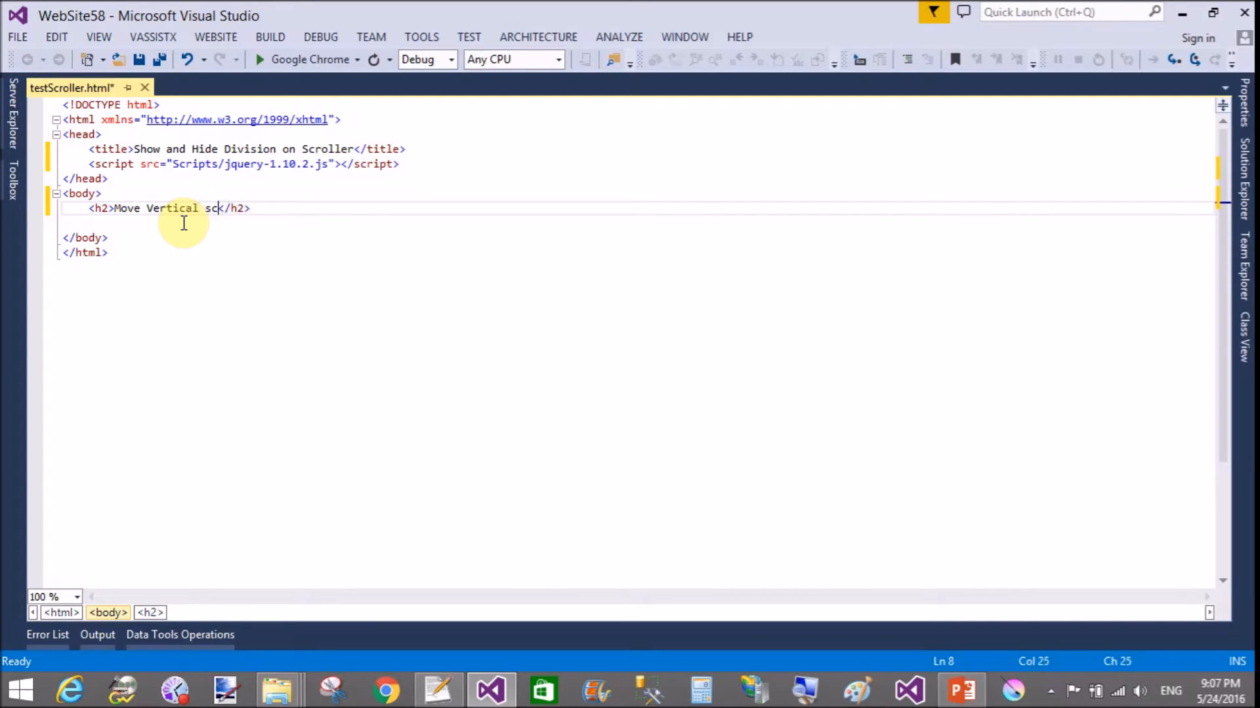
type("roller")
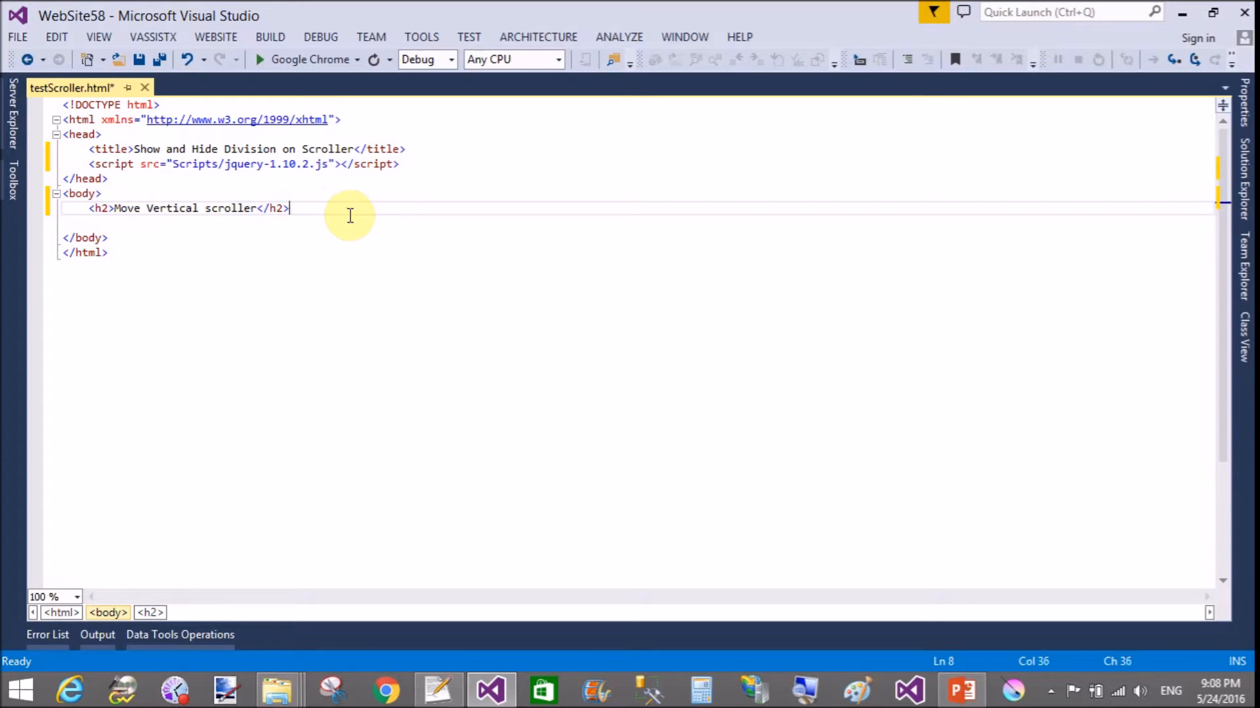
type("<div></div>")
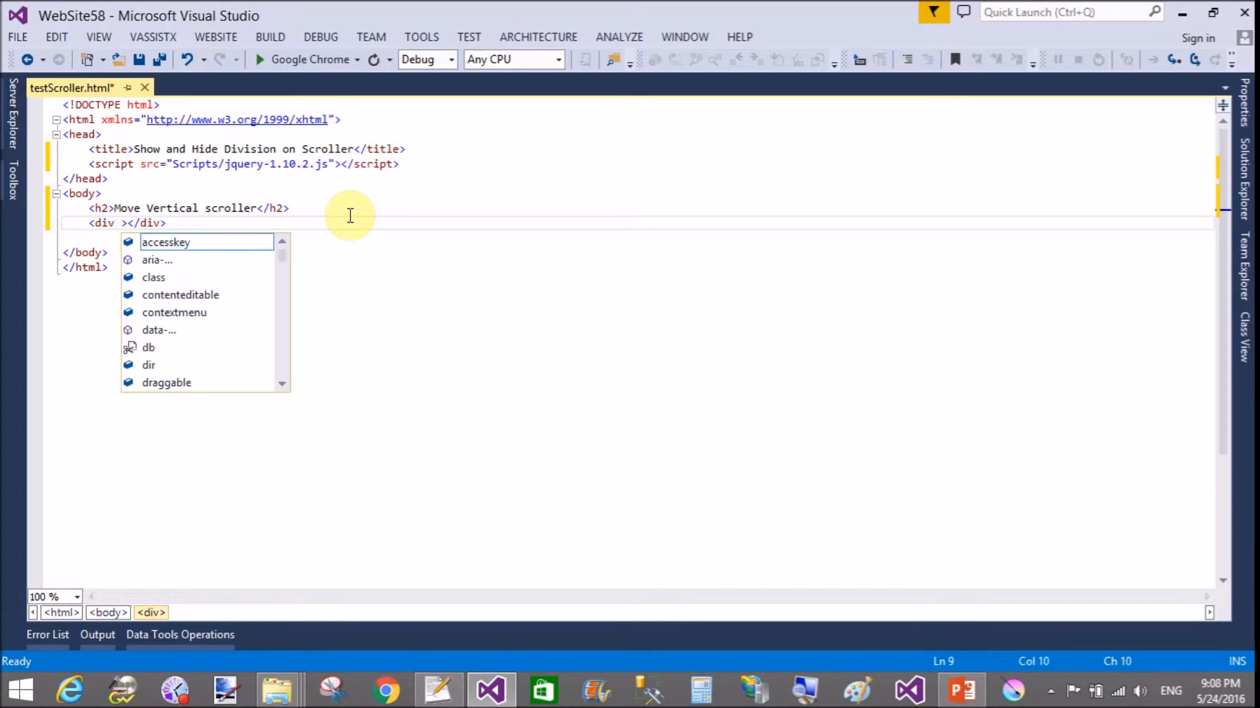
type("id=\"")
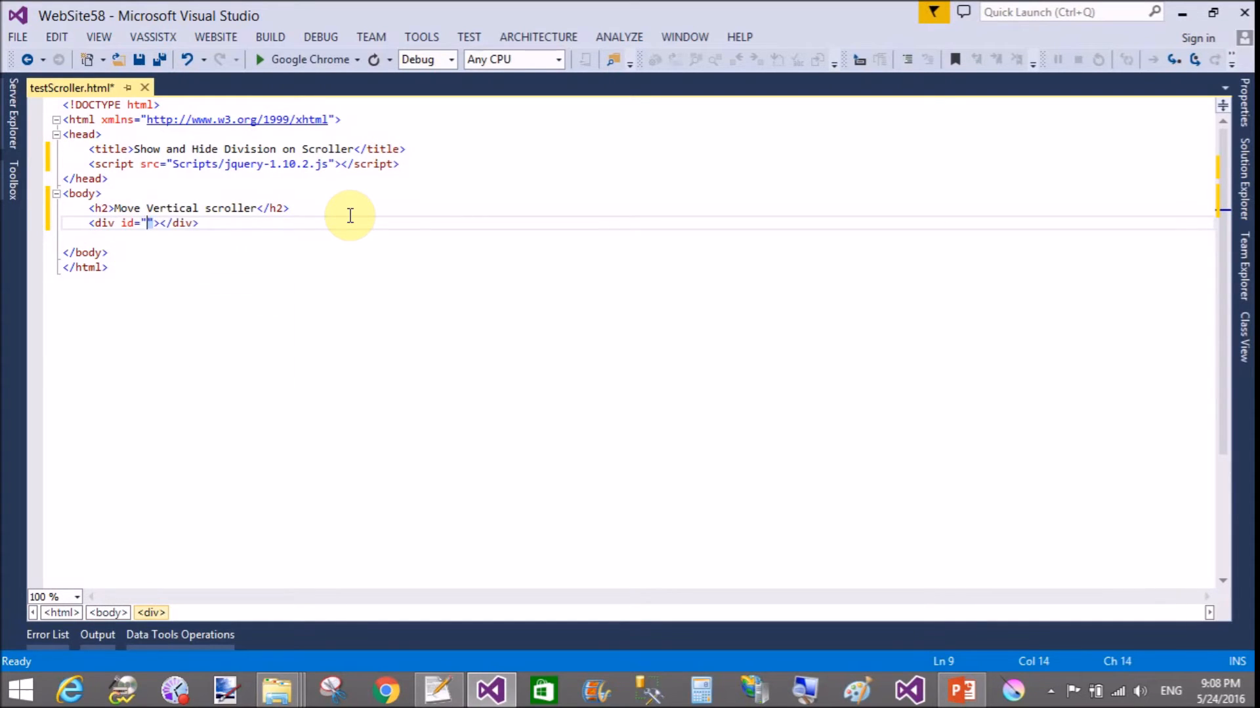
type("sho")
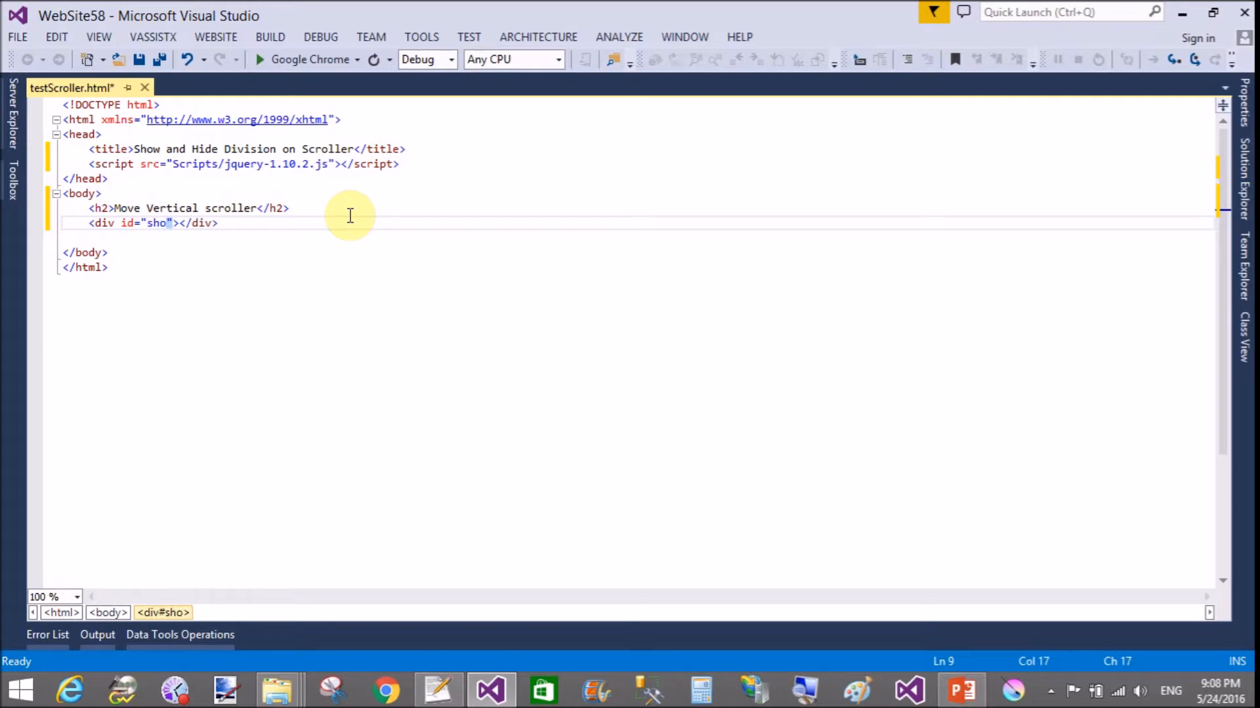
type("div")
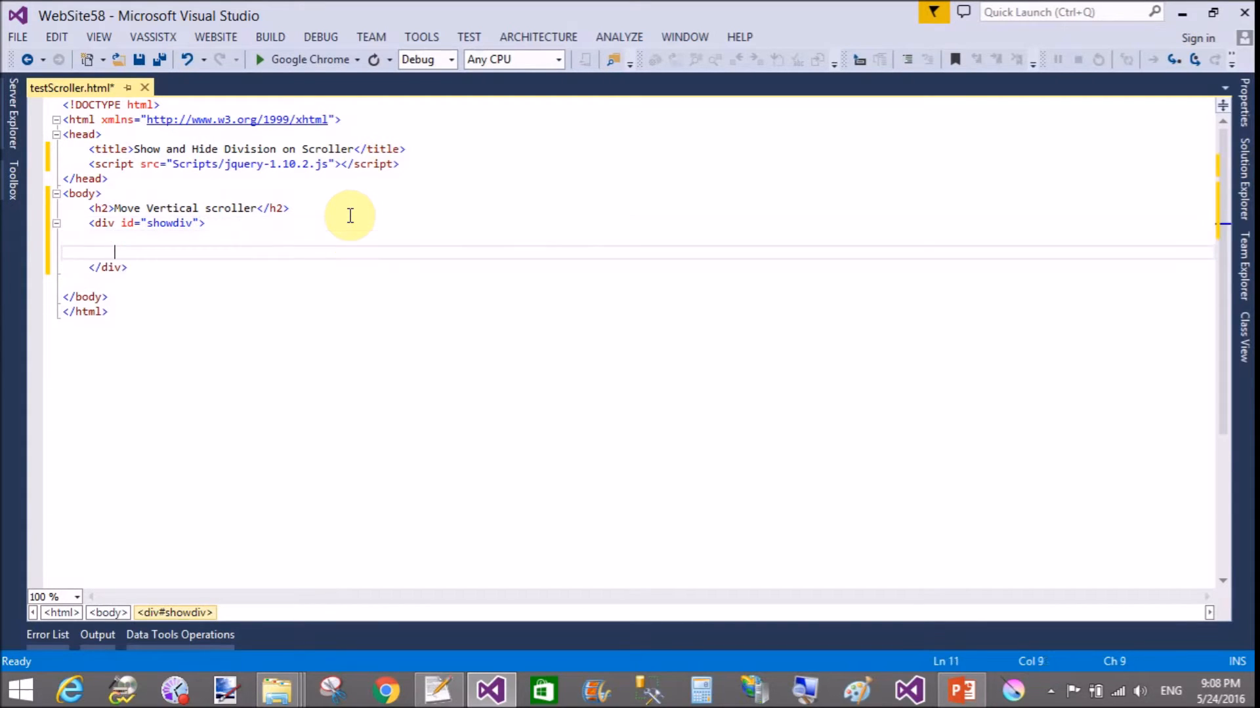
- Type 'Welcome to dotprogramming.blogspot.com<br/>' inside showdiv
type("w")
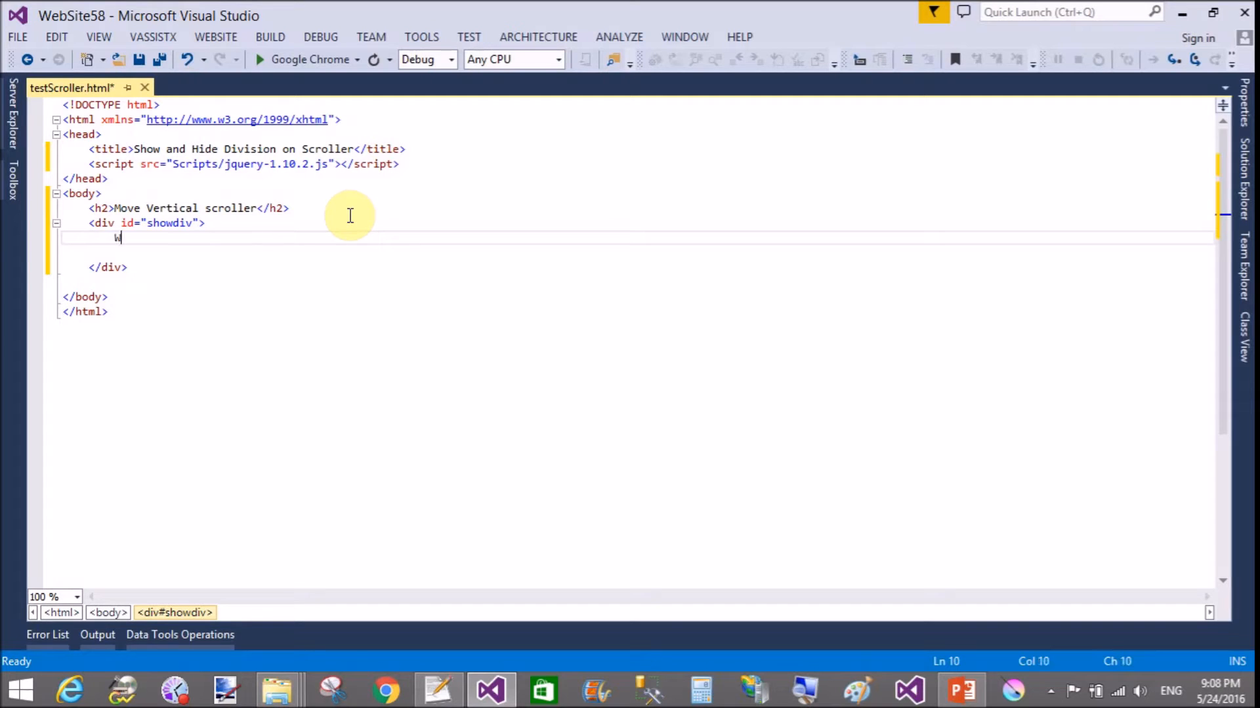
type("elcome to")
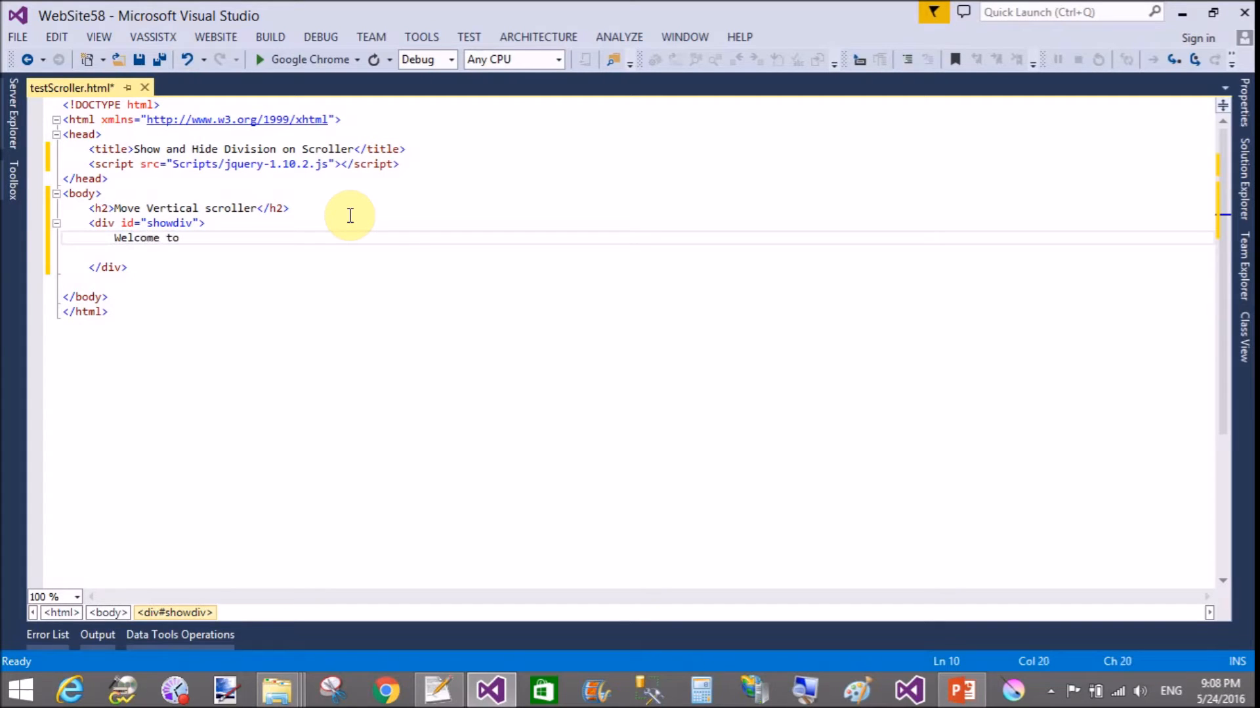
type("dotpro")
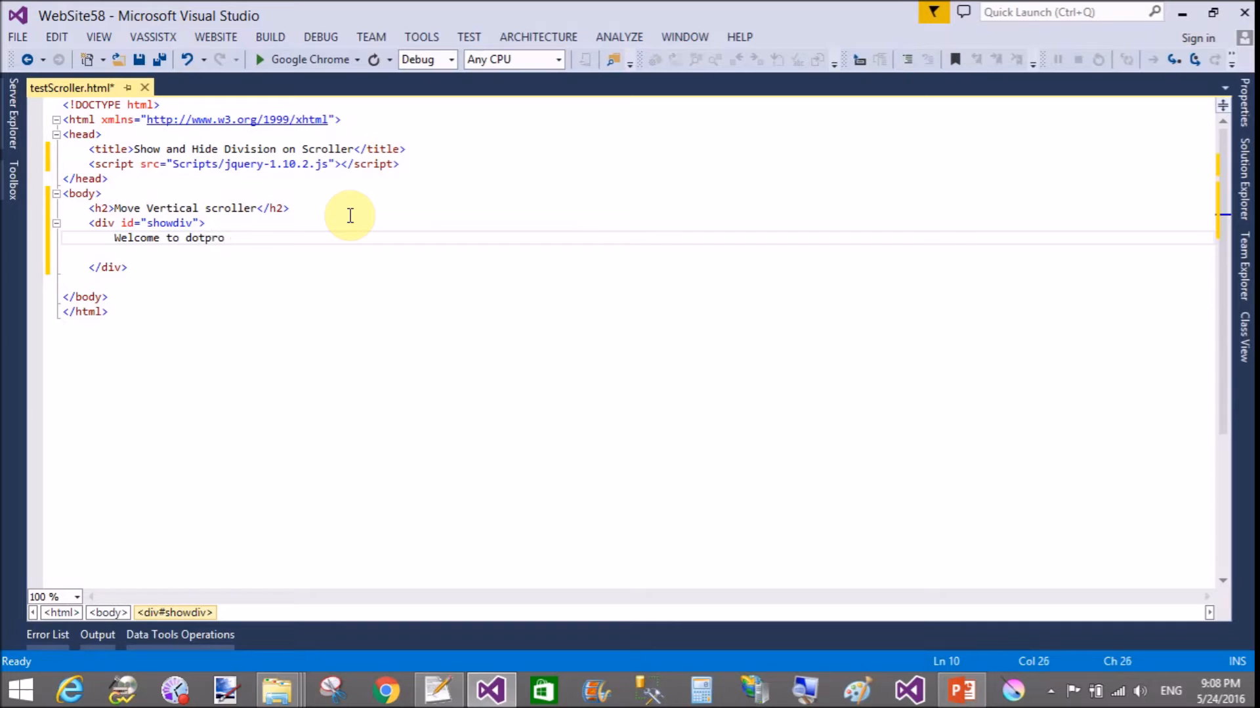
type("gramming.")
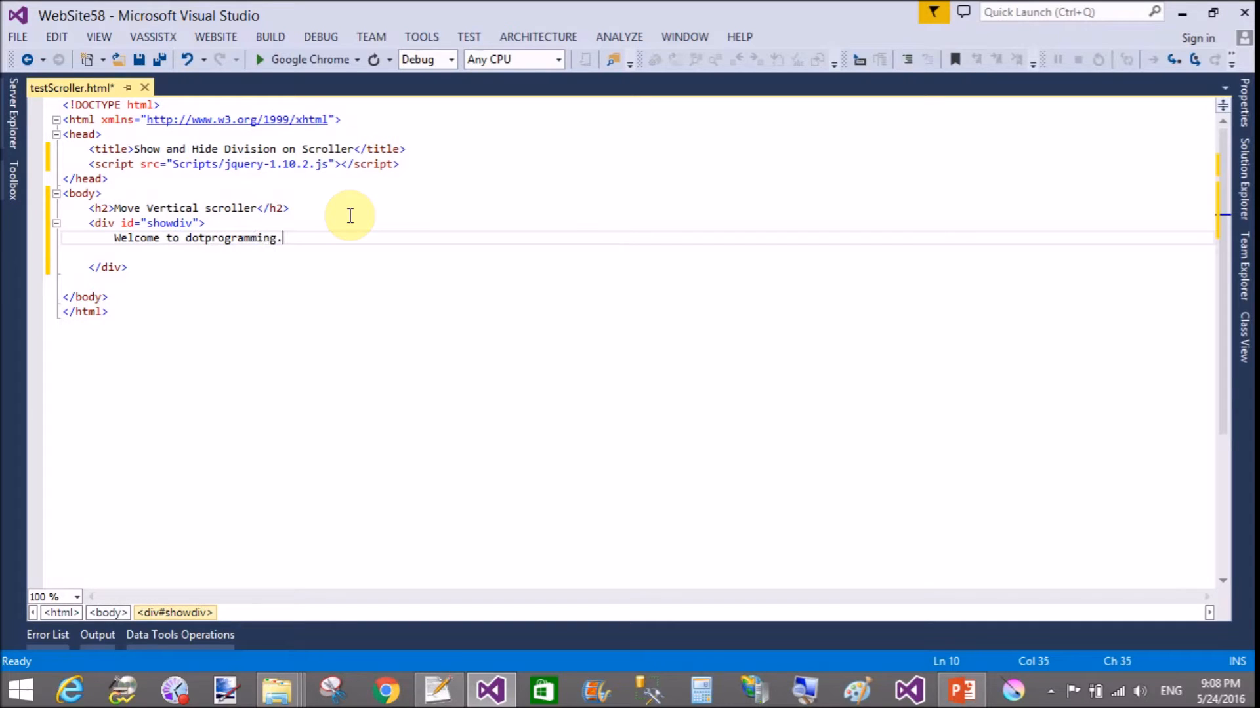
type("blog")
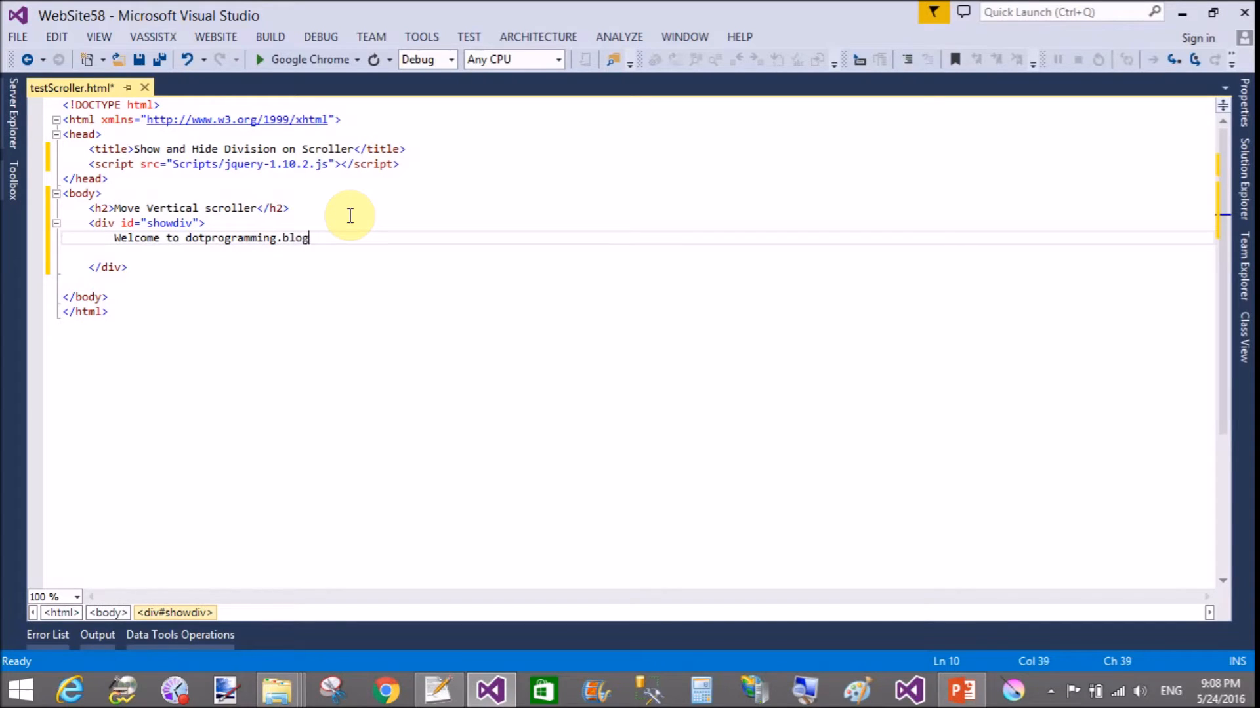
type("spot.com<")
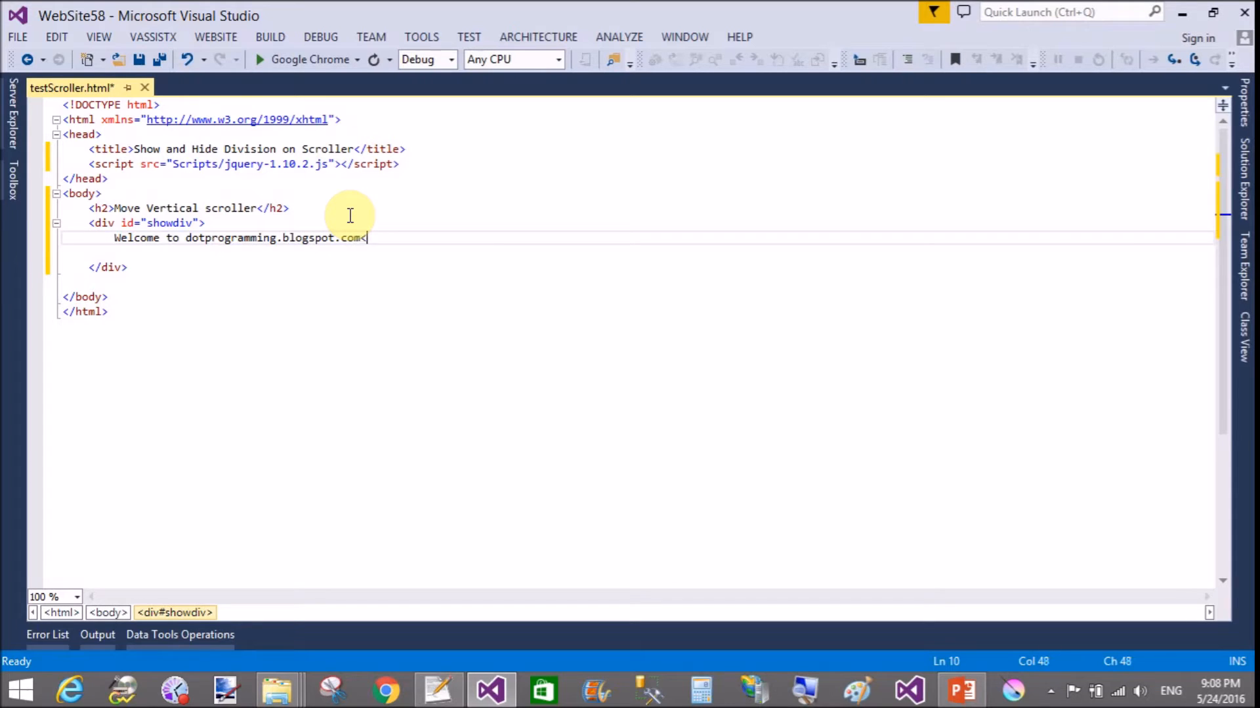
type("br/>")
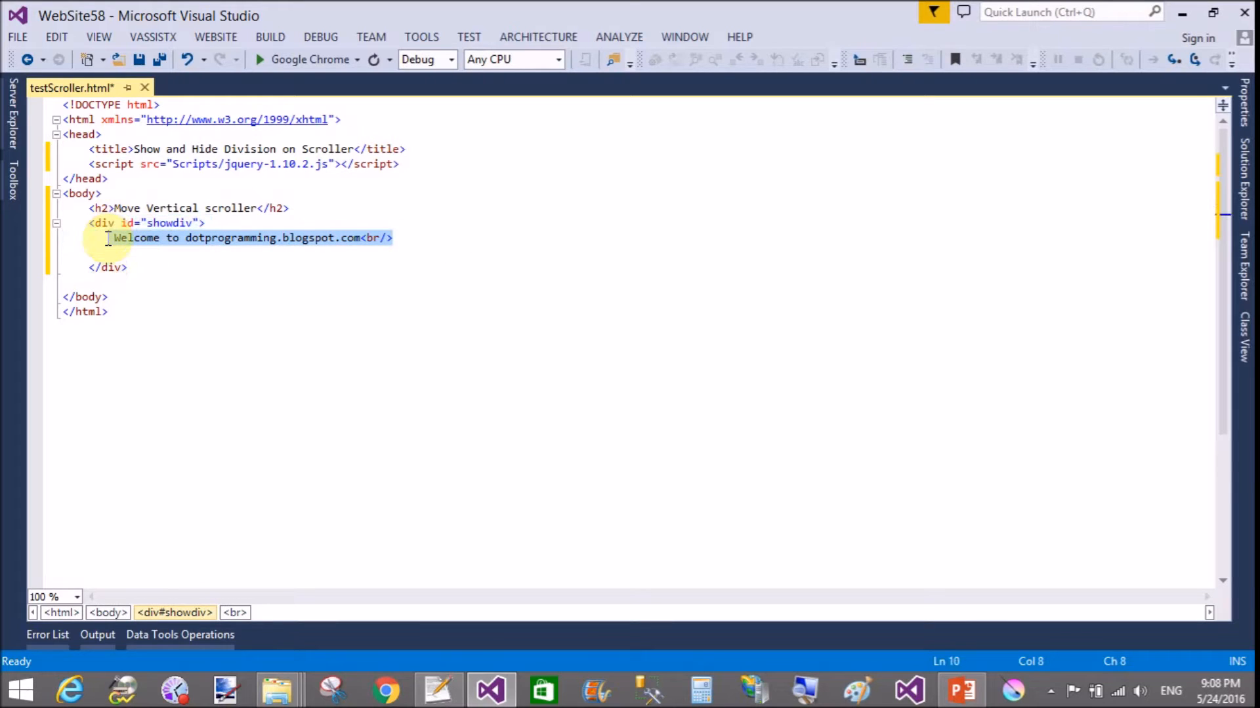
- Repeat the 'Welcome to dotprogramming.blogspot.com<br />' line inside showdiv, six lines in total
left_click(125, 253)
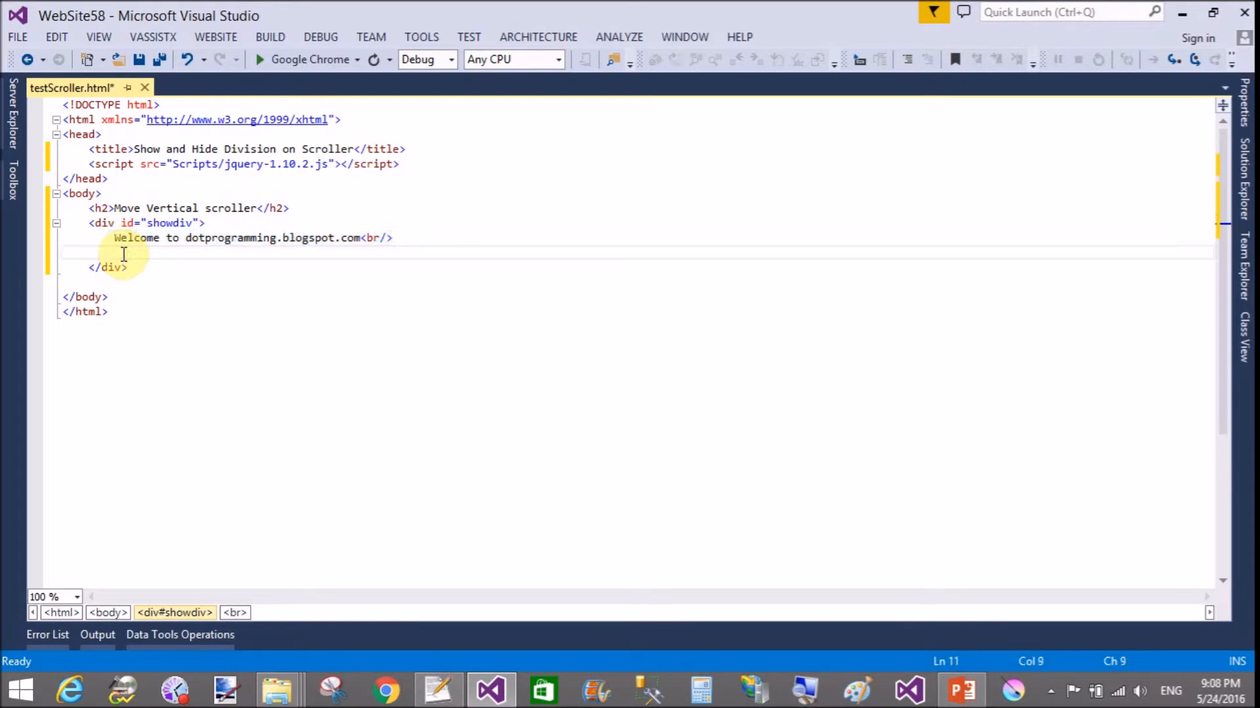
type("Welcome to dotprogramming.blogspot.com<br />")
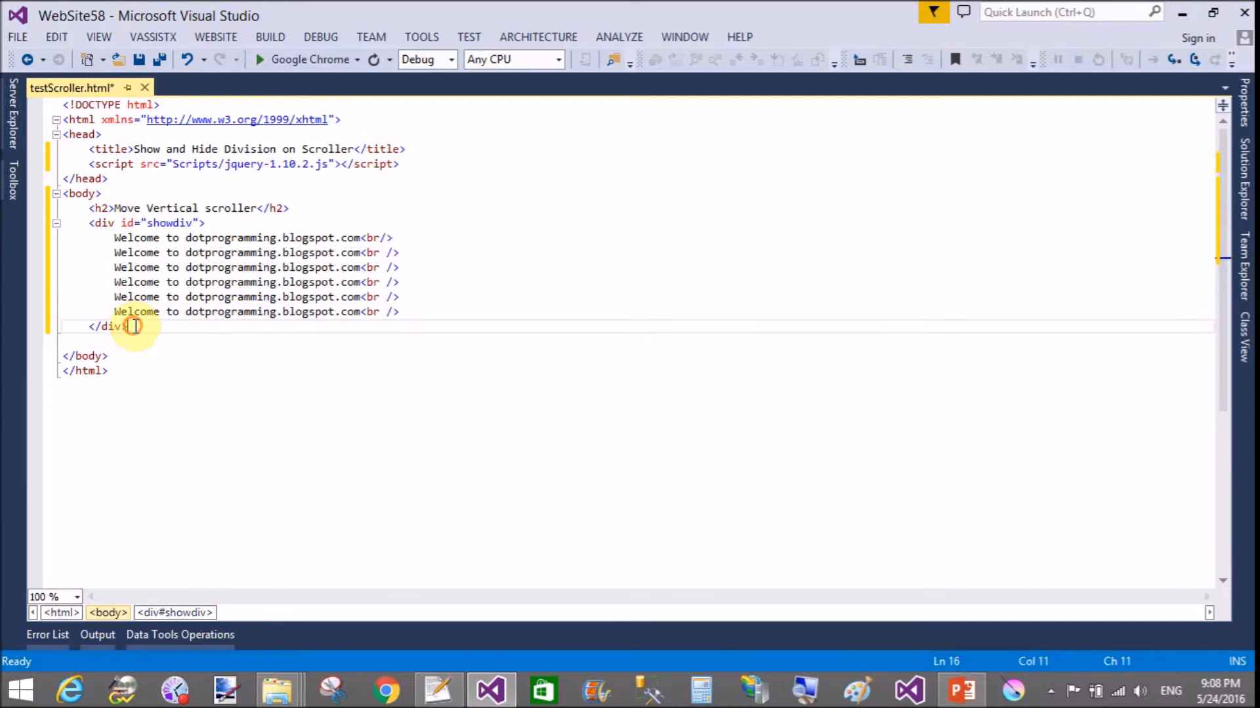
type("<div")
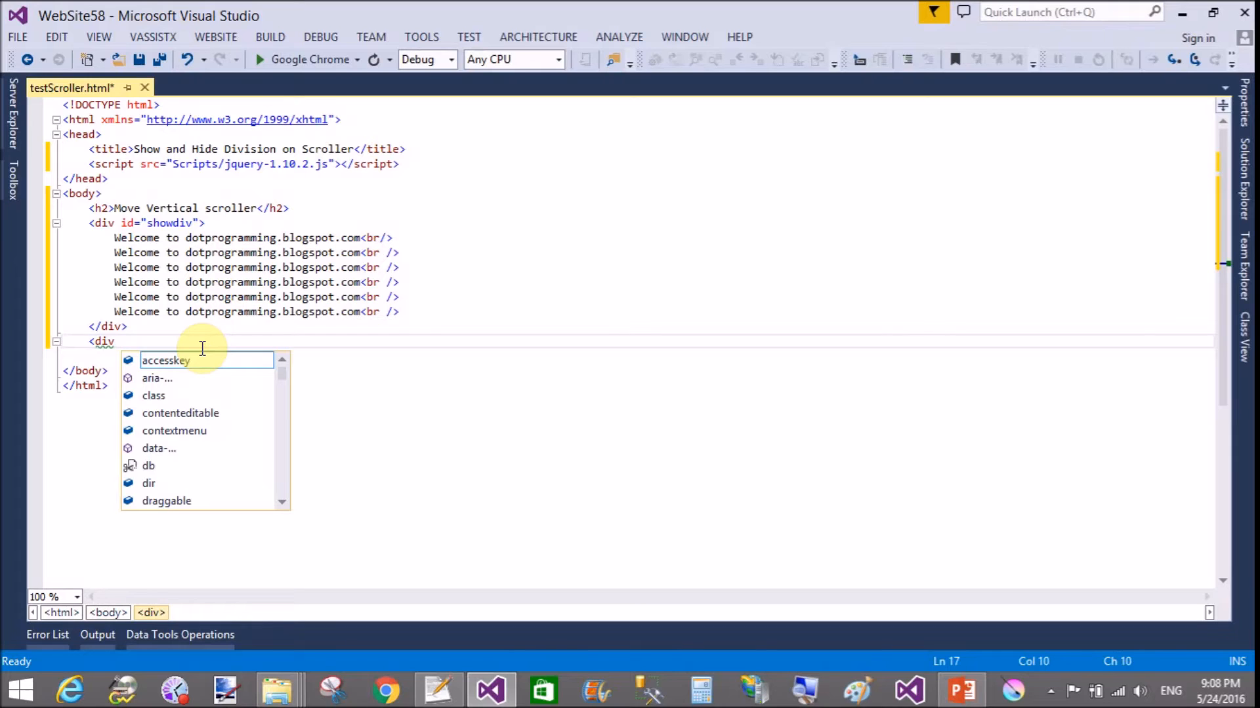
- Add a div with id hidediv styled display:none below showdiv
type("id=\"")
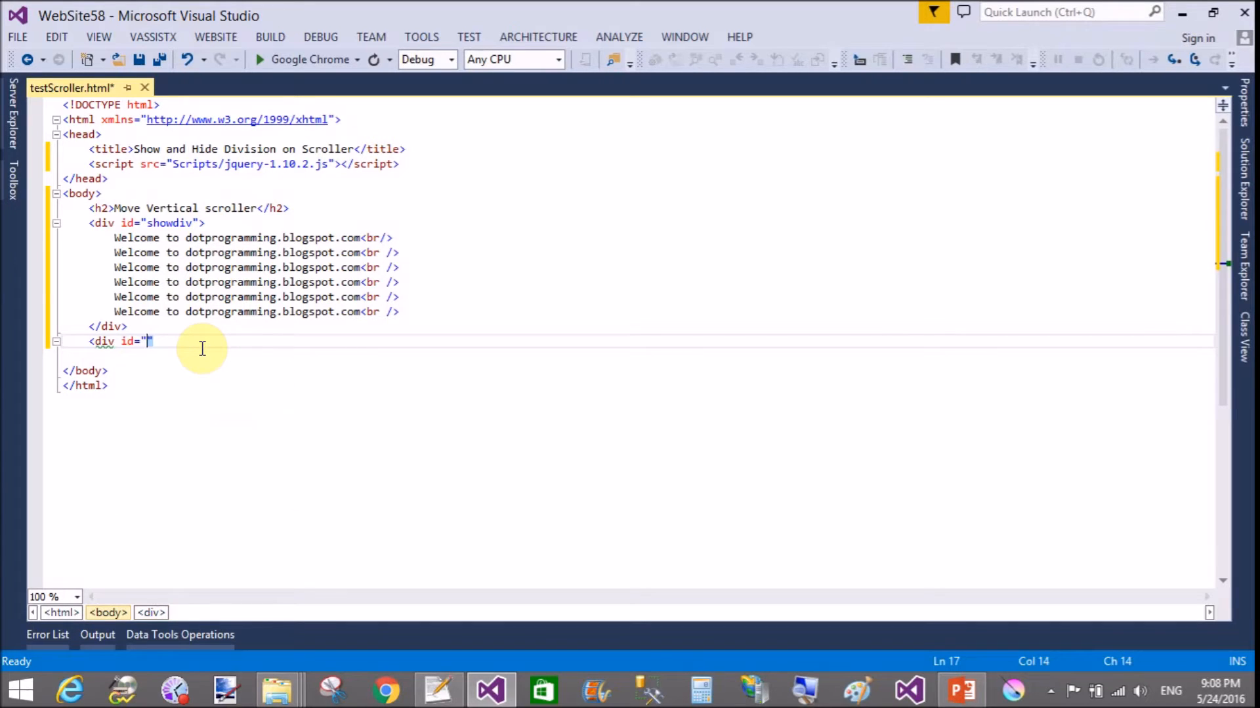
type("hidediv")
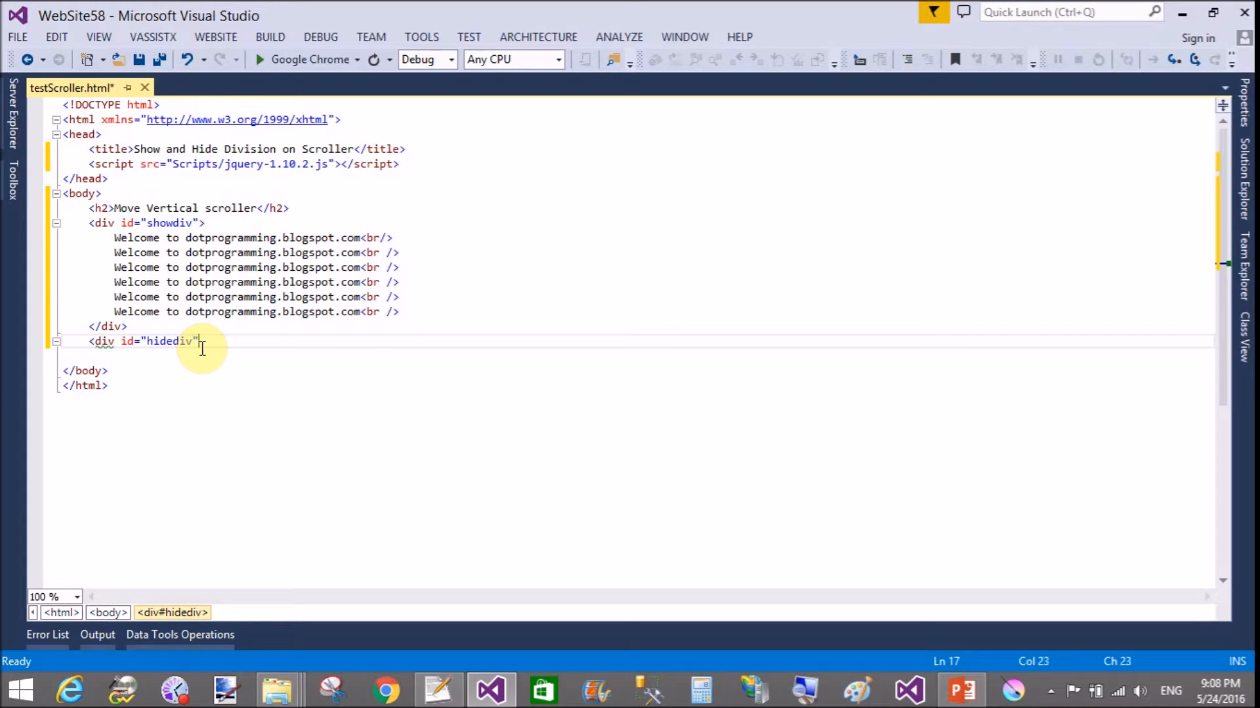
type("style=\"d\"")
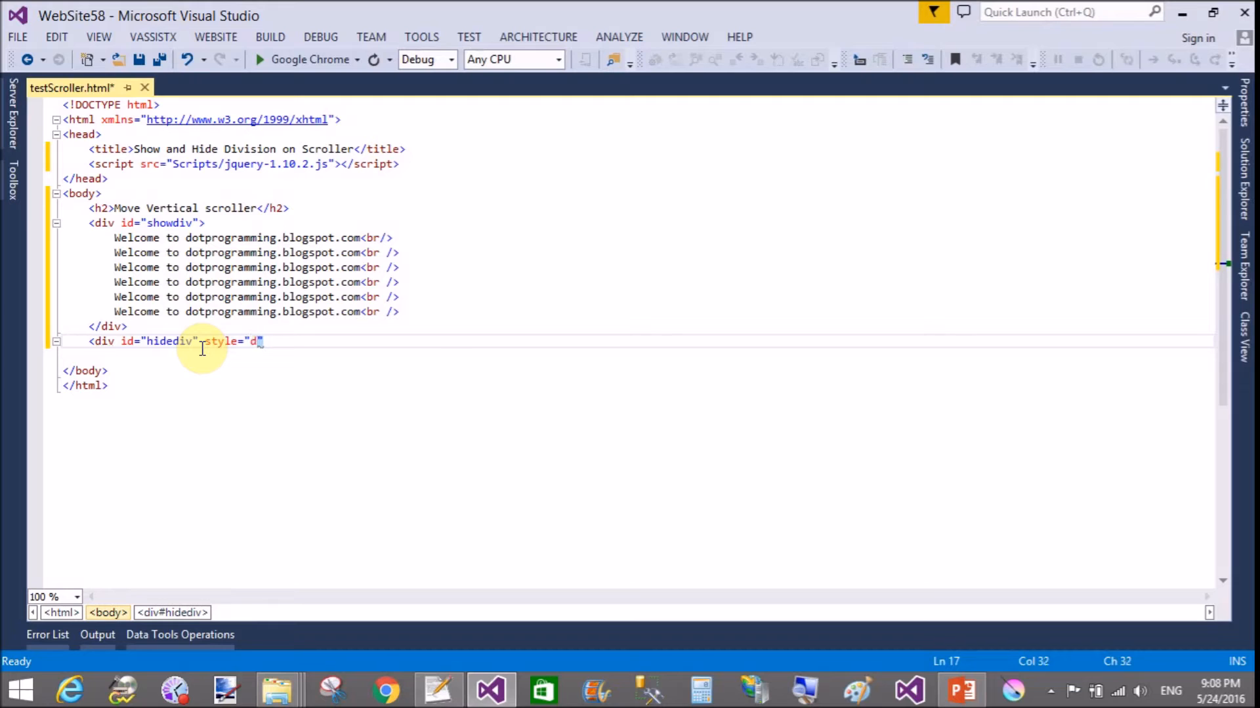
type("isplay:")
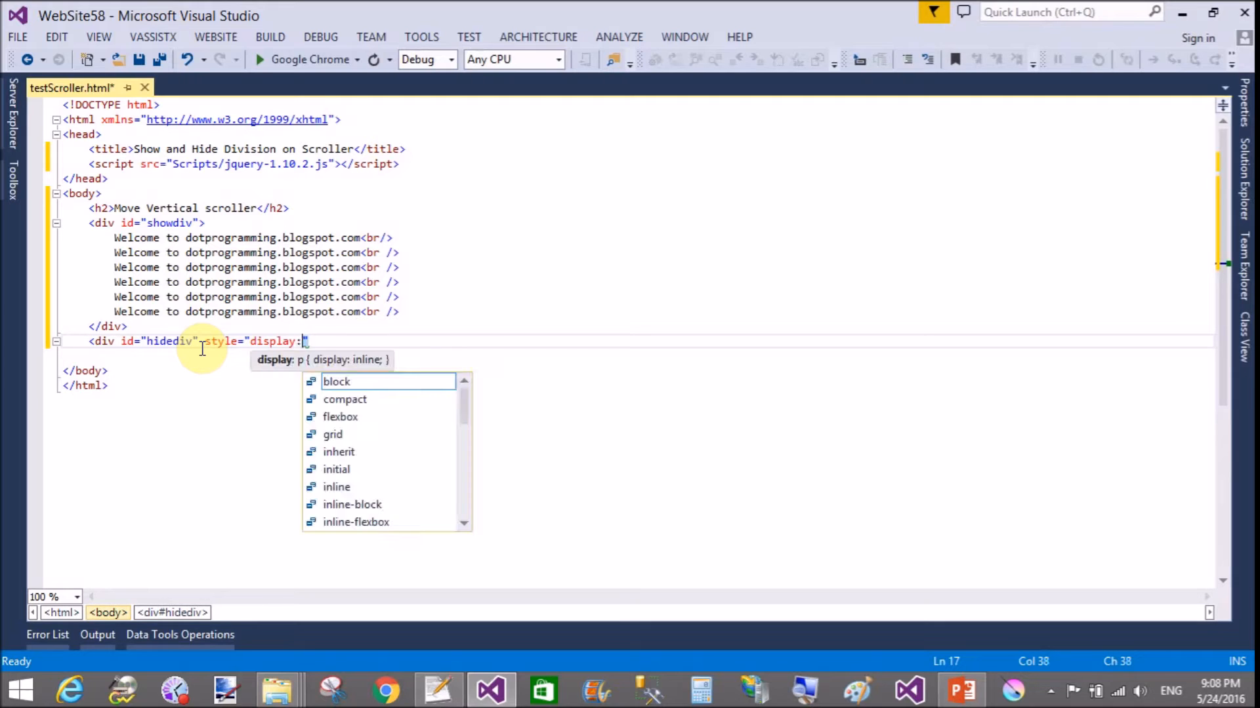
type("none\"")
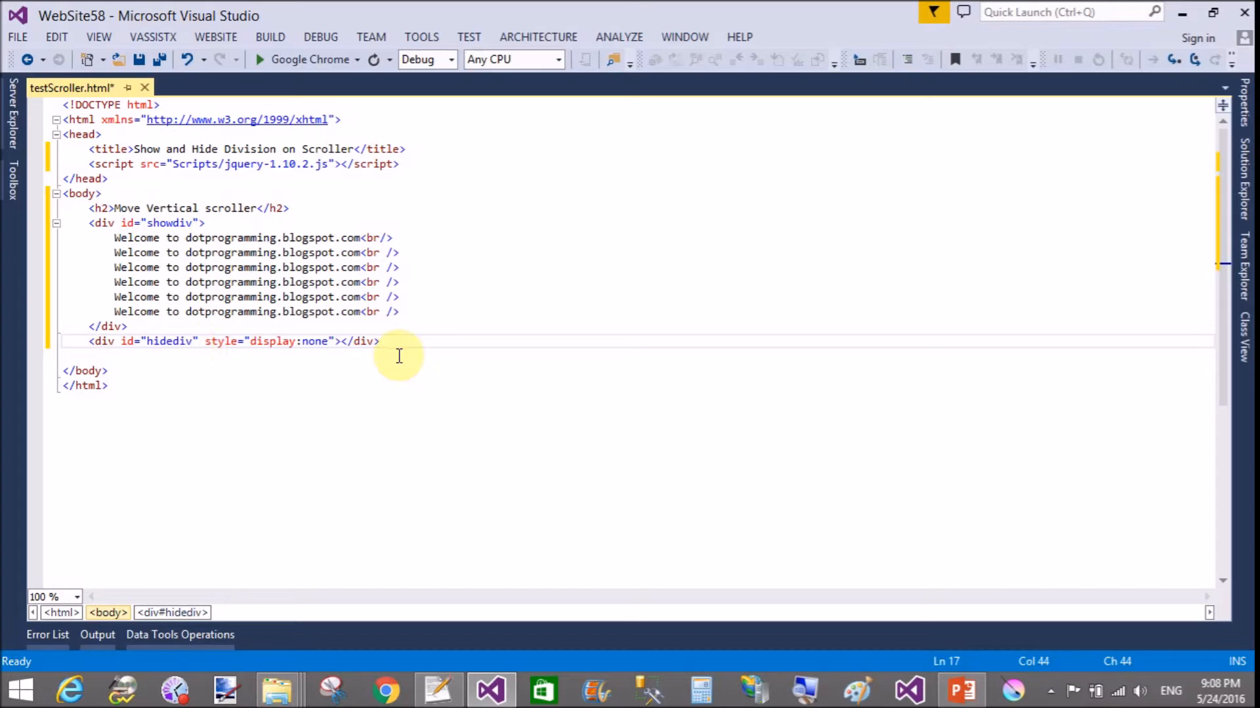
- Add an empty div styled height:600px below hidediv
type("<div></div>")
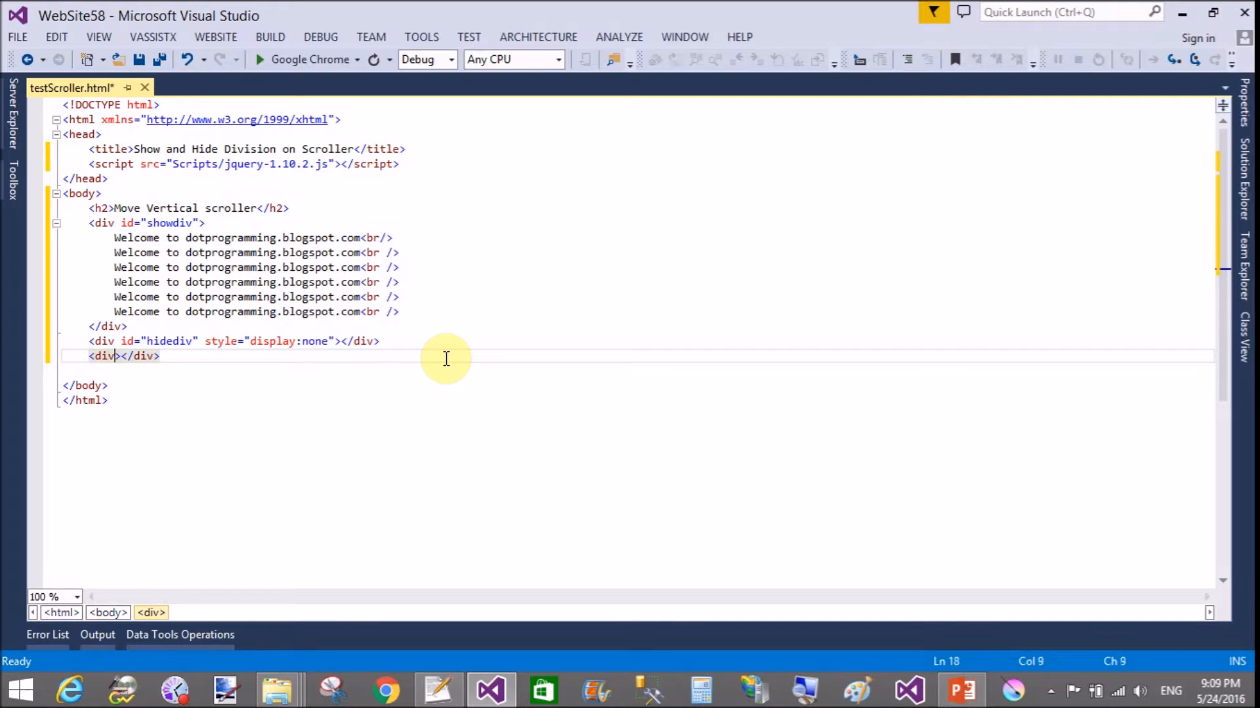
type("style")
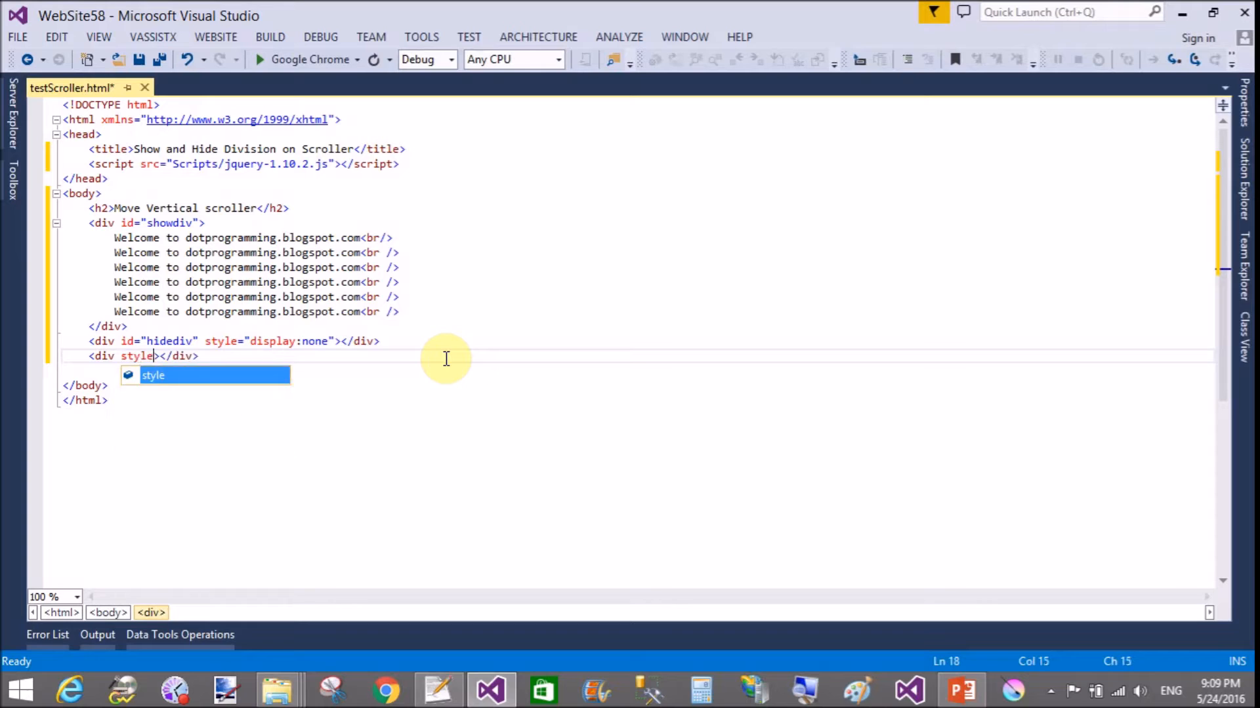
type("=\"")
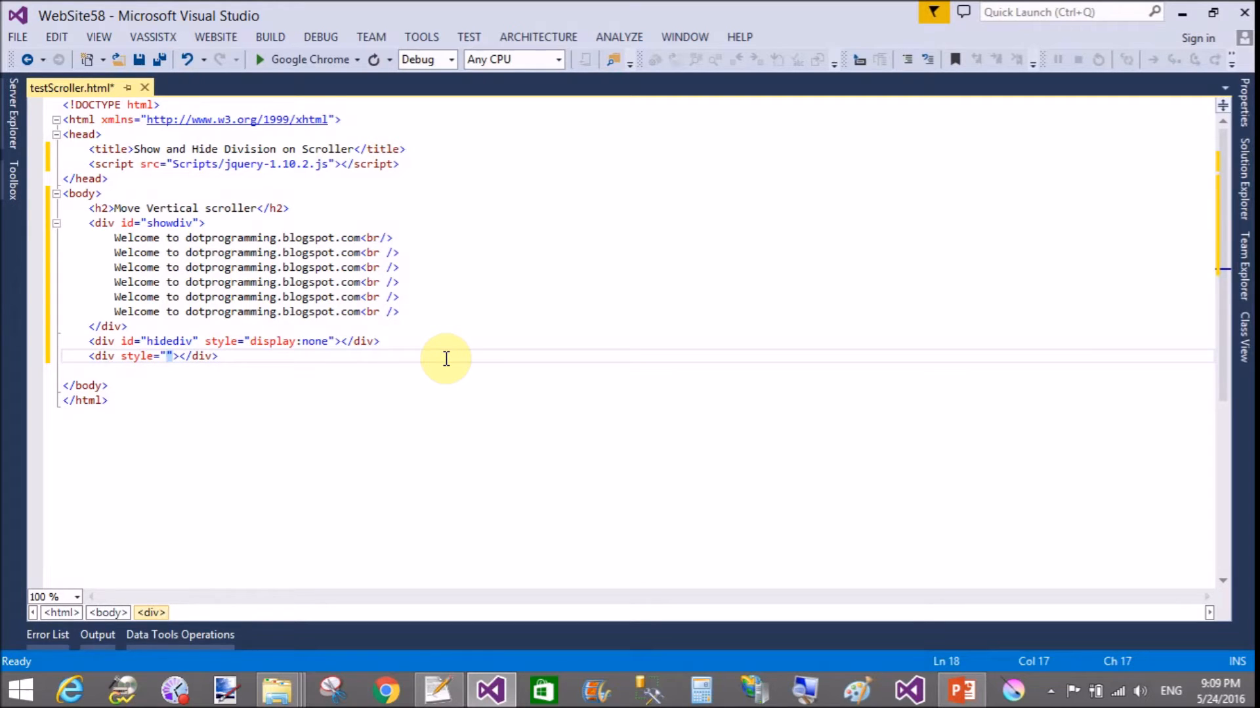
type("height")
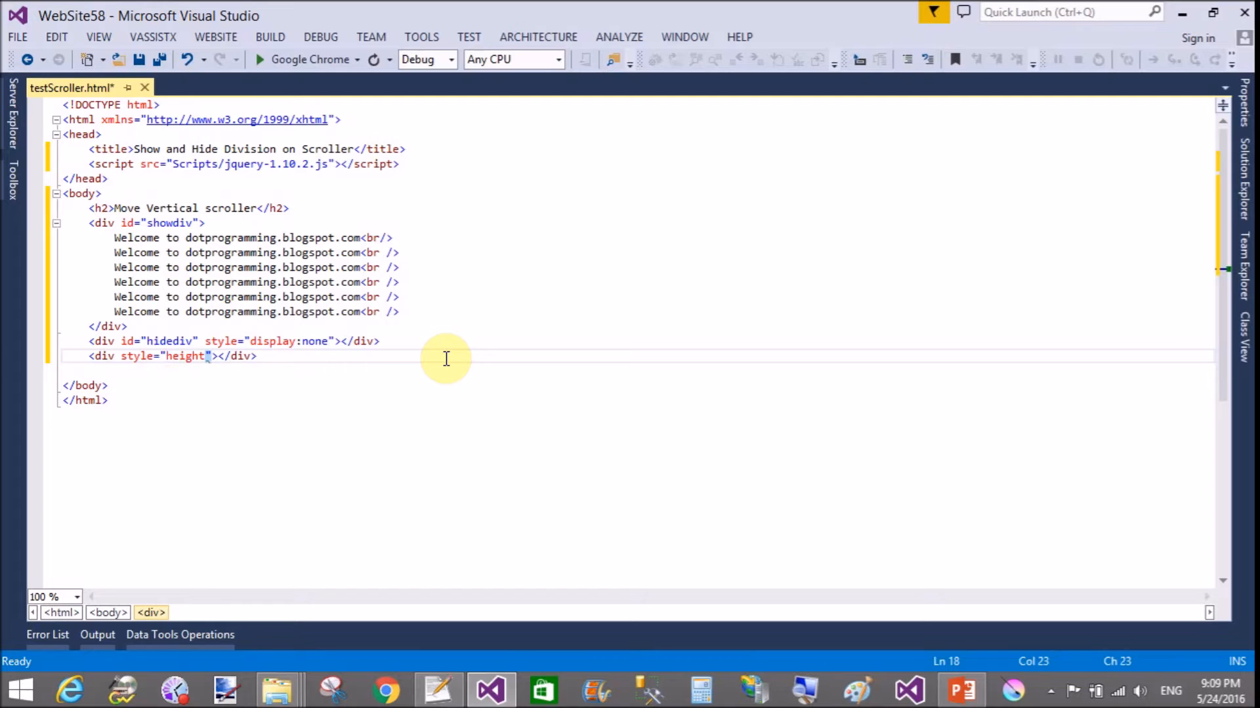
type(":")
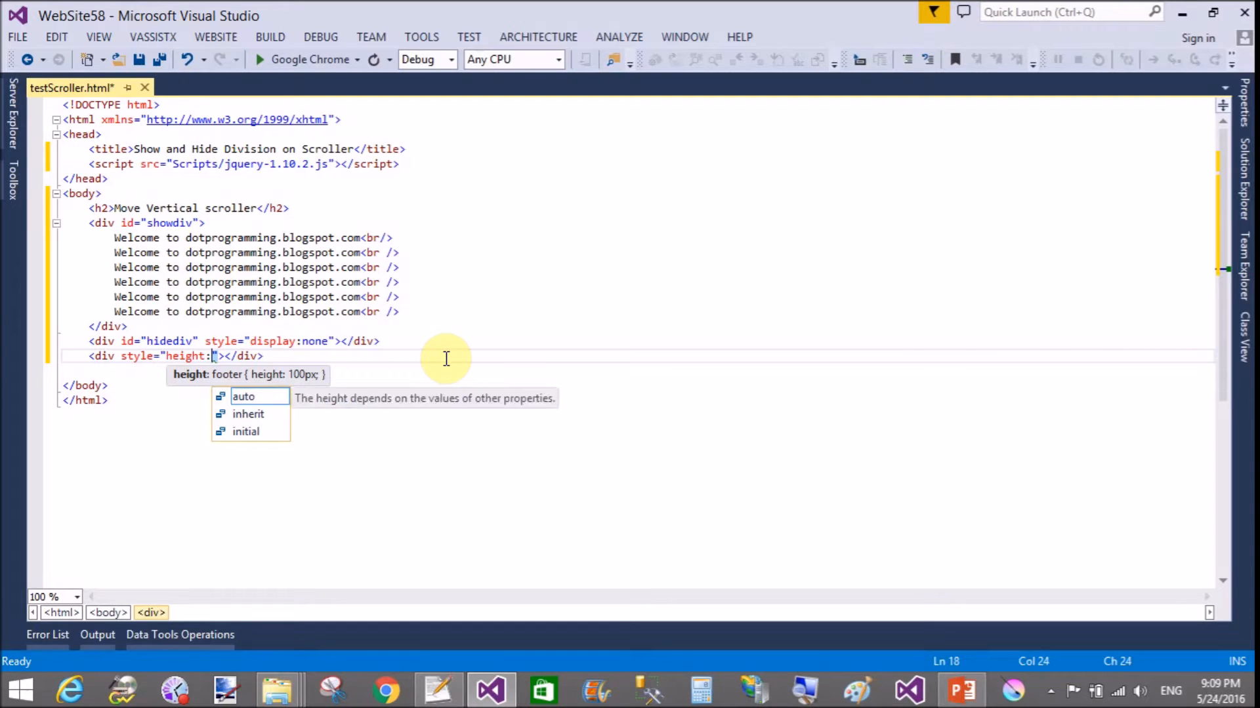
type("60")
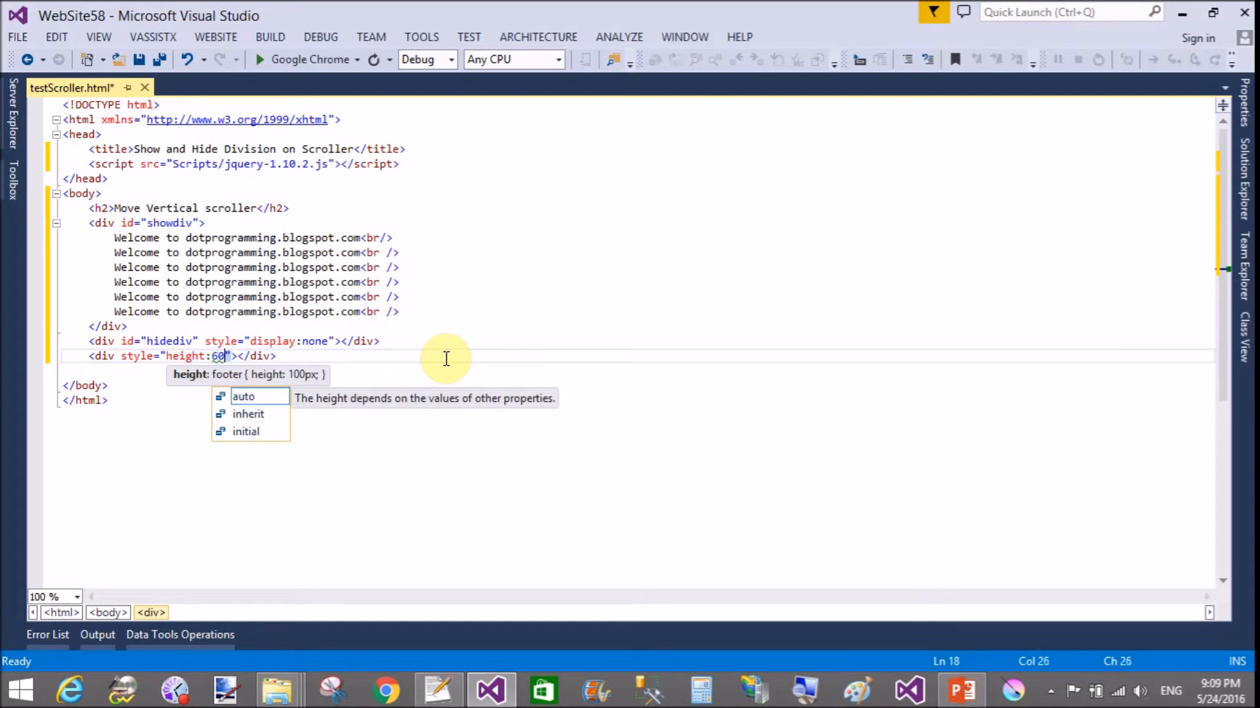
type("0px")
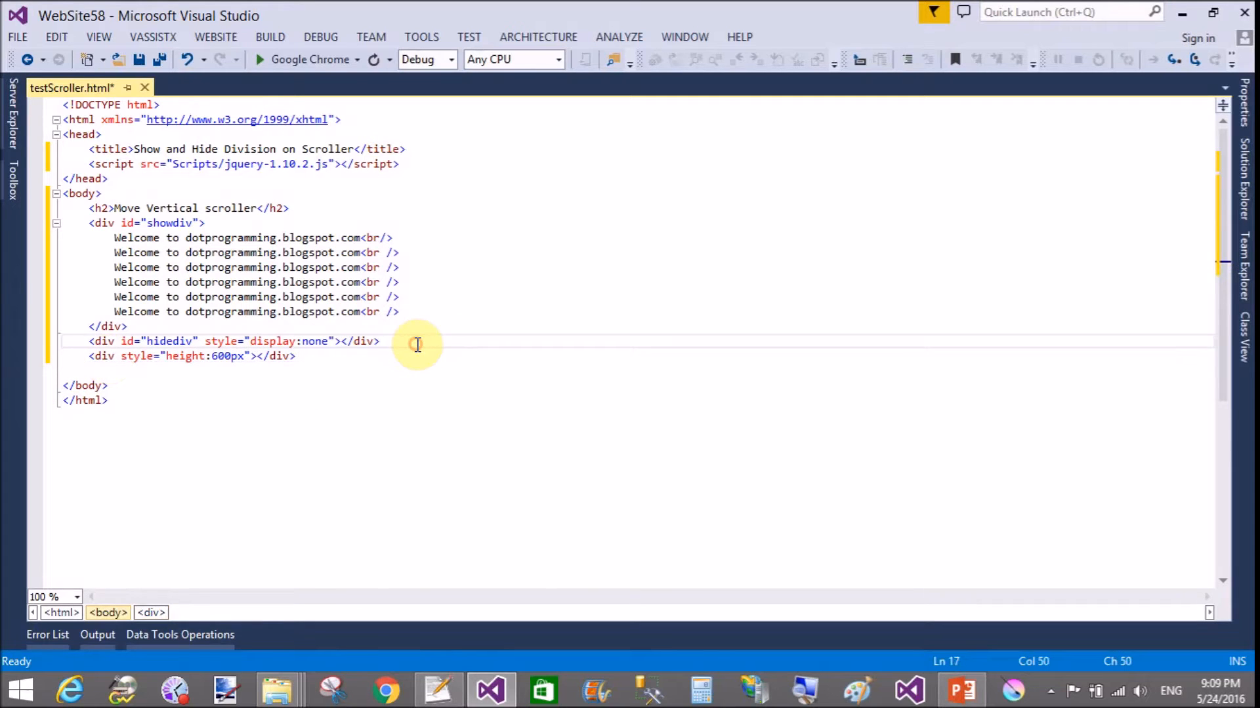
- Insert the comment <!-- use for show scroller bar --> above the 600px div
key("Enter")
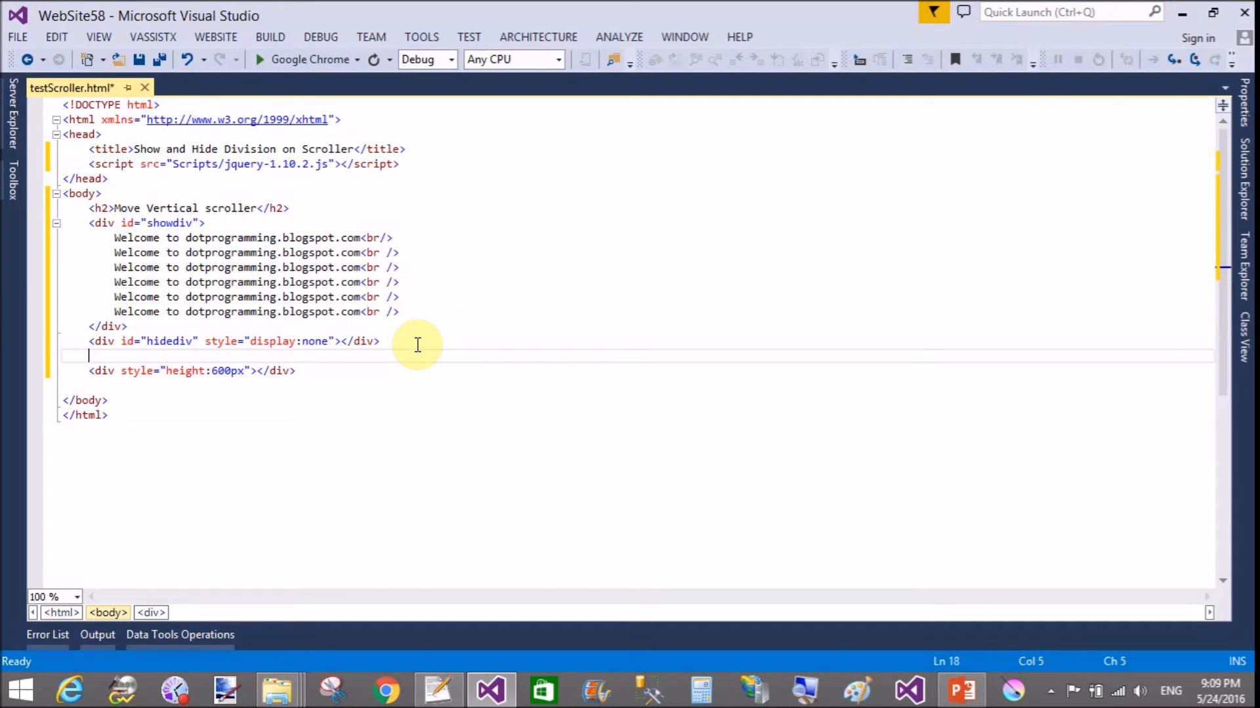
type("<!-- -->")
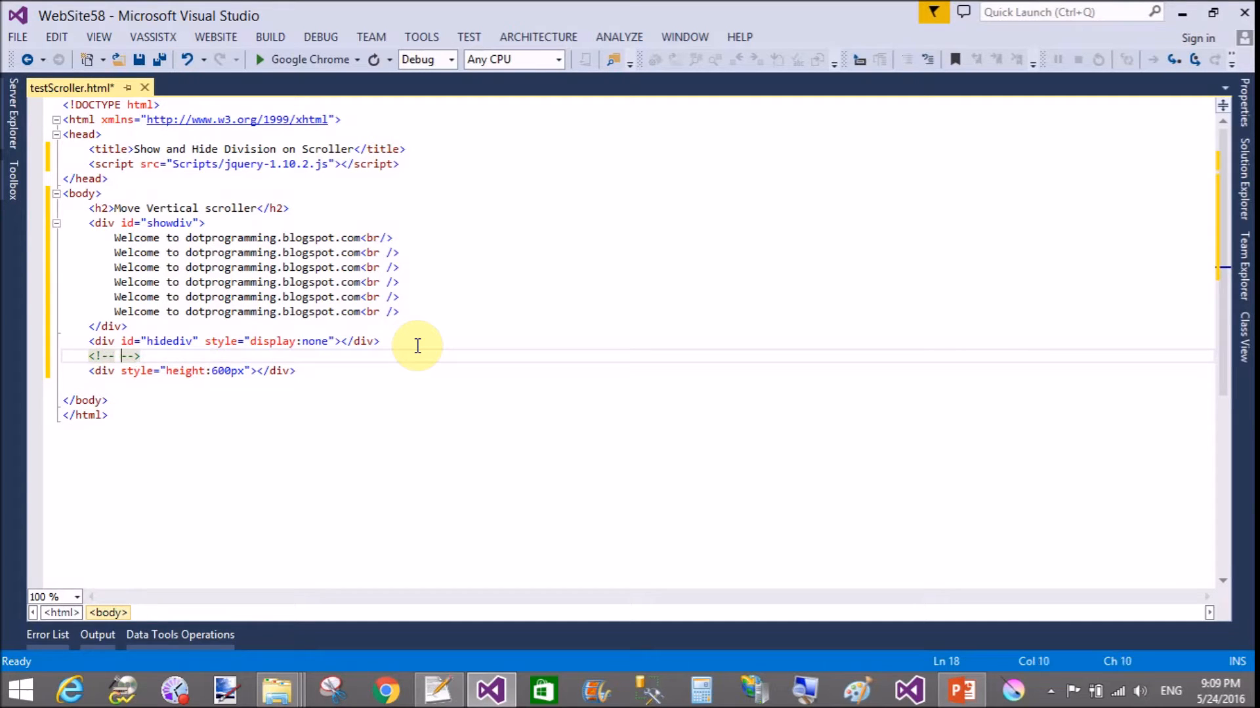
type("use for")
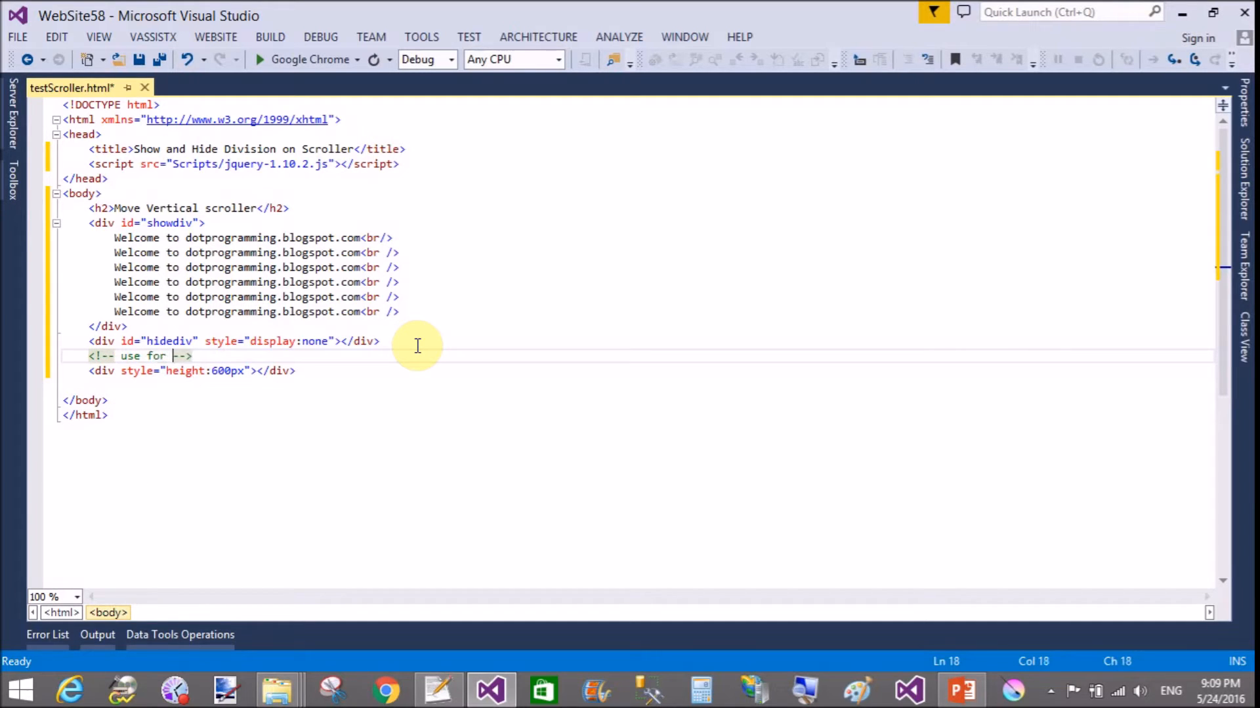
type("shoe")
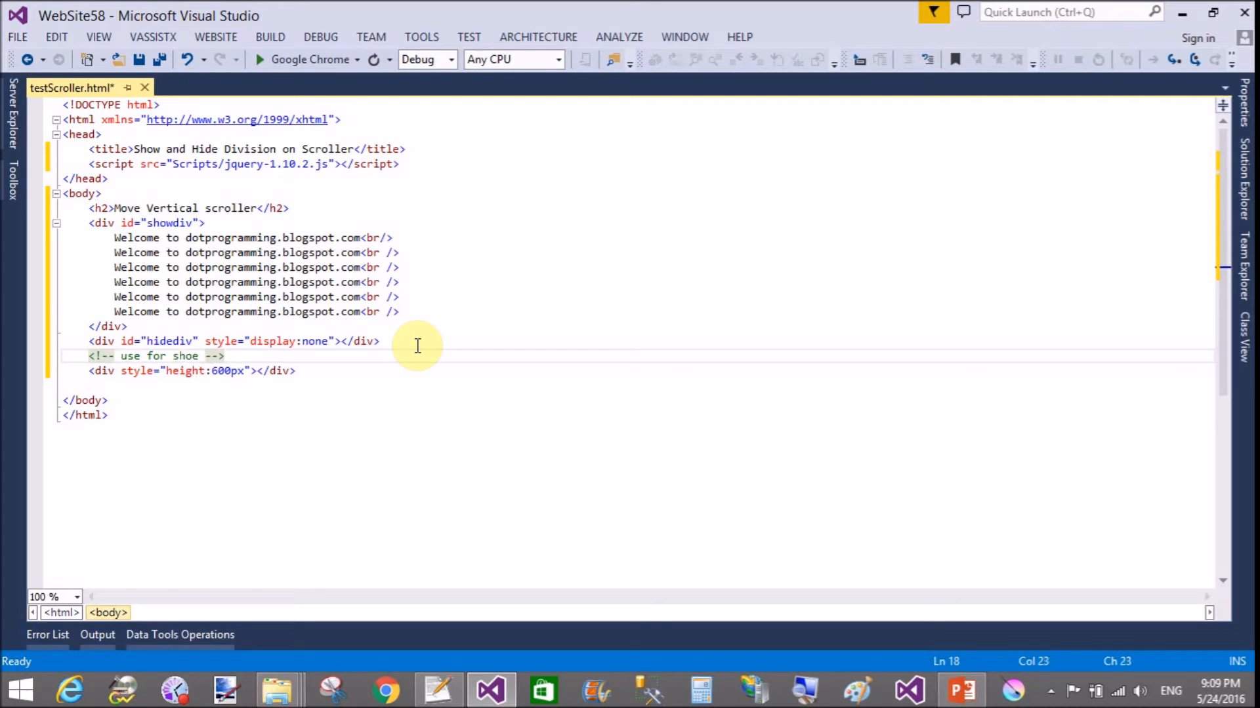
type("show")
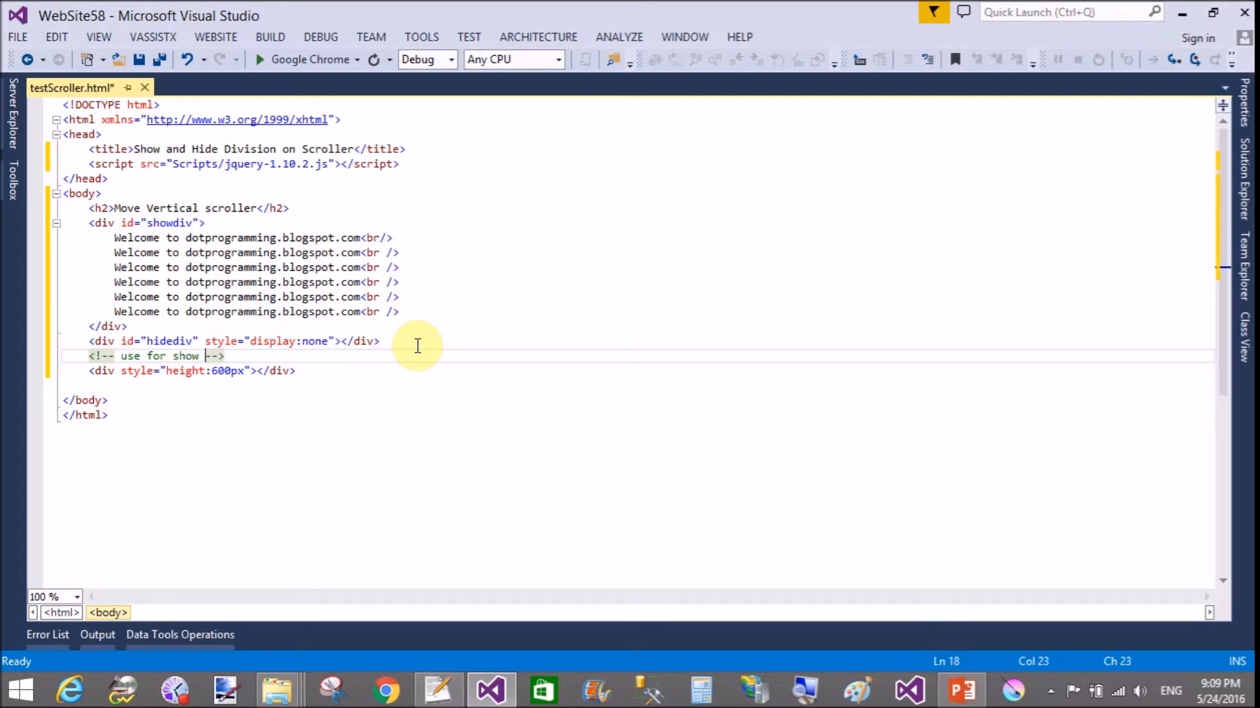
type("scroller")
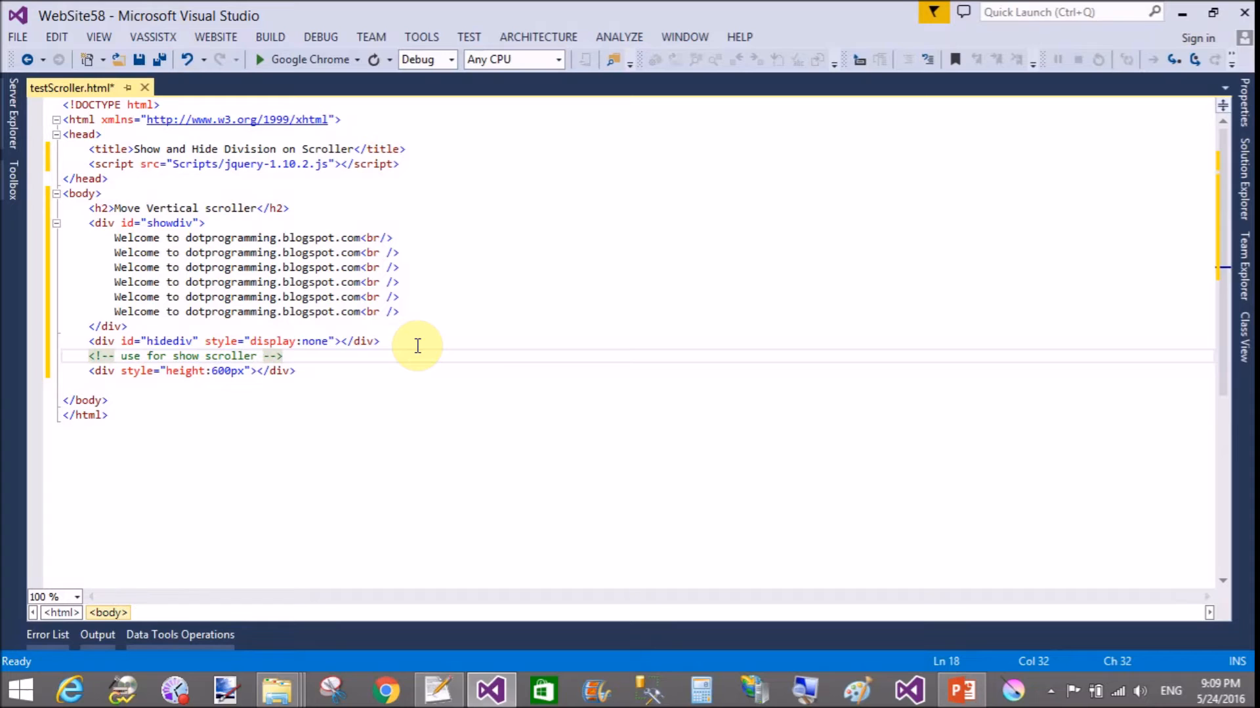
type("bar")
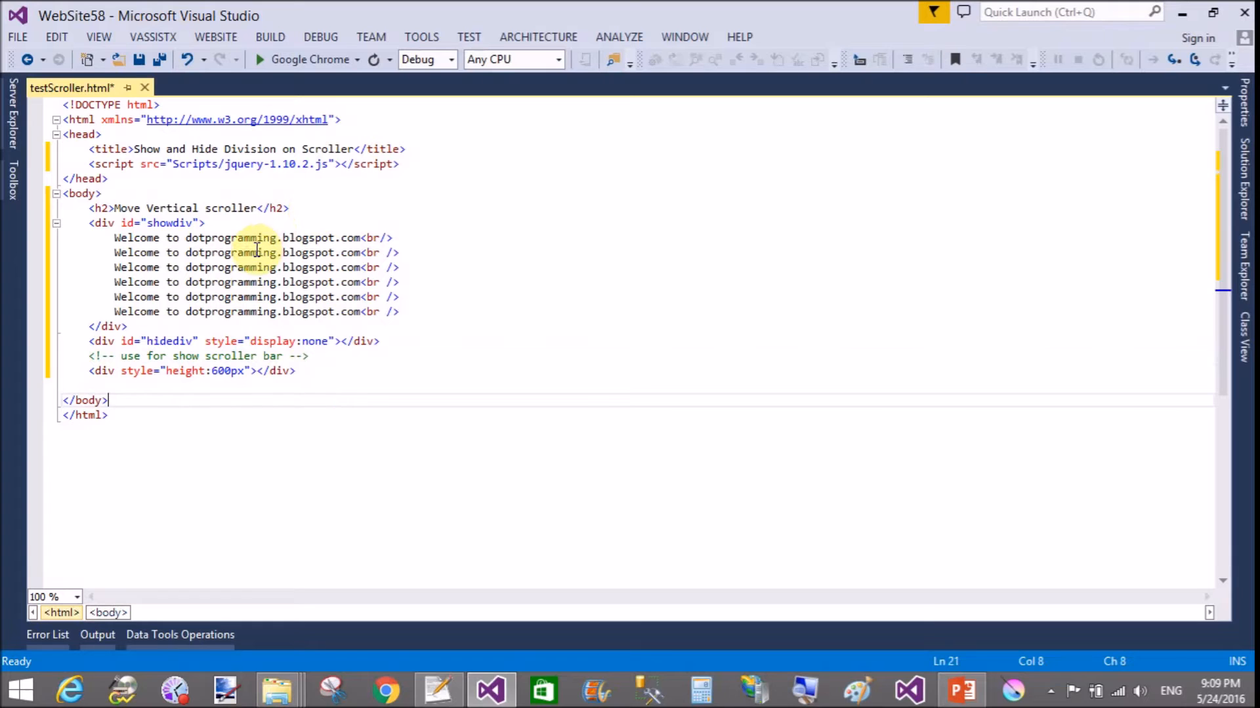
- Start a script block with a jQuery $(function () { ready function
left_click(428, 164)
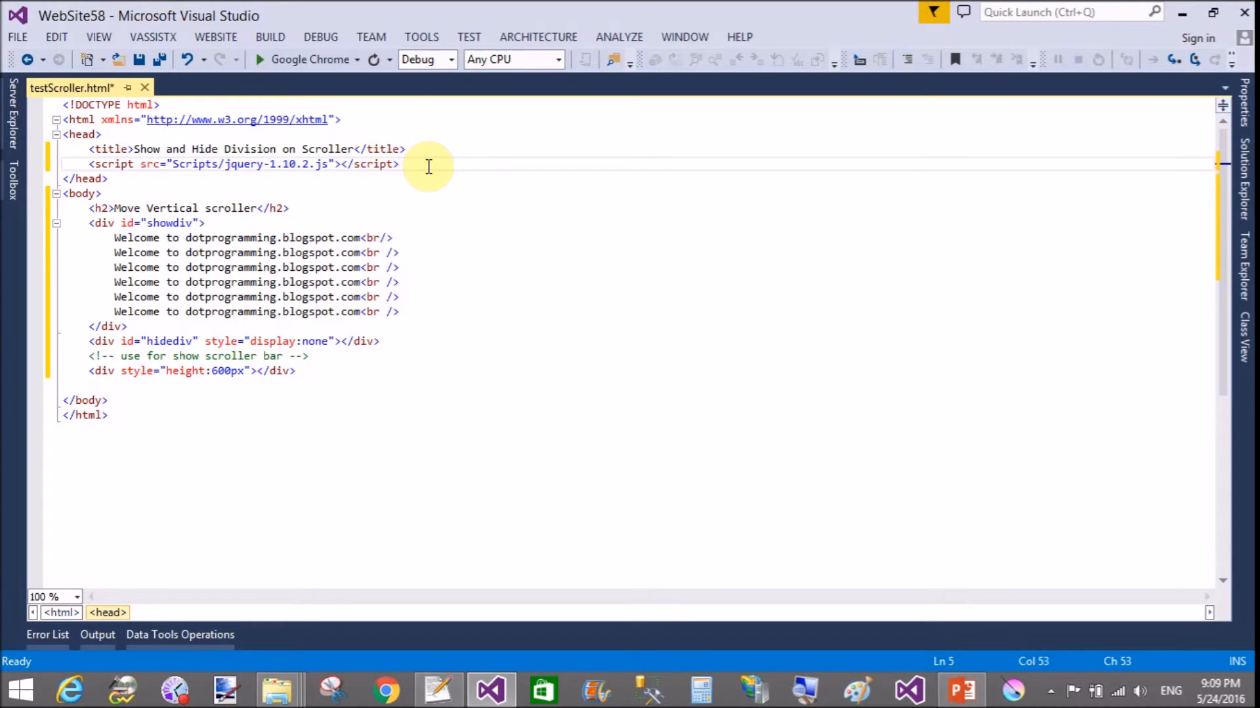
type("<script>")
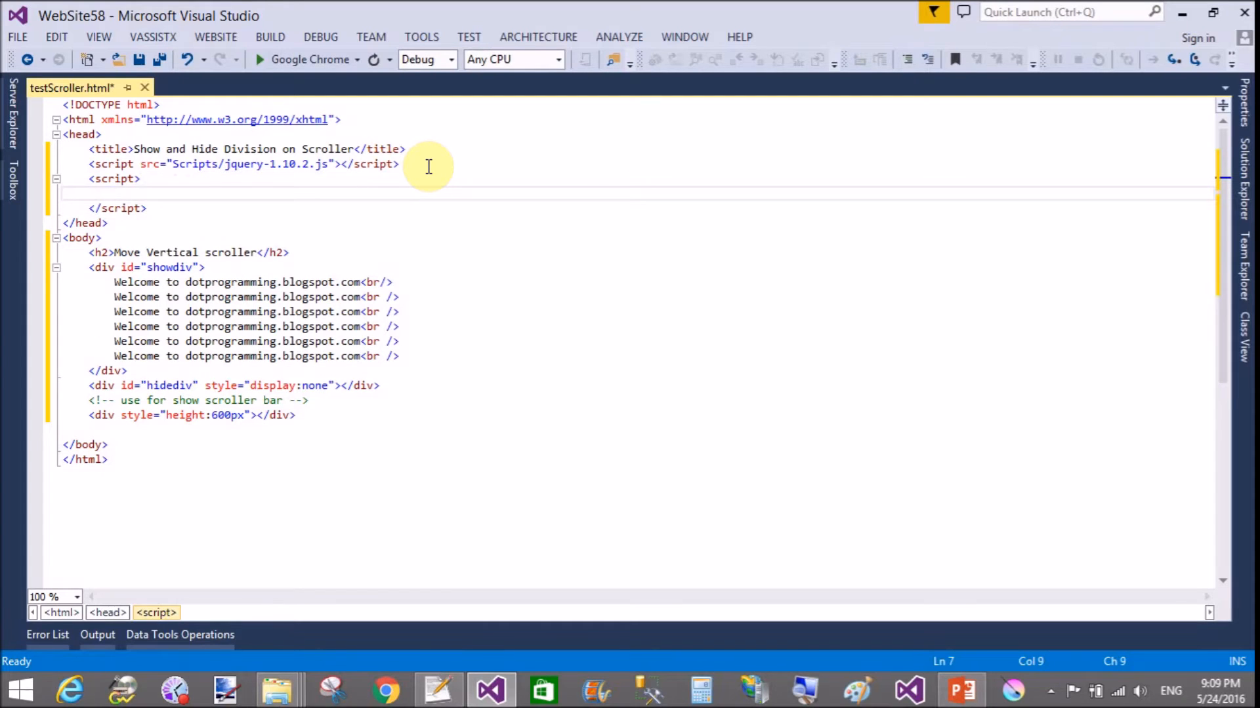
type("$")
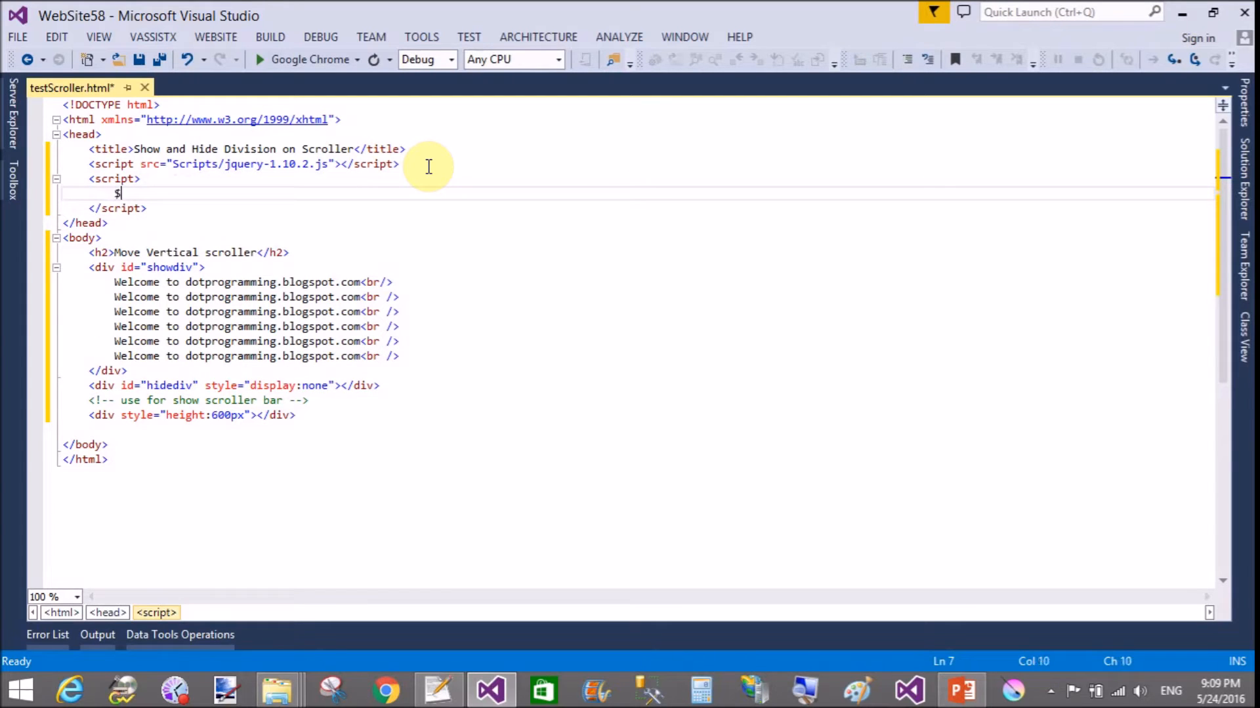
type("(")
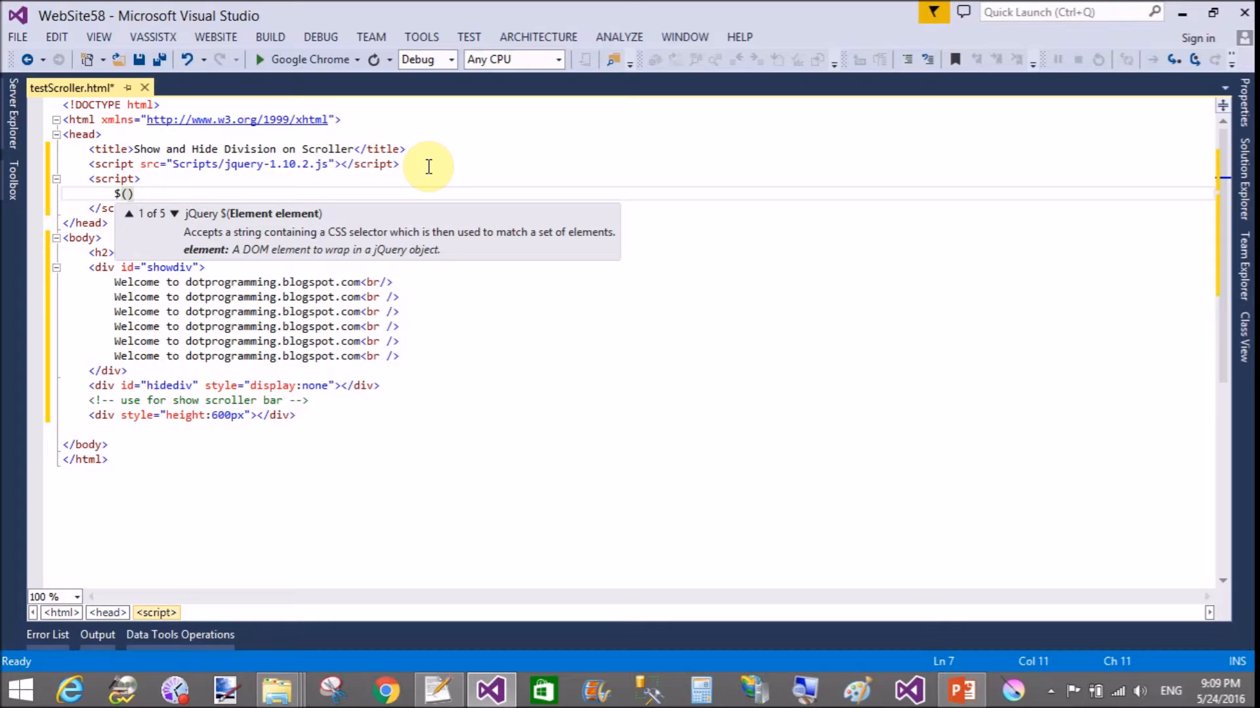
type("fi")
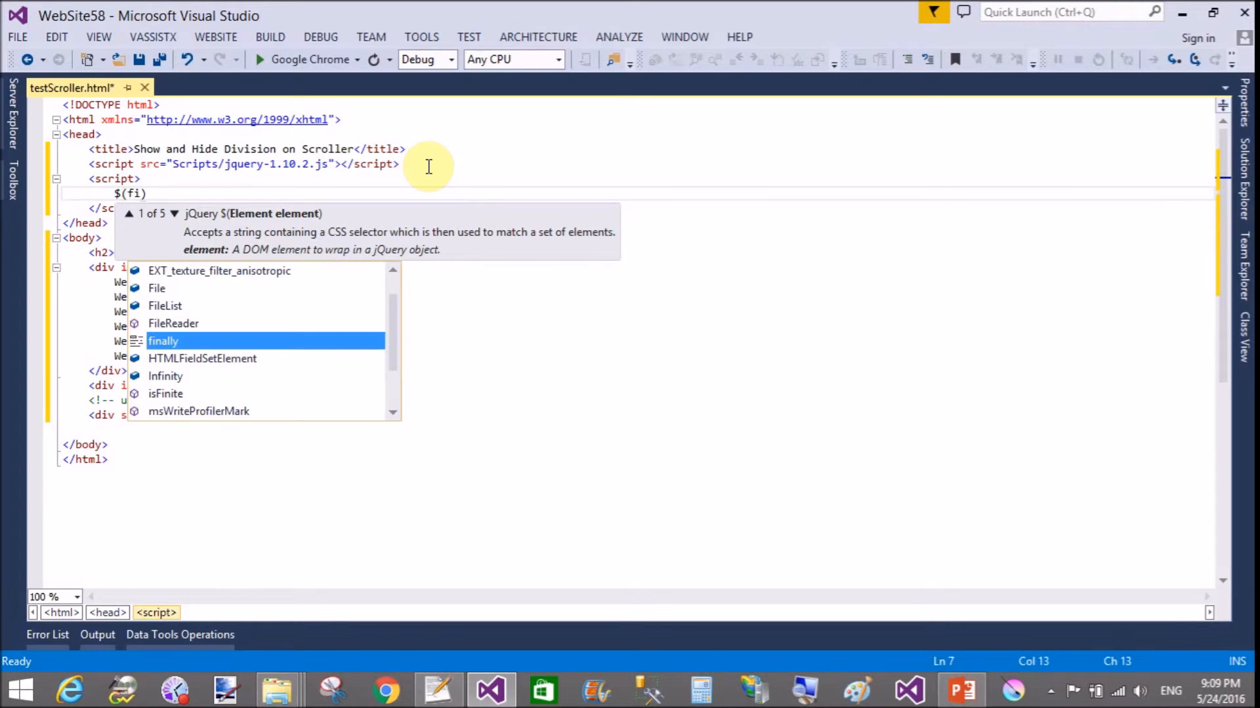
type("unction")
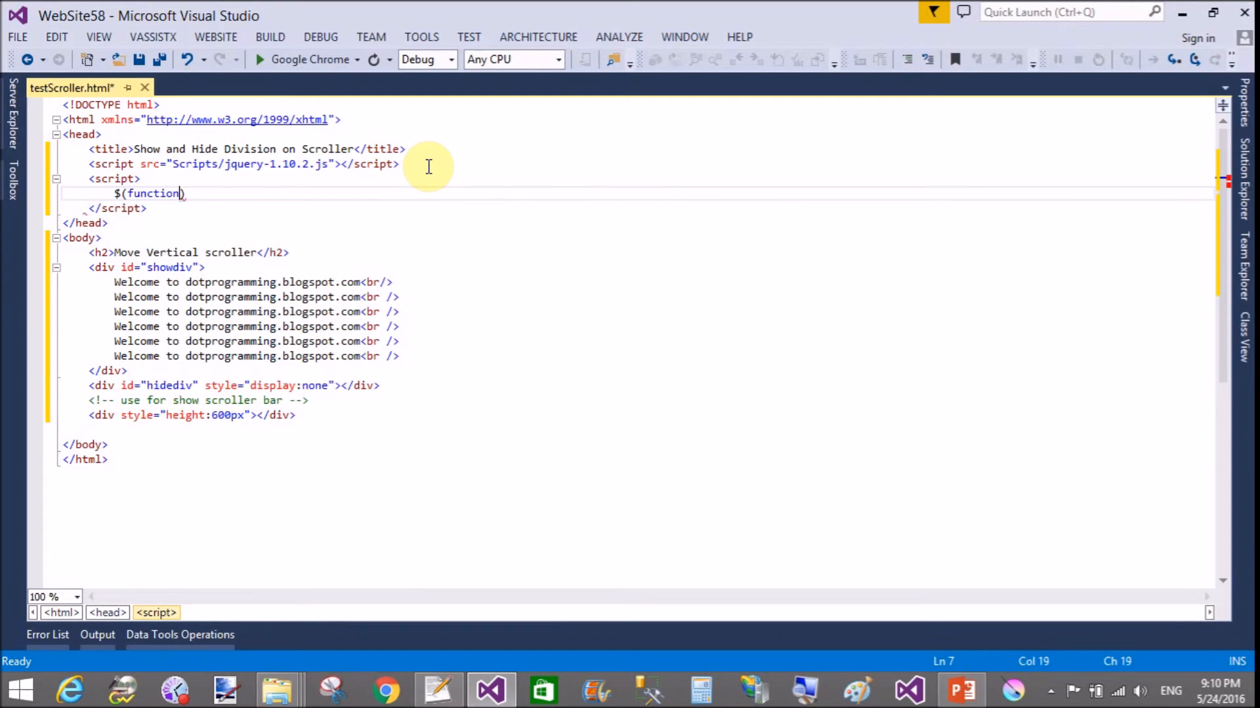
type("(){")
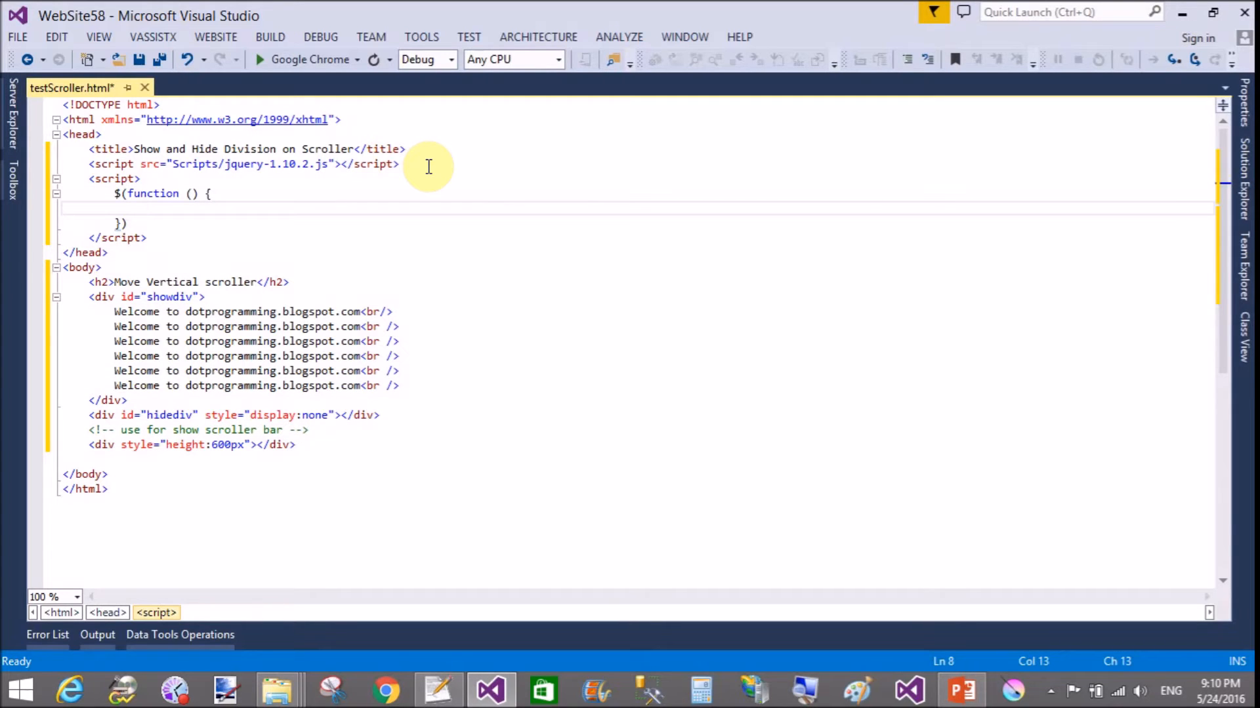
- Begin a $(window).scroll(function) handler inside the ready function
type("$(")
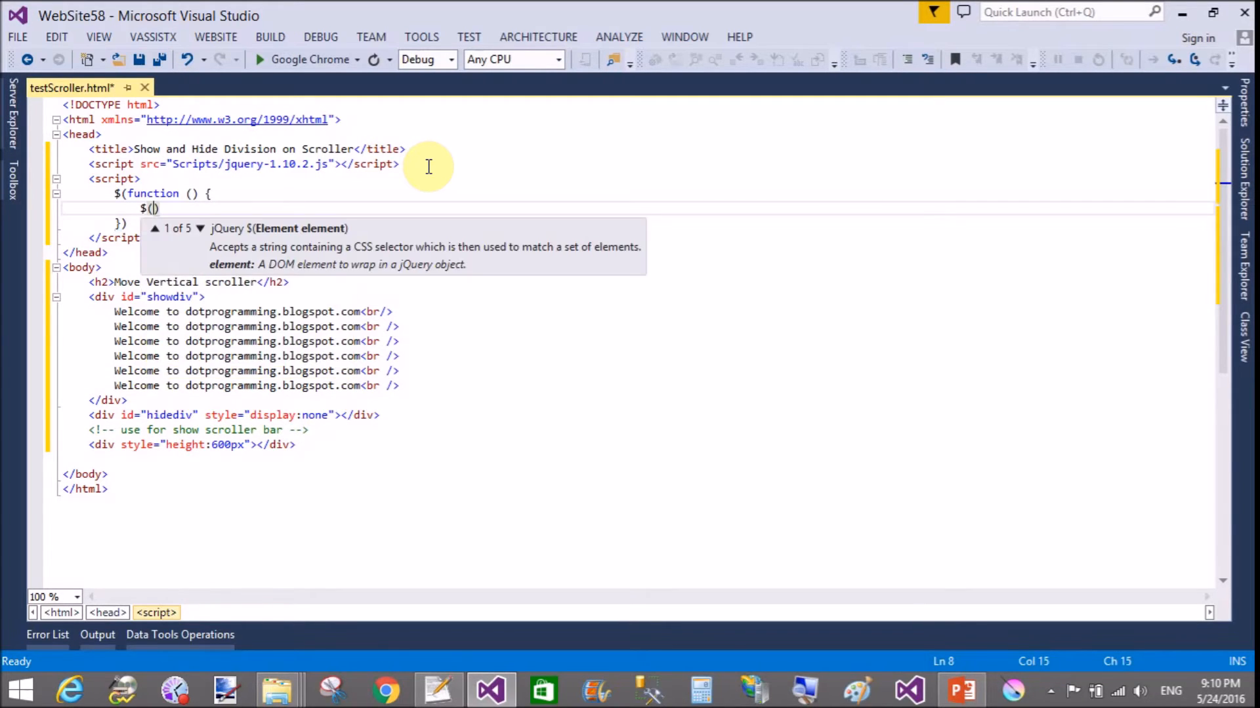
type("window")
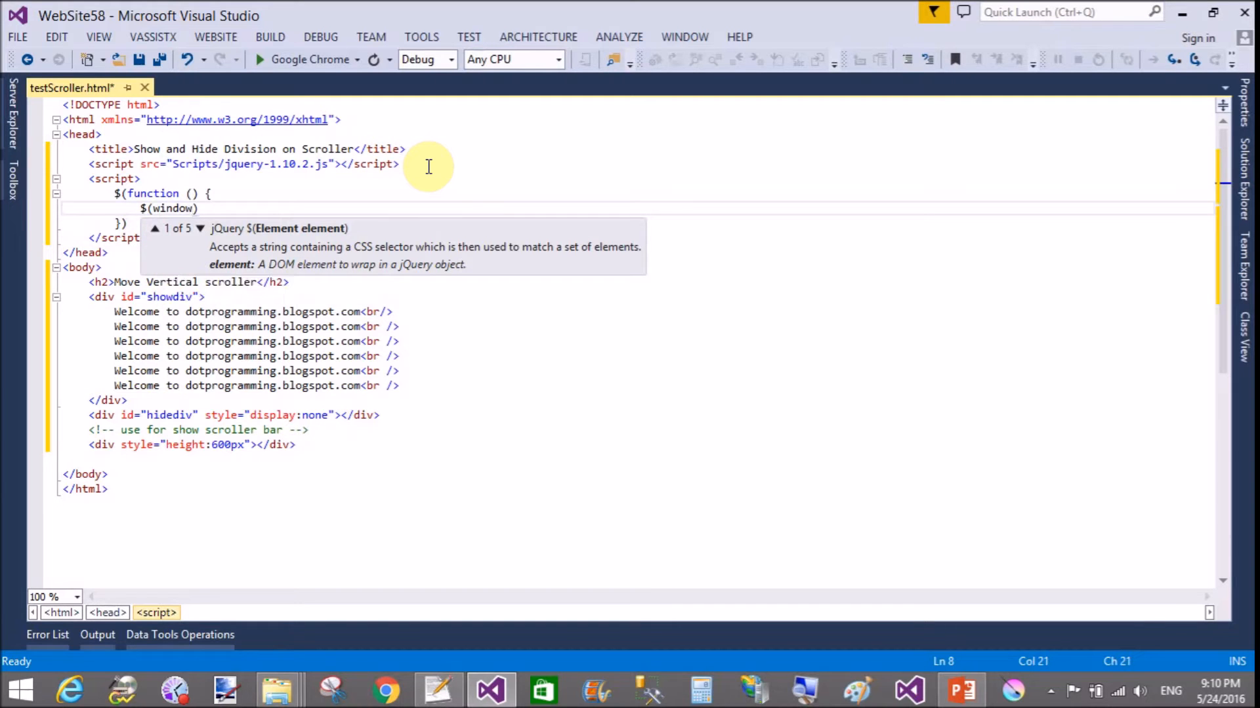
type(".scroll(")
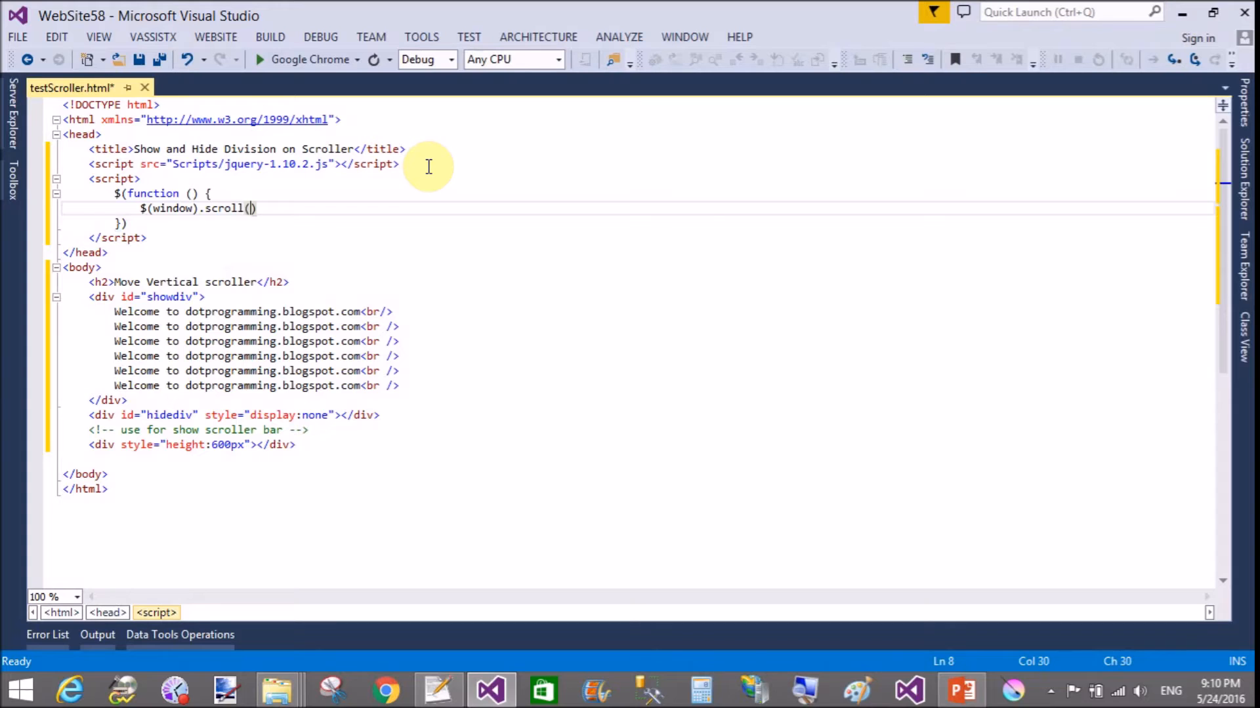
type("f")
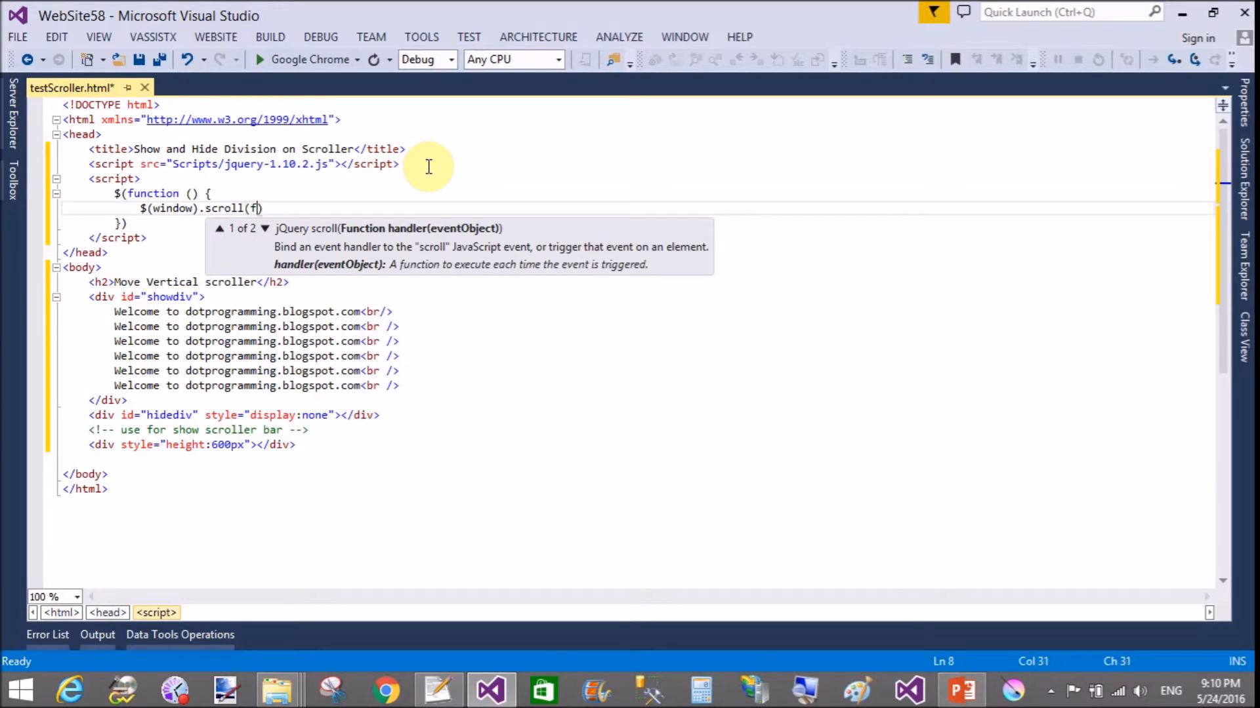
type("unction)")
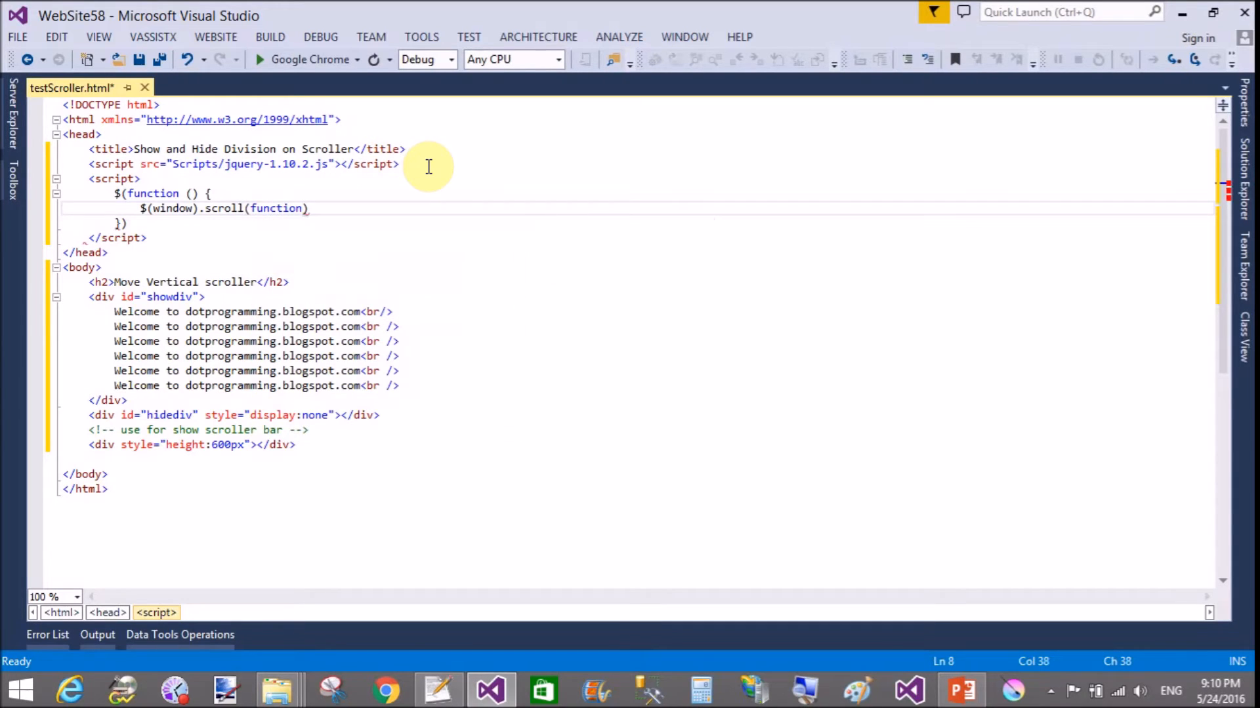
- Store $(window).scrollTop() in var scrollval inside the scroll handler
type("() {")
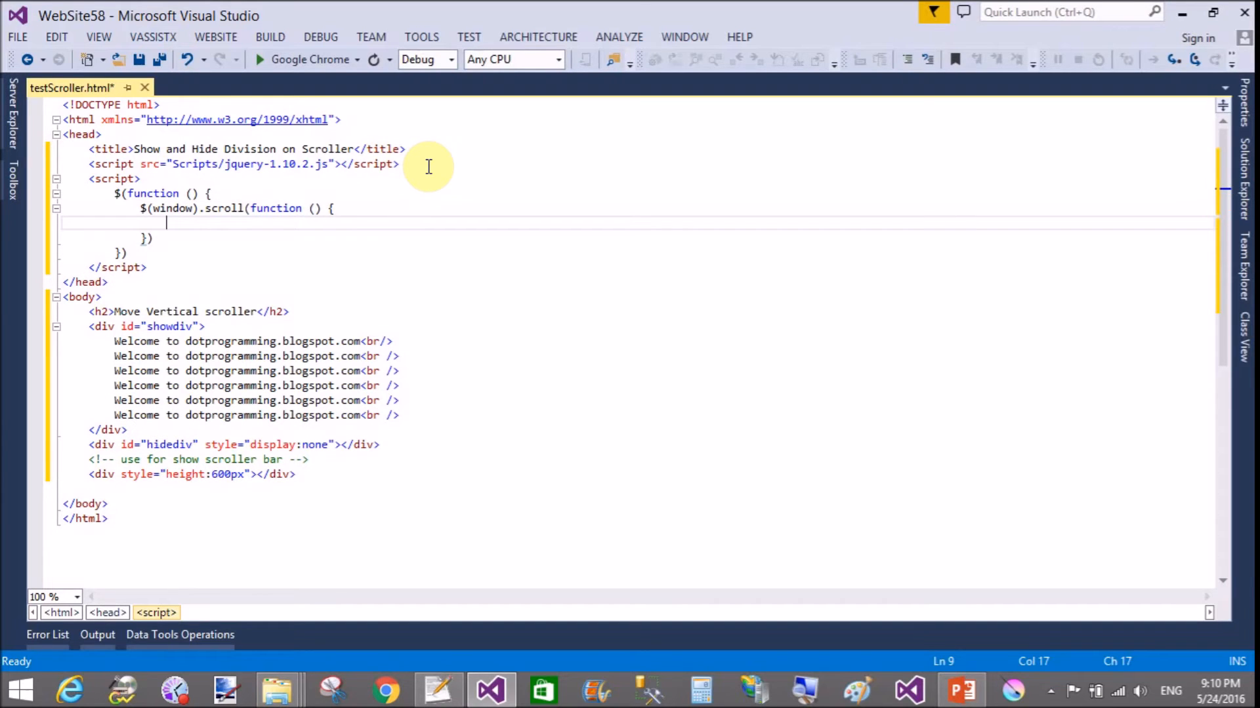
type("var s")
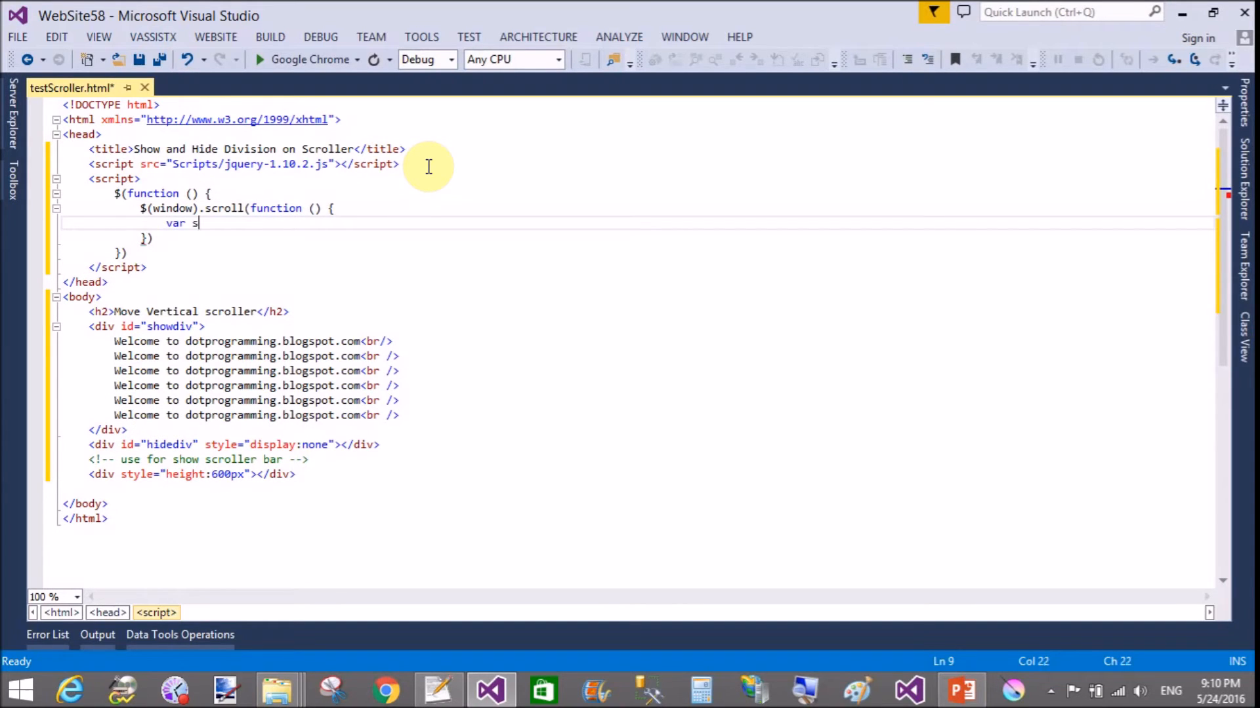
type("crollval")
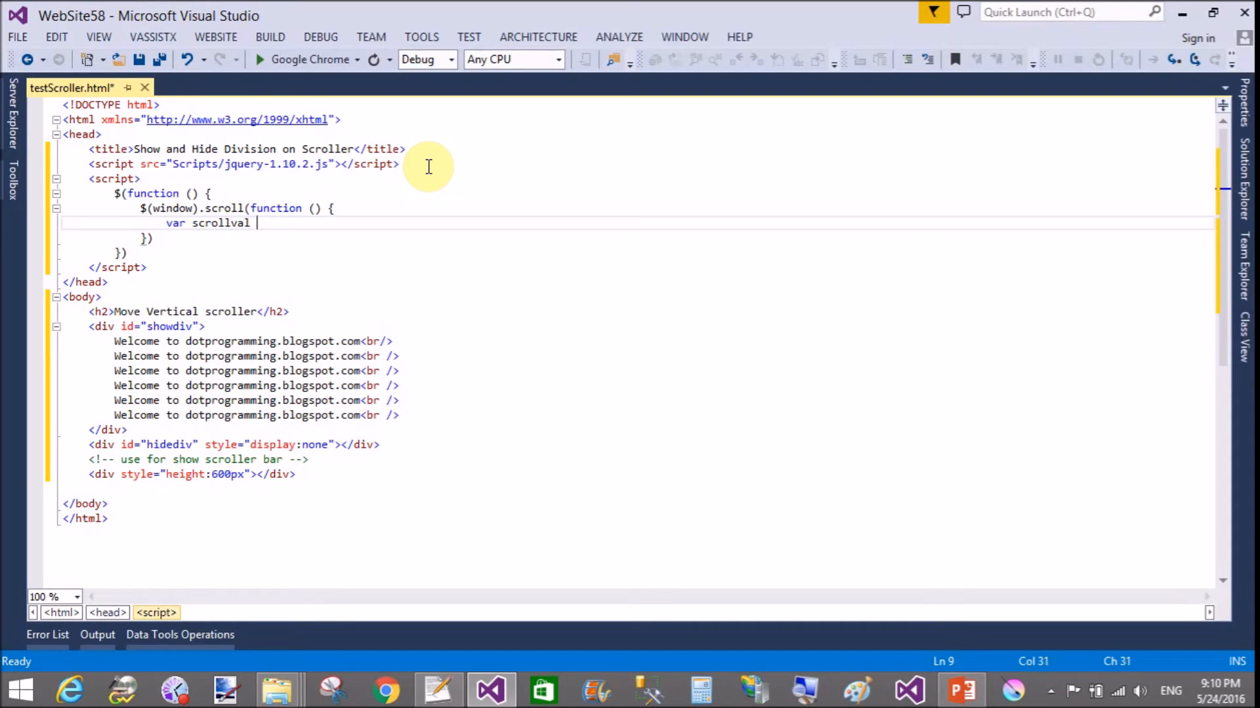
type("=")
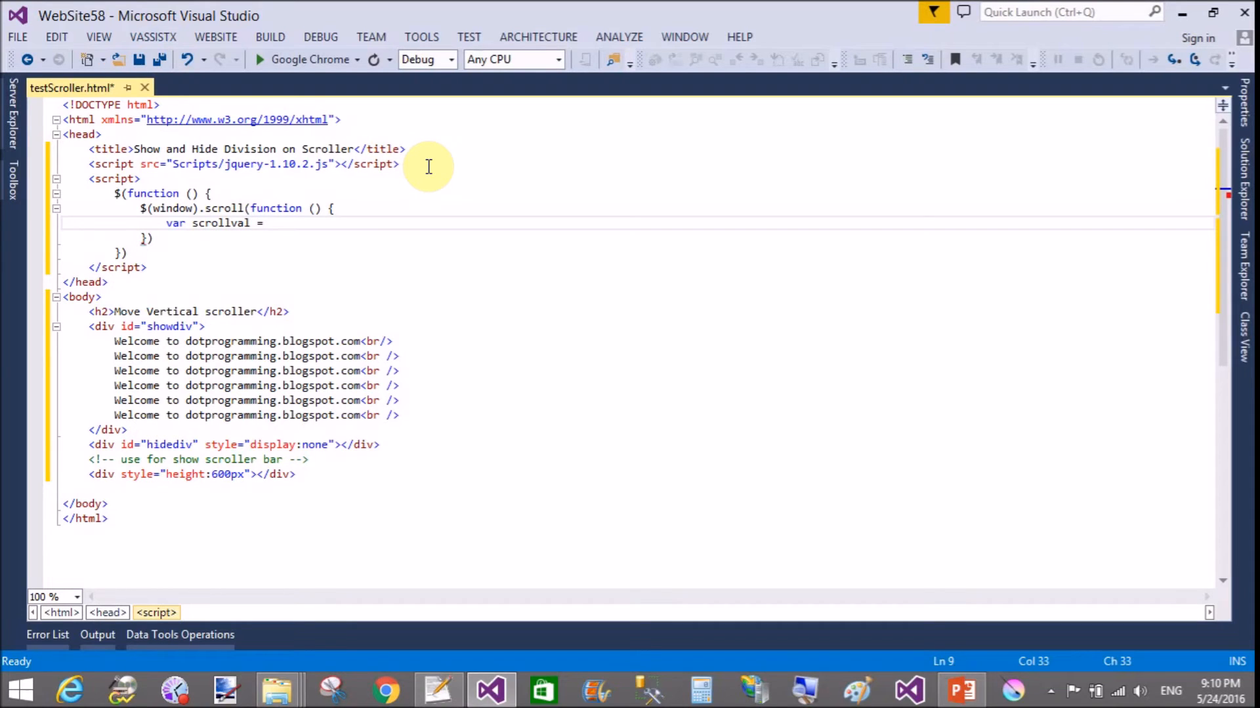
type("$(w")
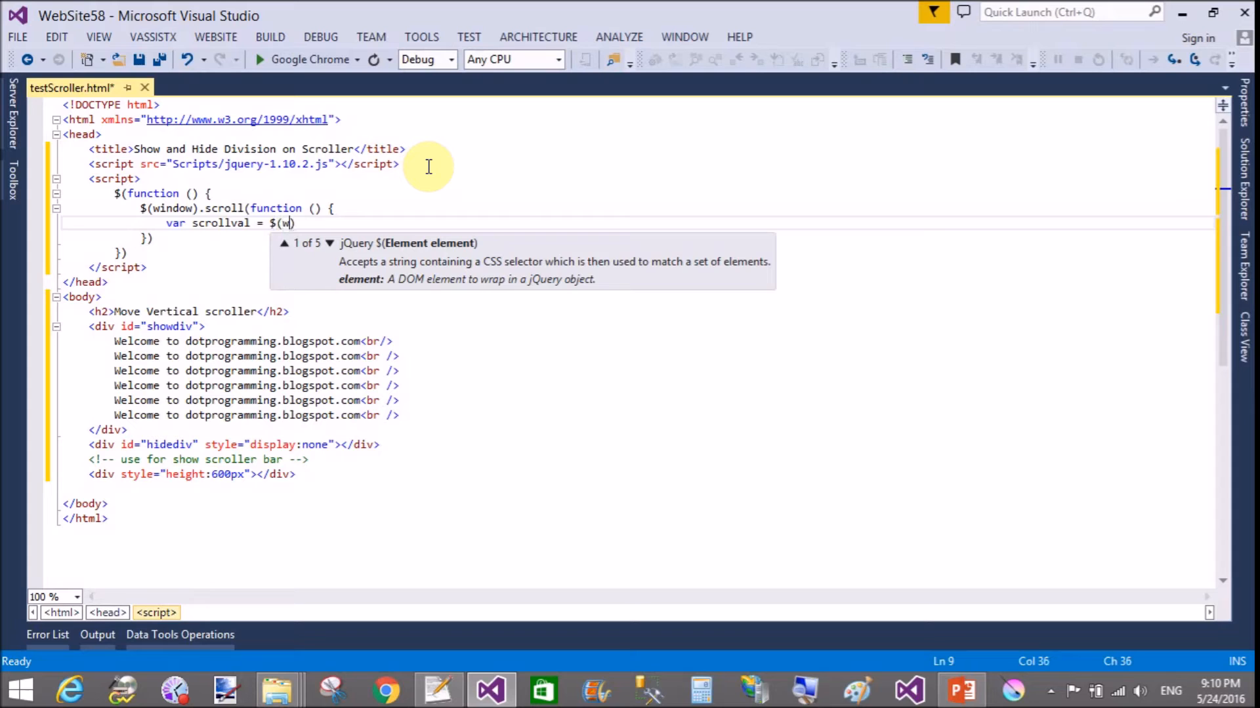
type("indow")
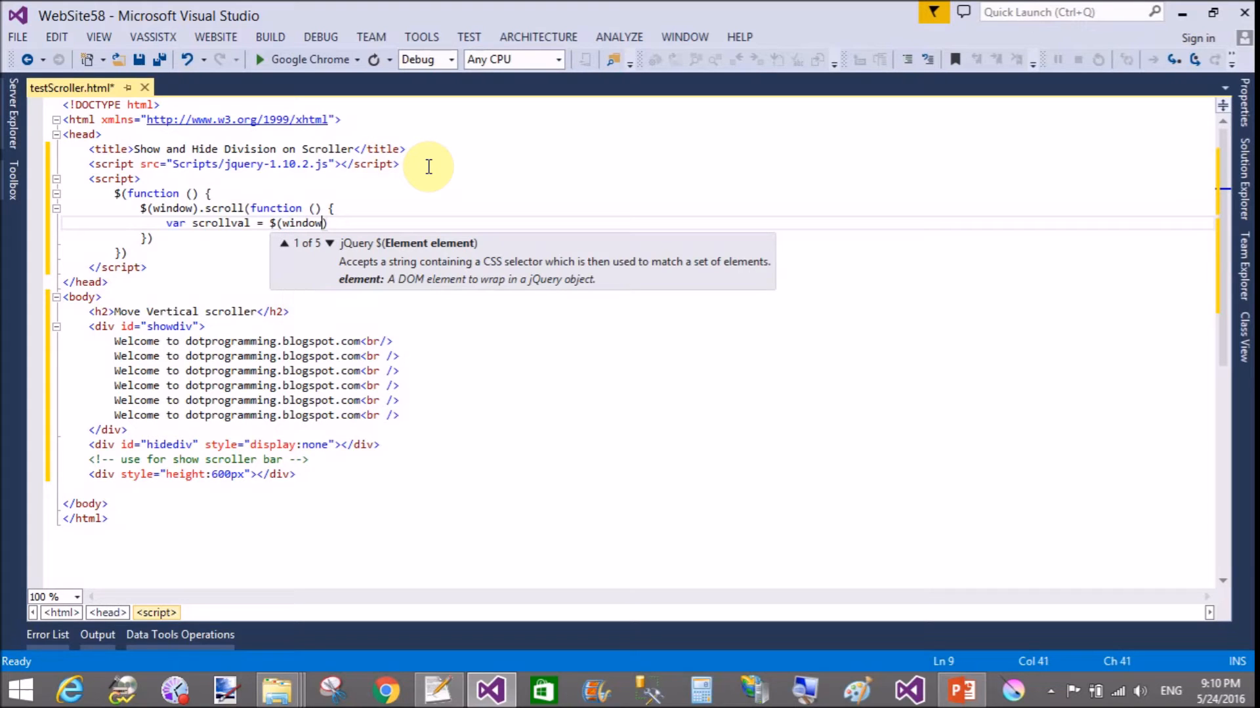
type(").")
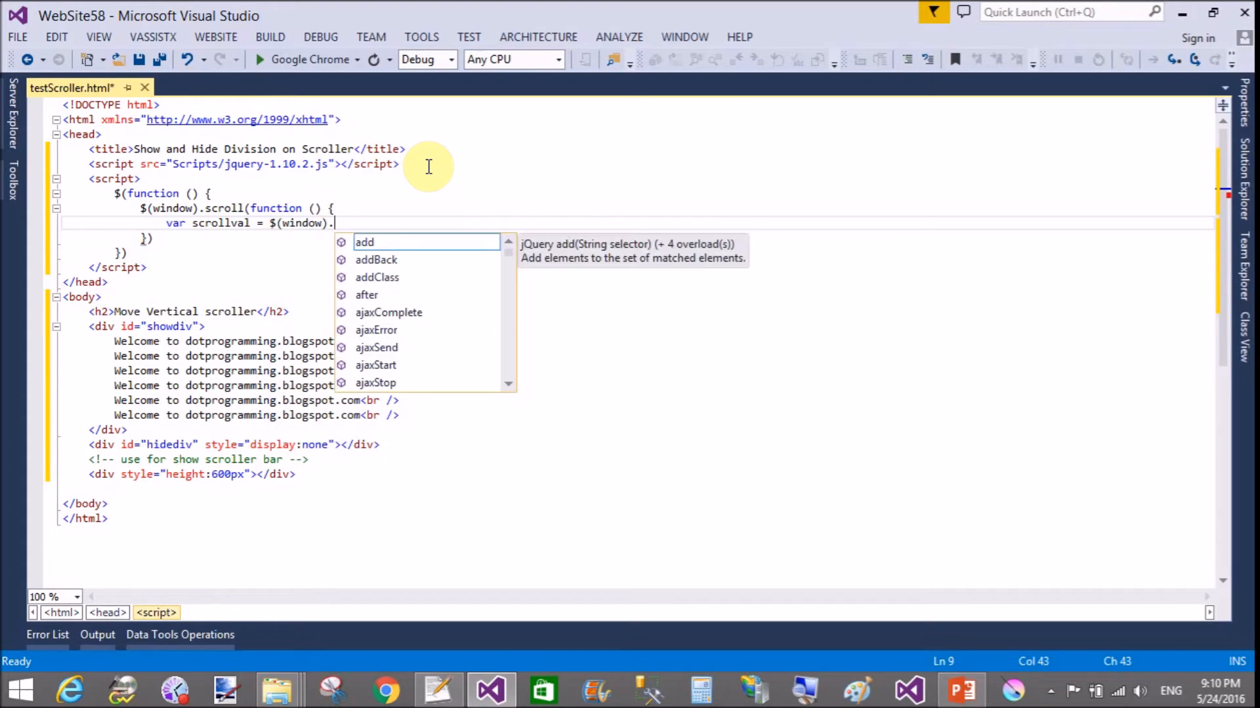
type("scrollTop")
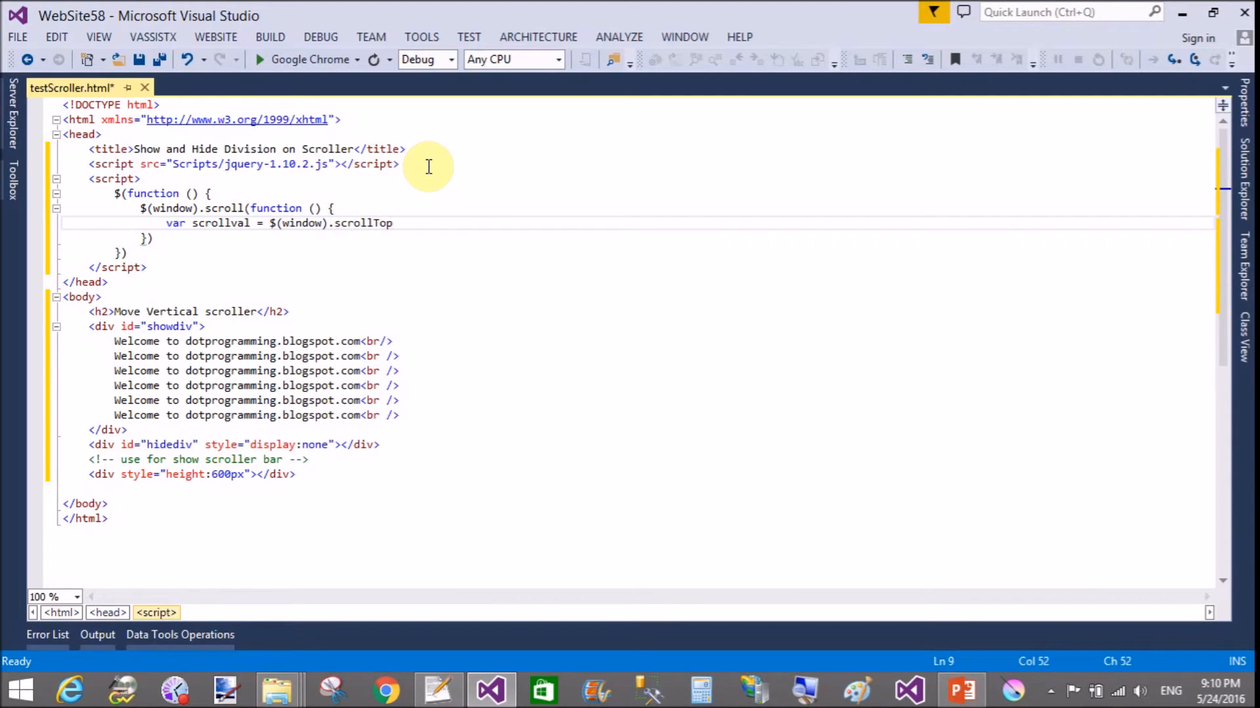
type("()")
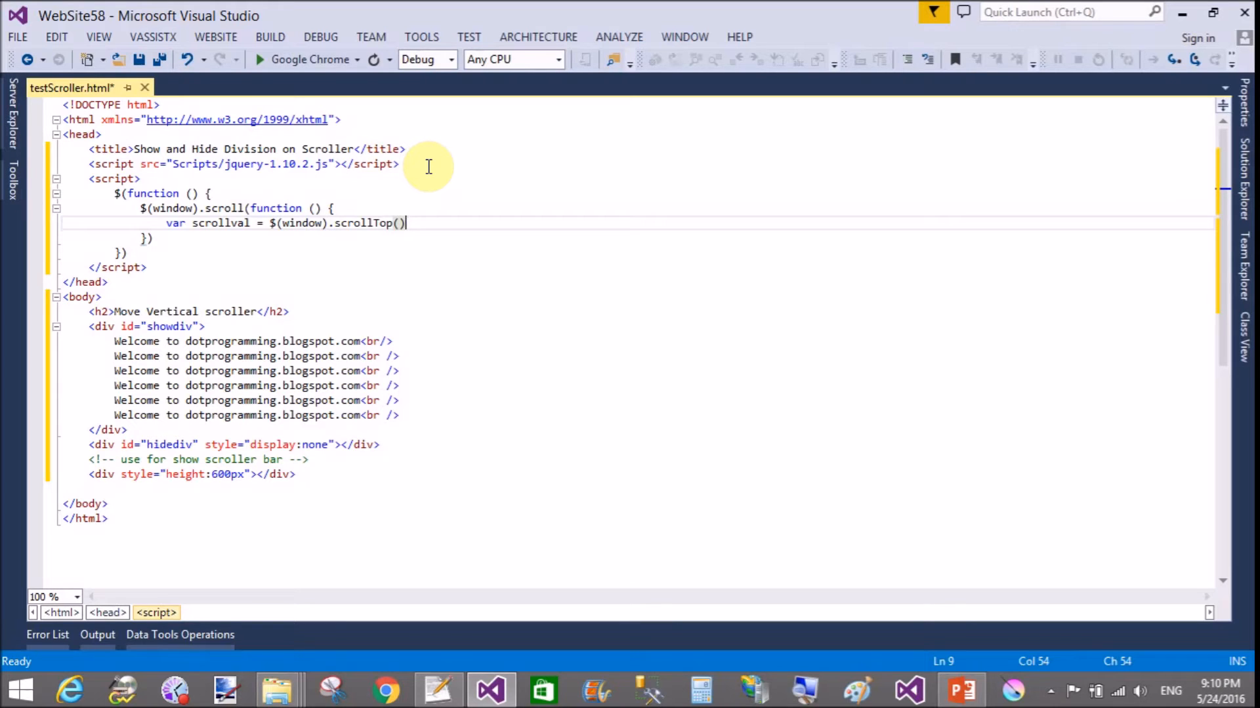
key("Enter")
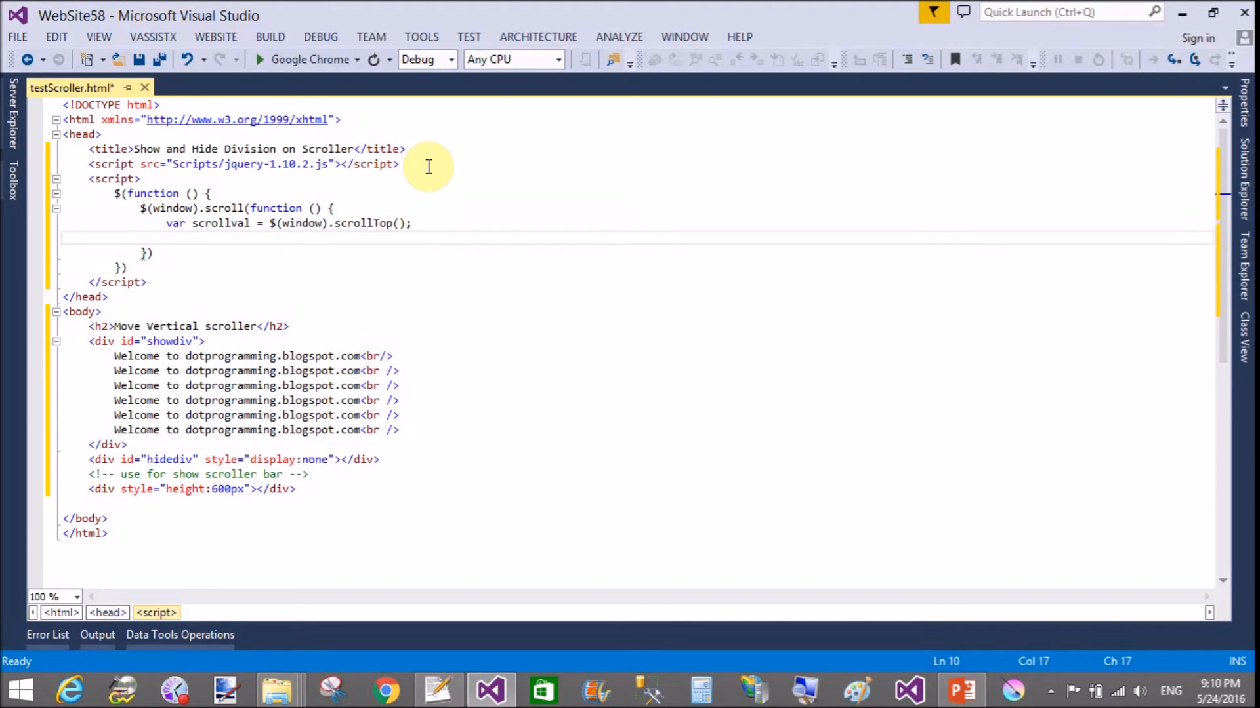
- Open an if (scrollval>=60) block
type("if()")
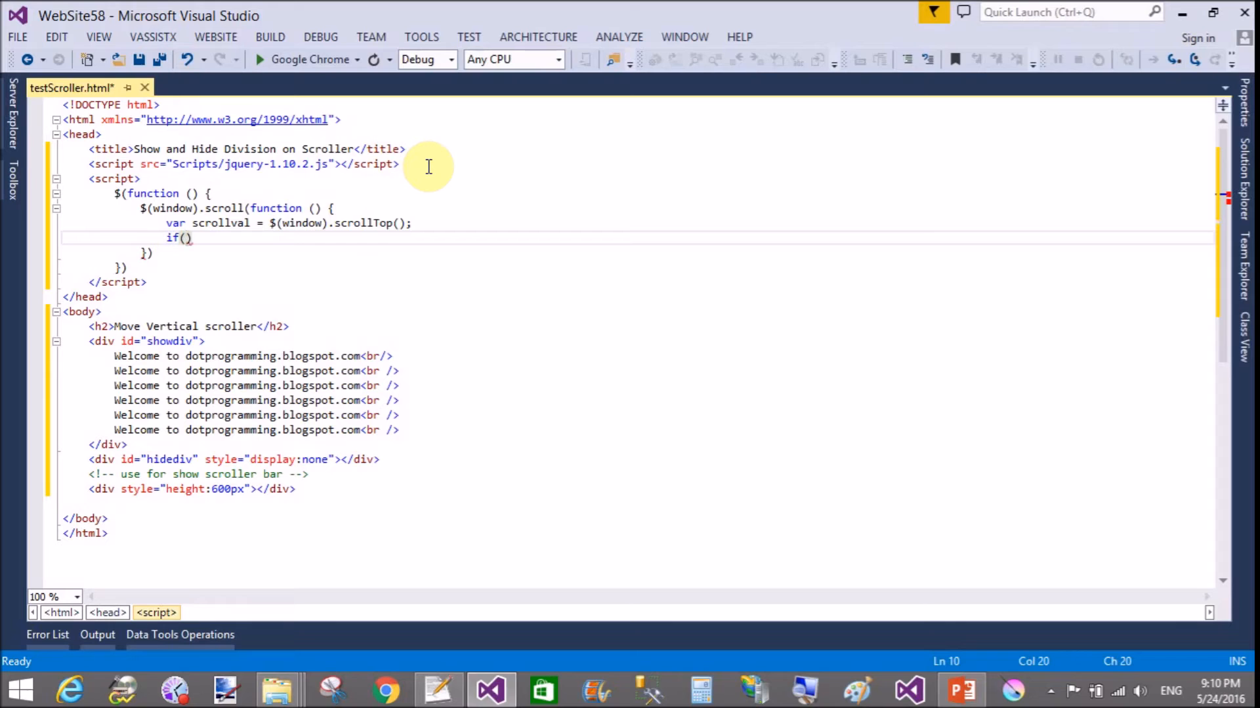
type("s")
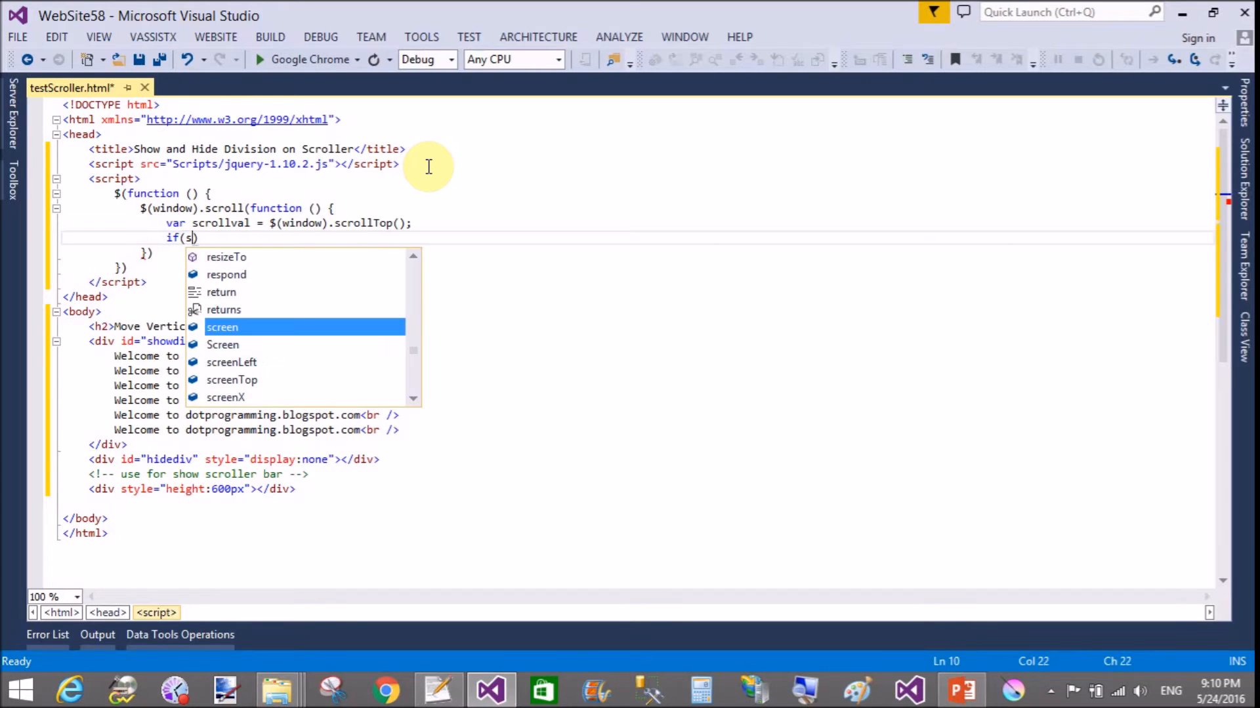
type("crollval")
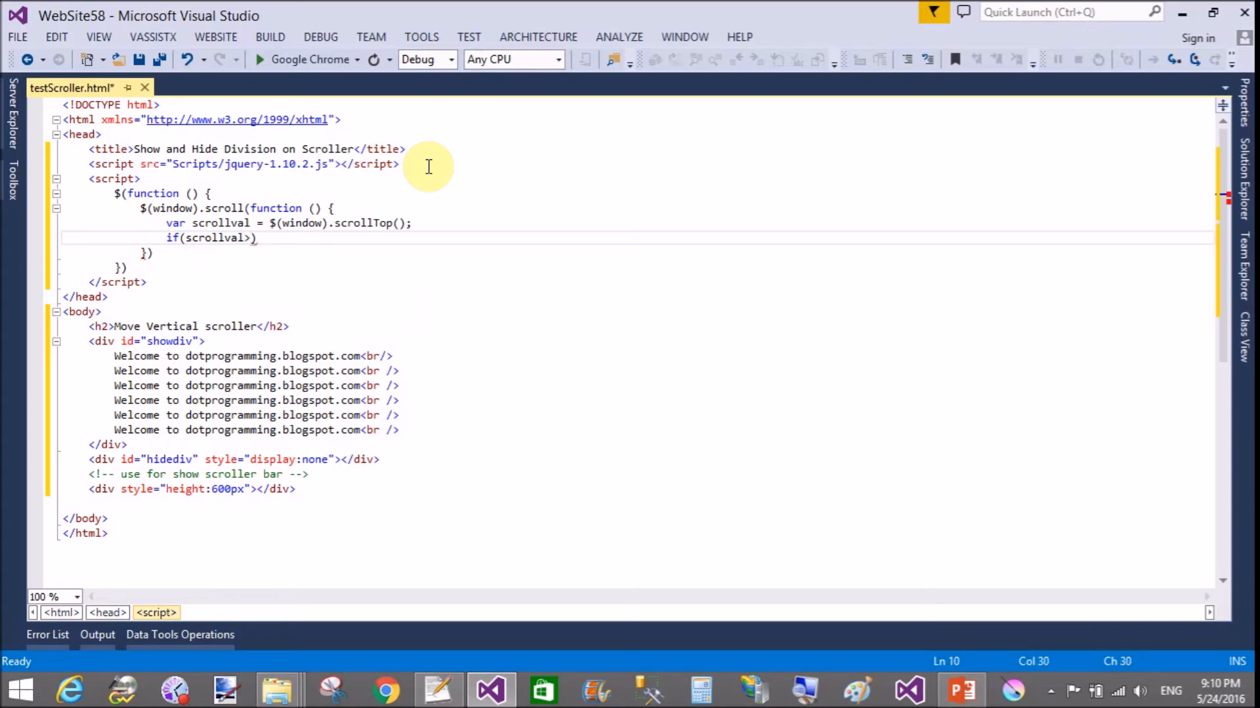
type(">=")
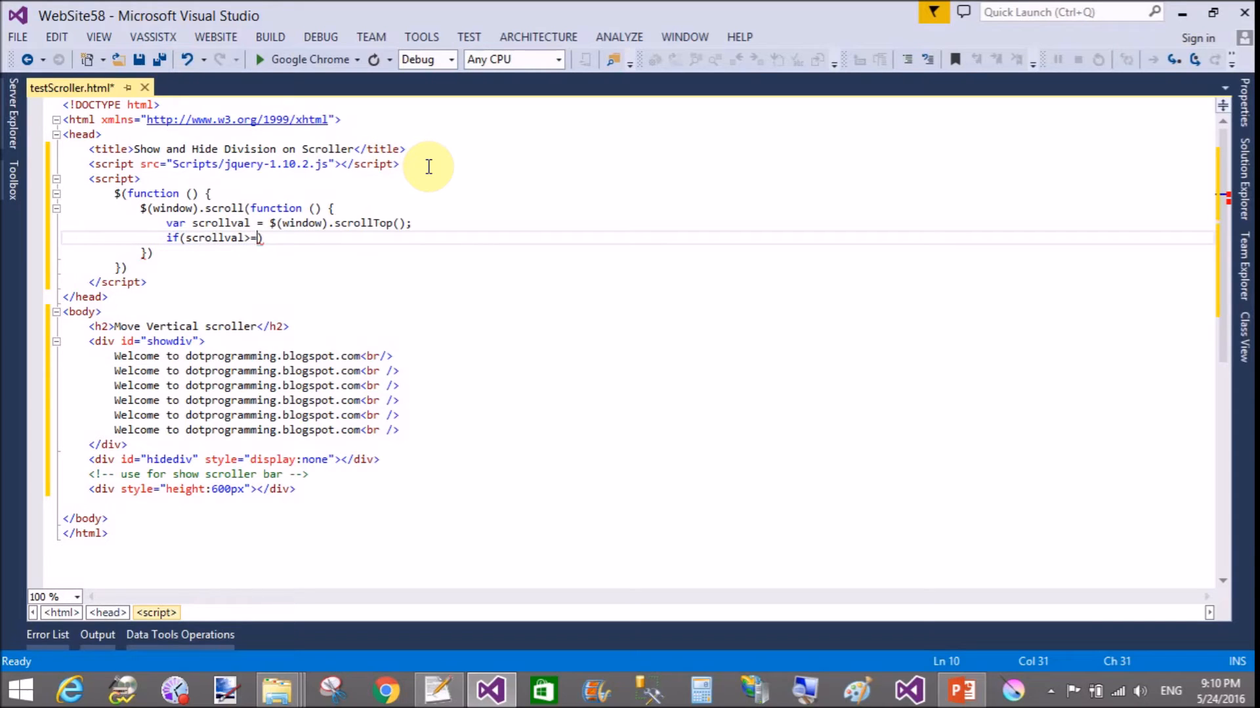
type("60)")
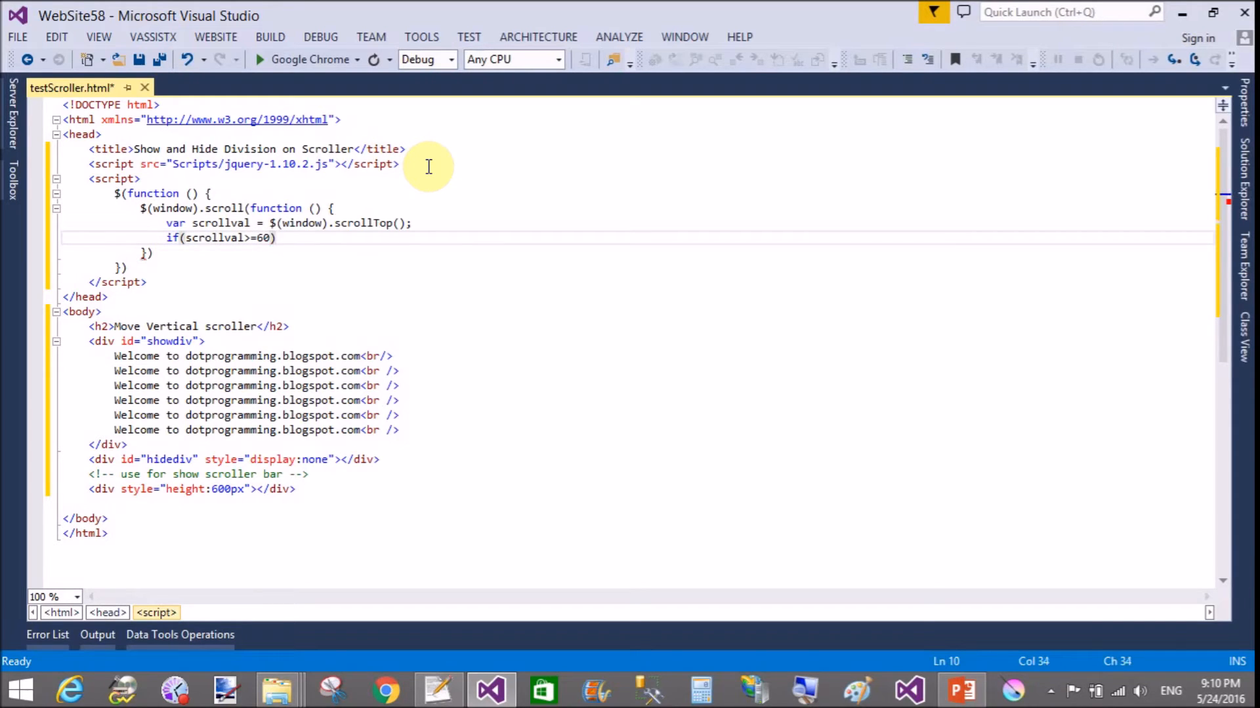
type("{")
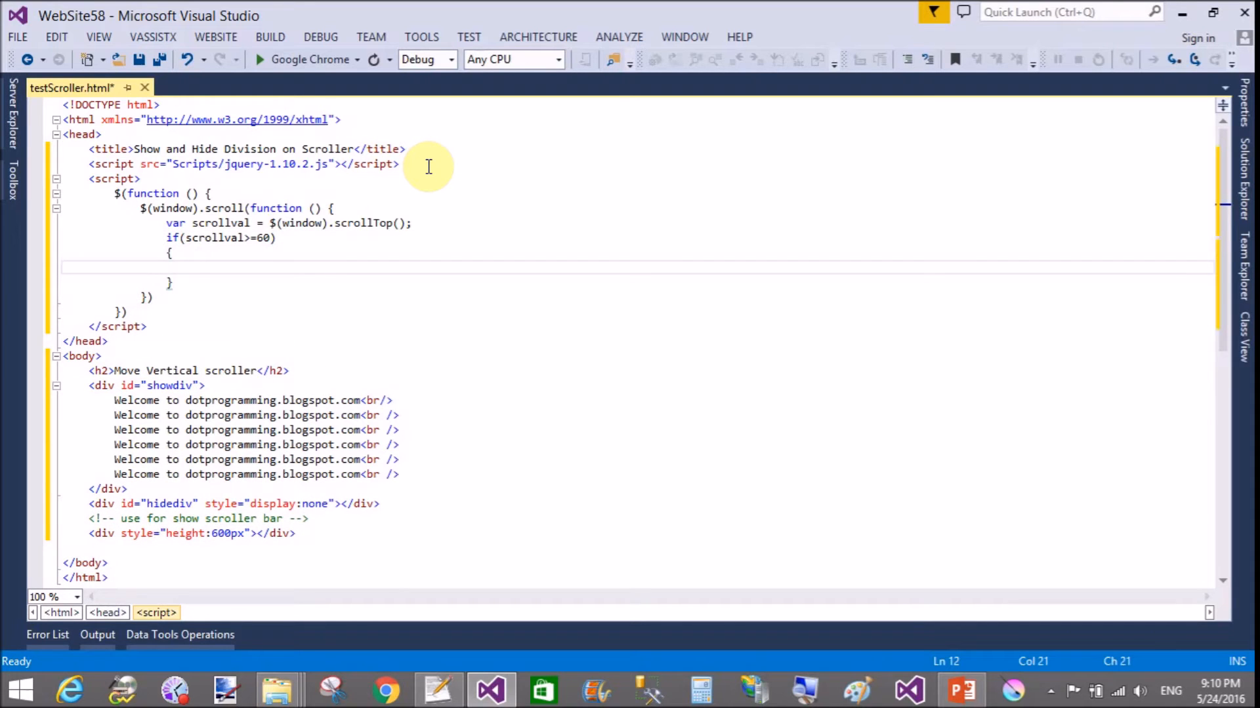
- Hide showdiv with $("#showdiv").hide() inside the if block
type("$()")
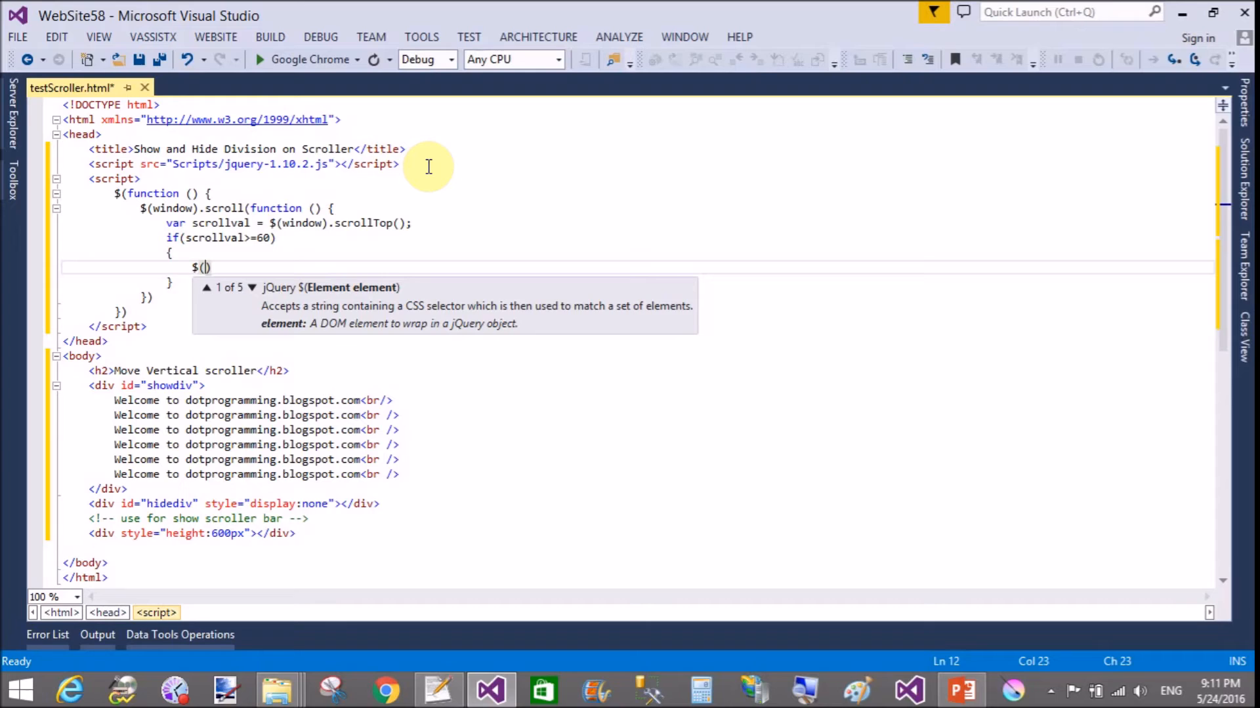
type("\"#\"")
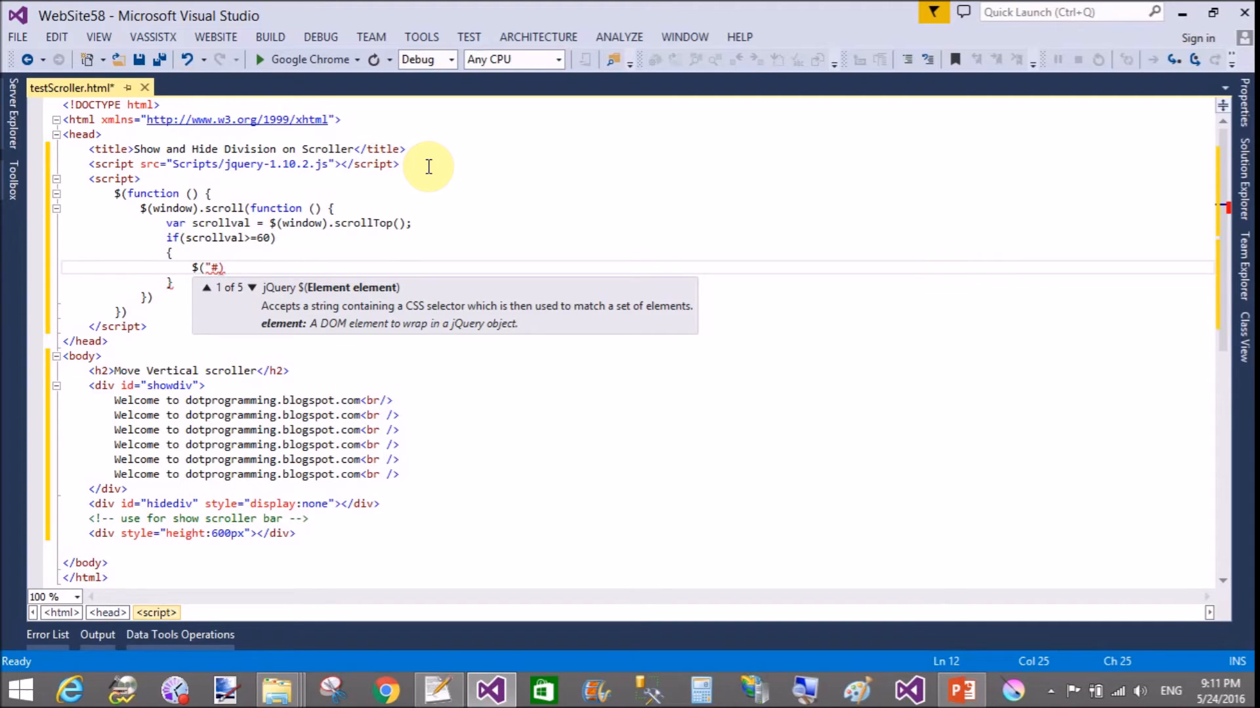
type("s")
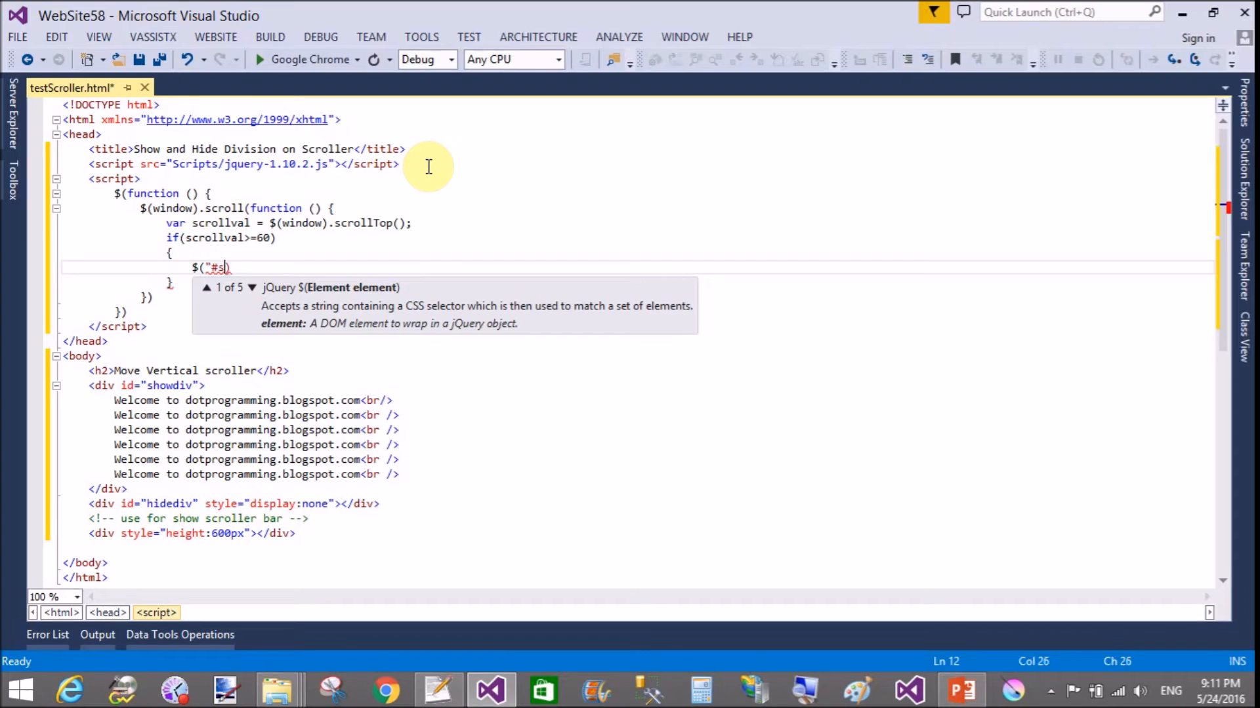
type("how")
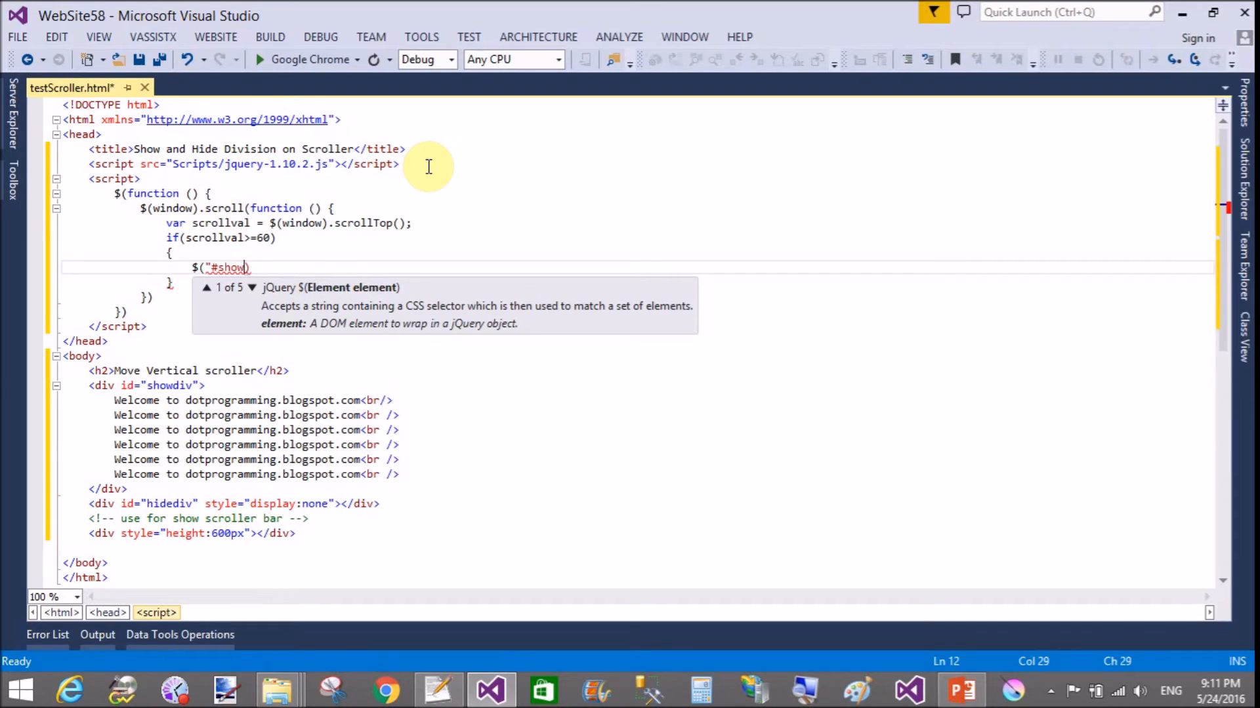
type("div")
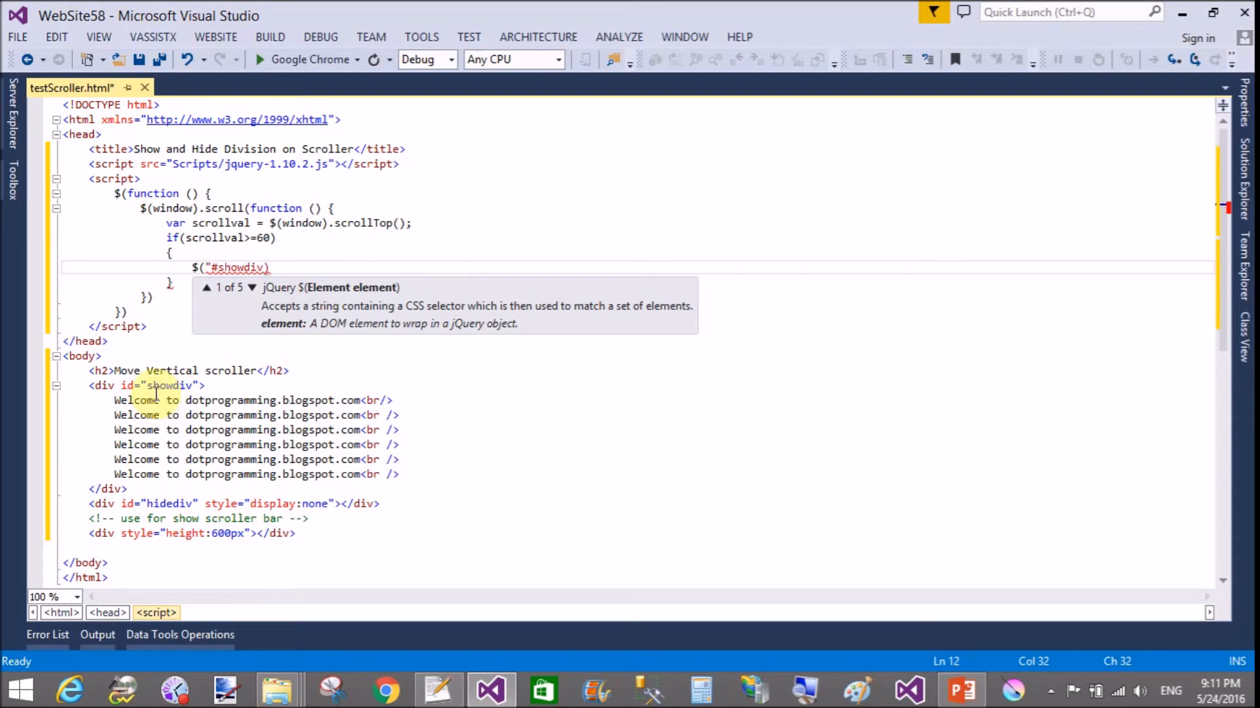
type("\"")
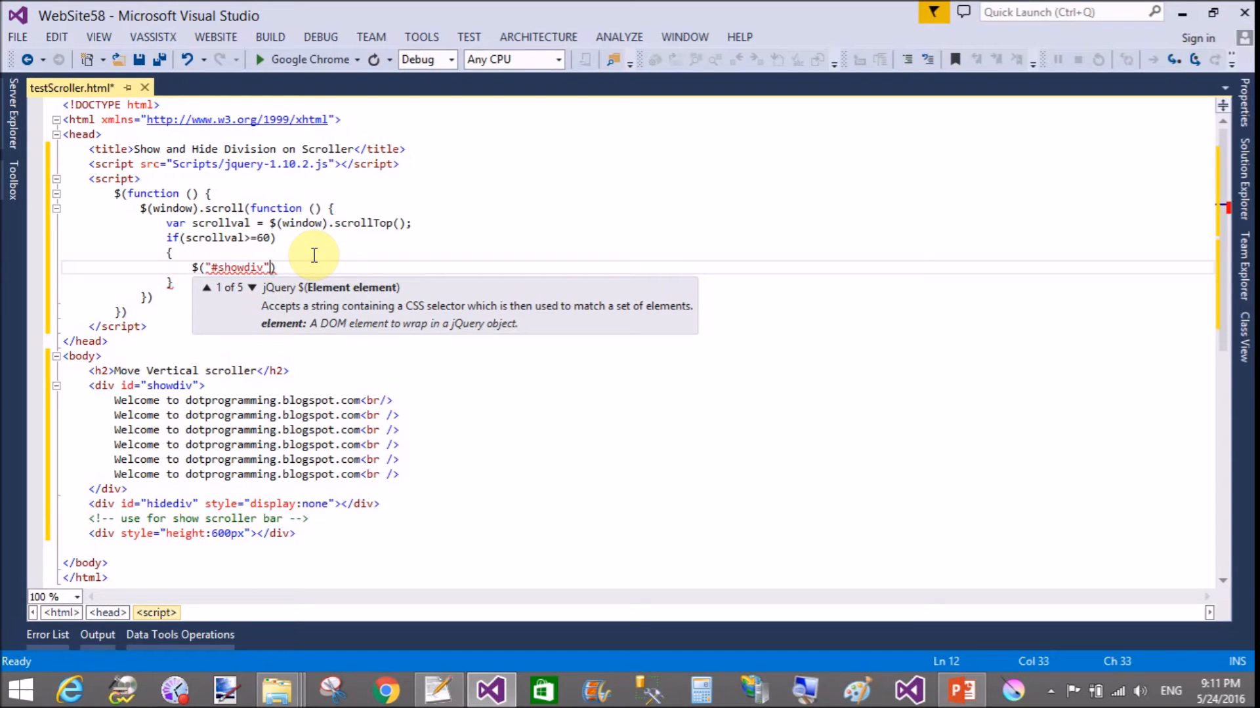
type(".")
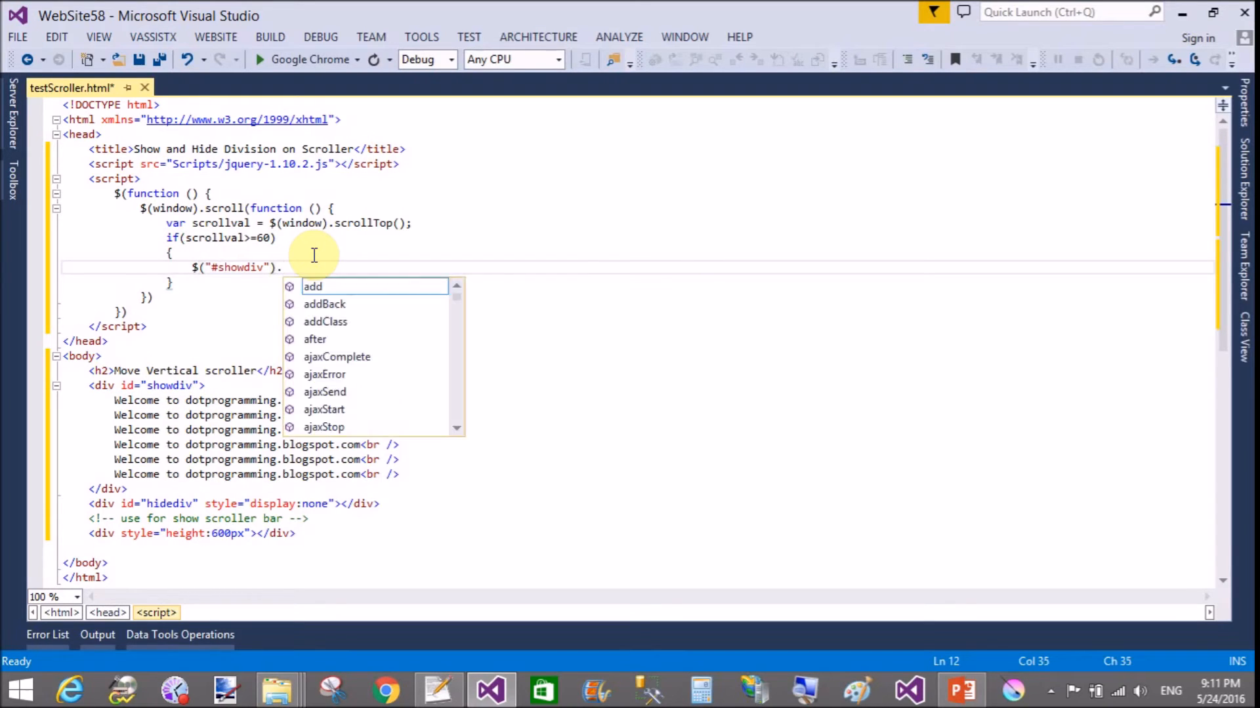
type("hide();")
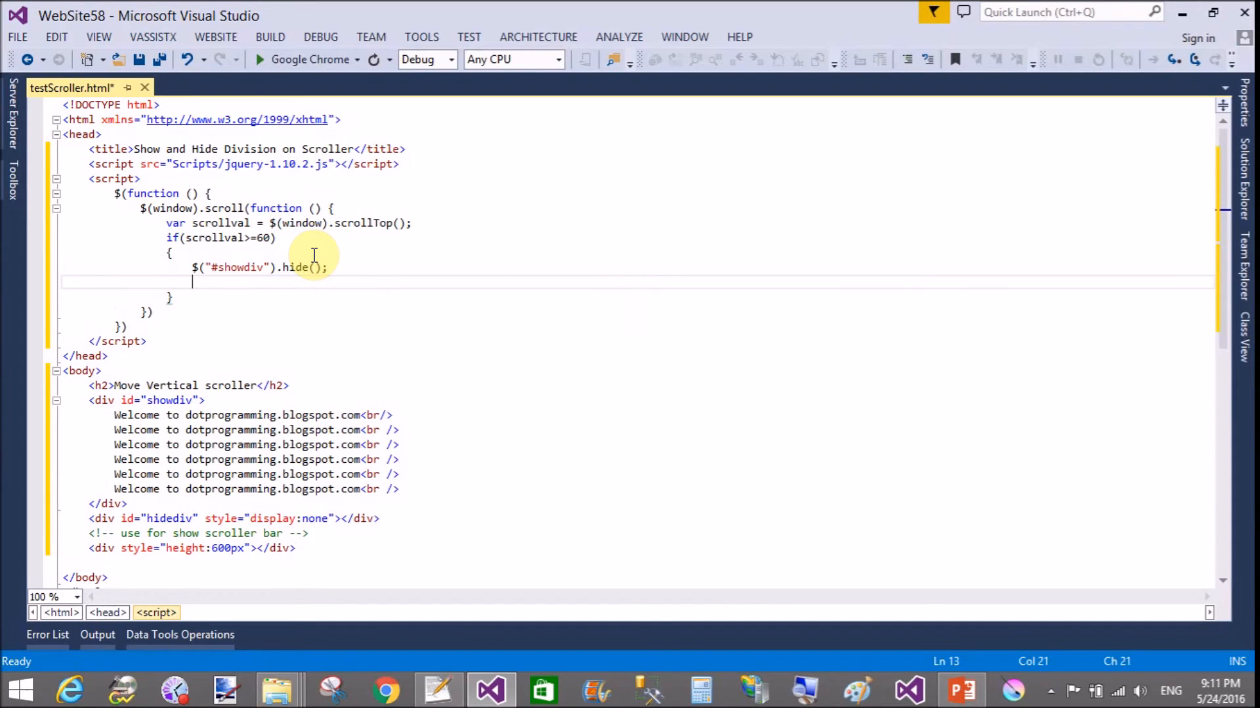
- Start a second statement selecting $("#hidediv")
type("$")
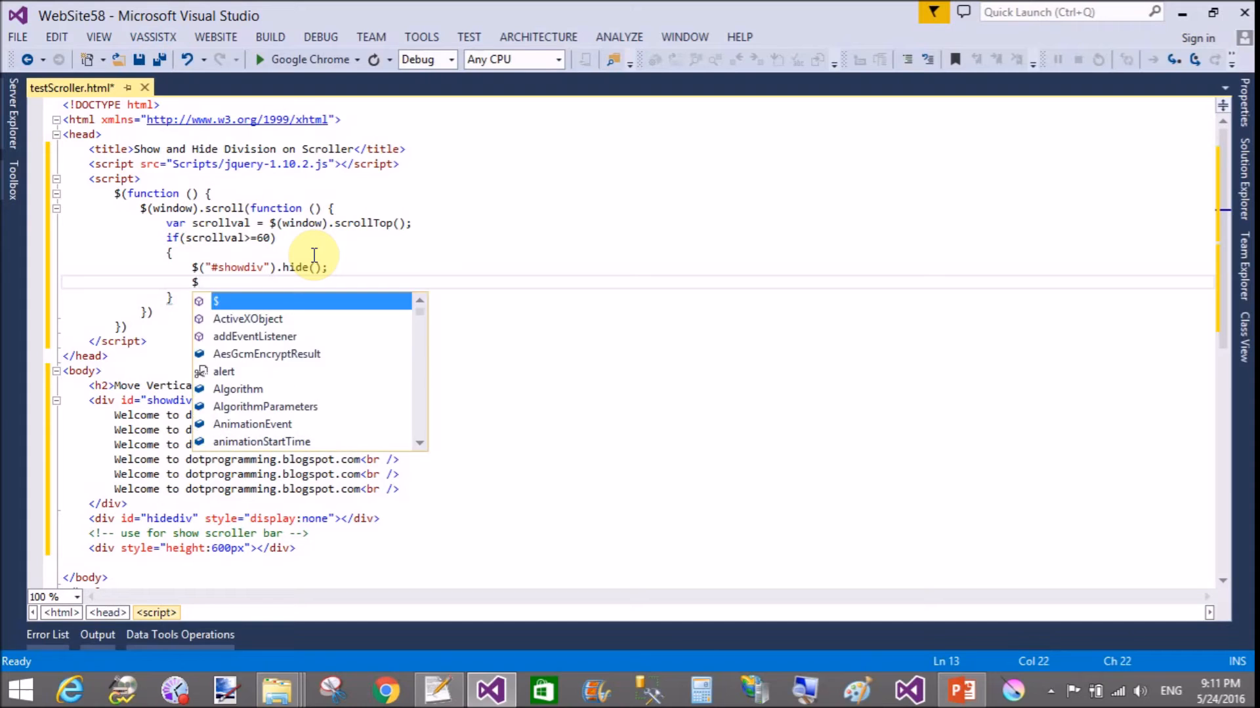
type("(\"\")")
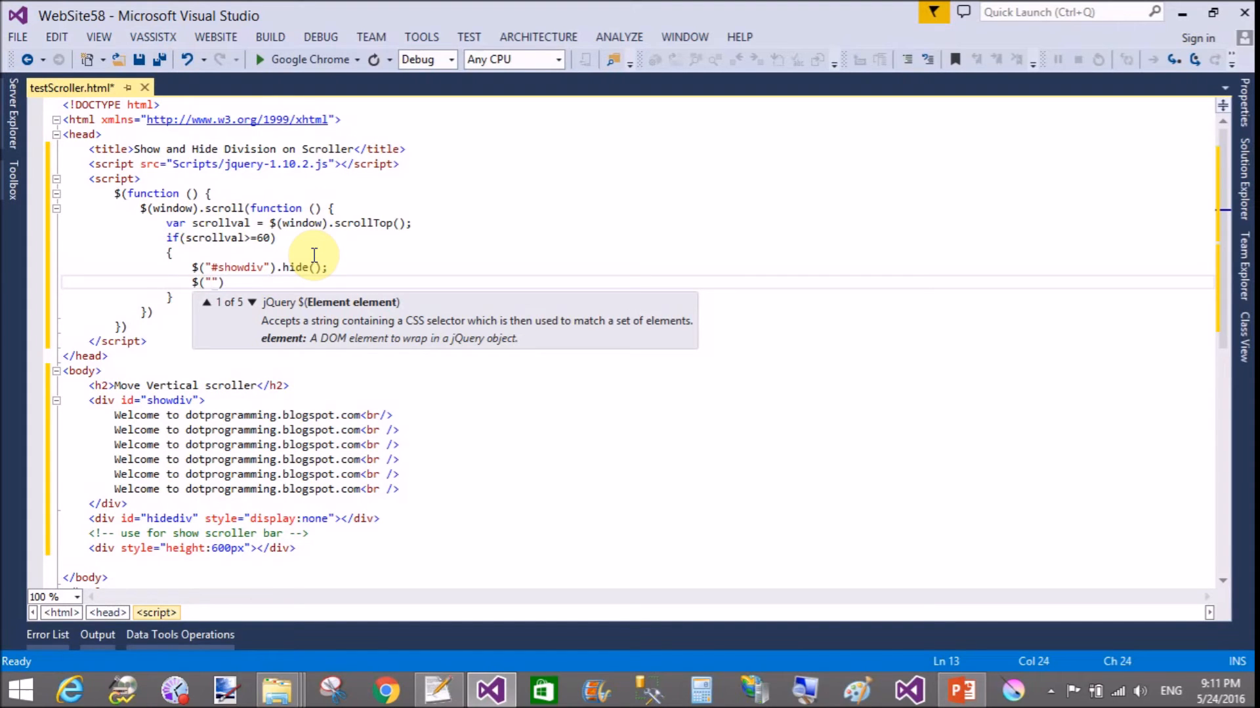
type("#hide")
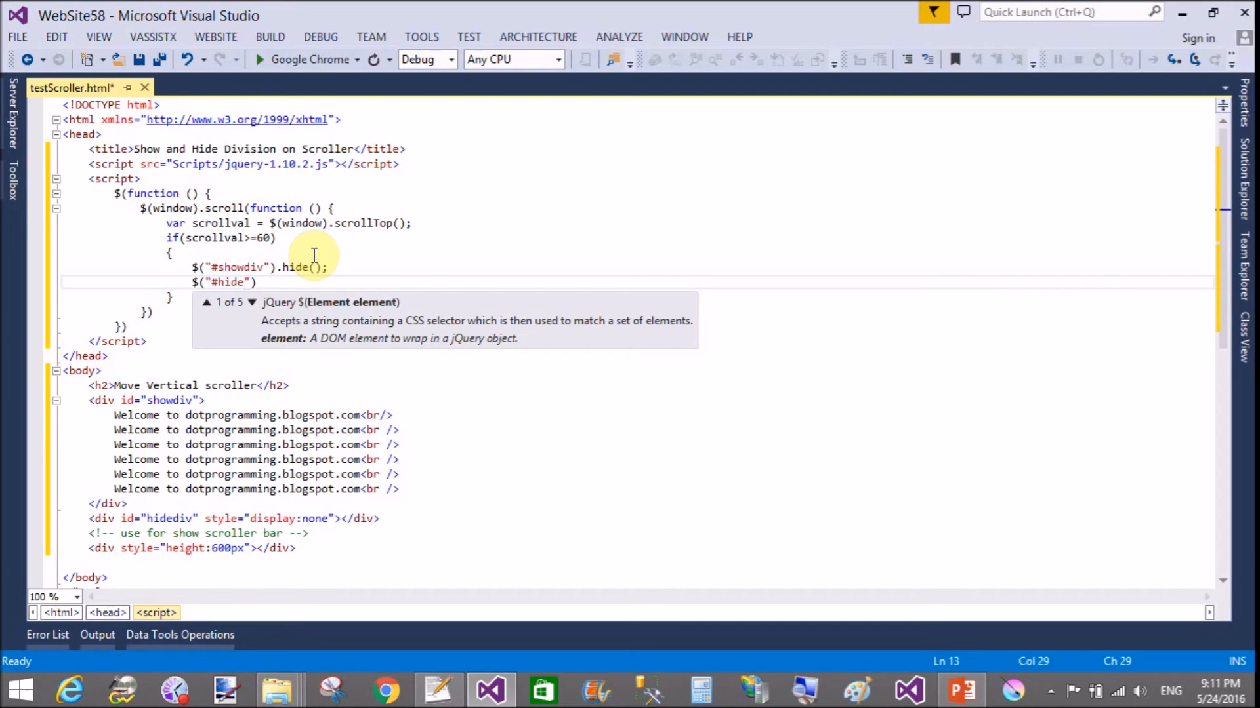
type("div")
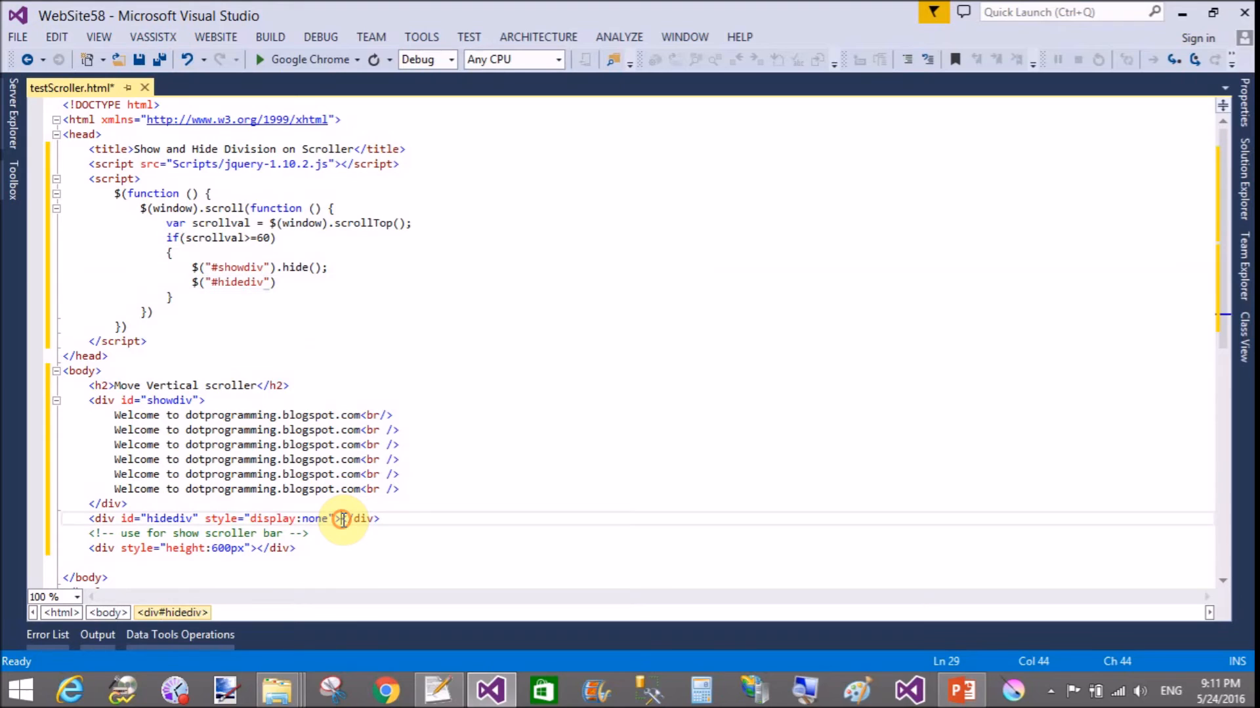
- Label hidediv 'Hide your Division' and add .show() to the $("#hidediv") line
type("Hide")
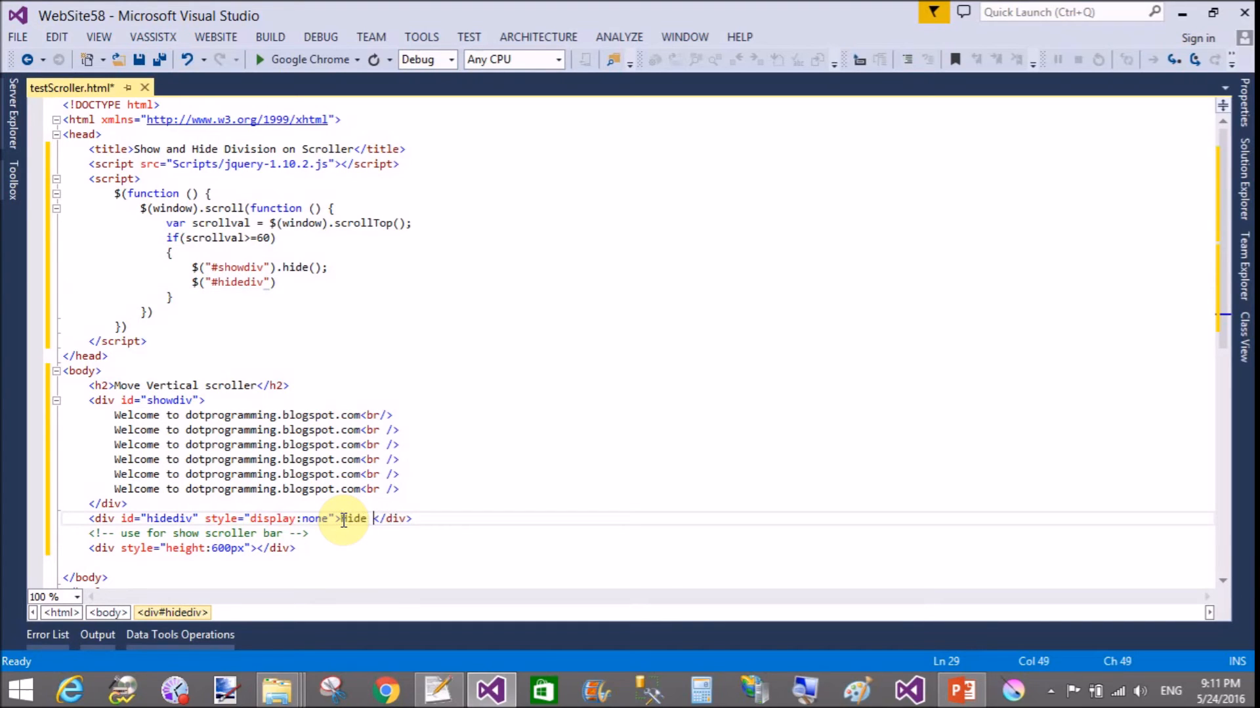
type("your")
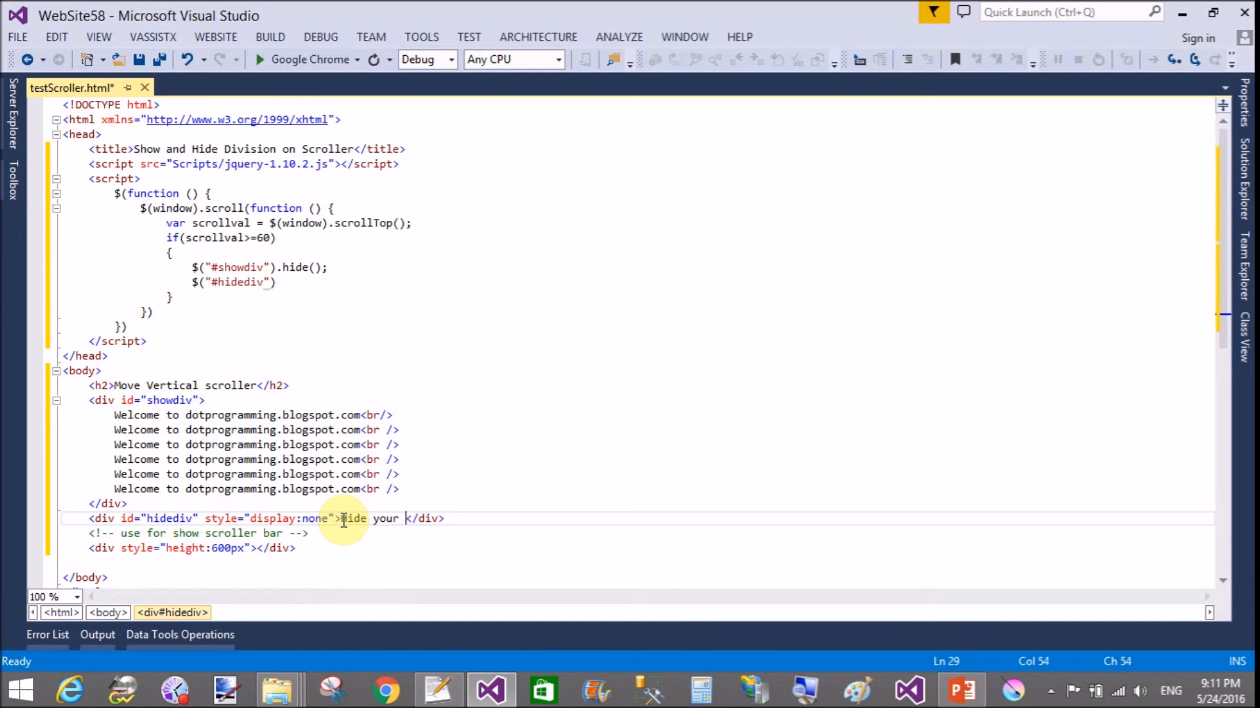
type("Division")
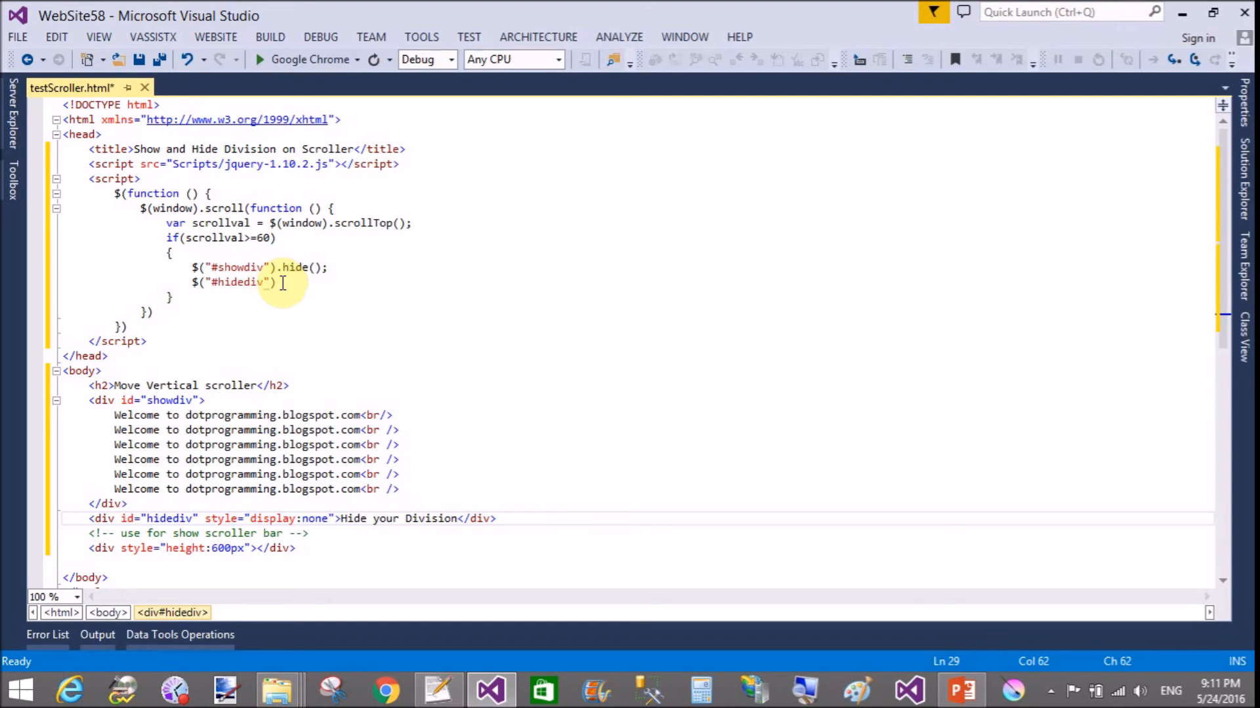
type(".show();")
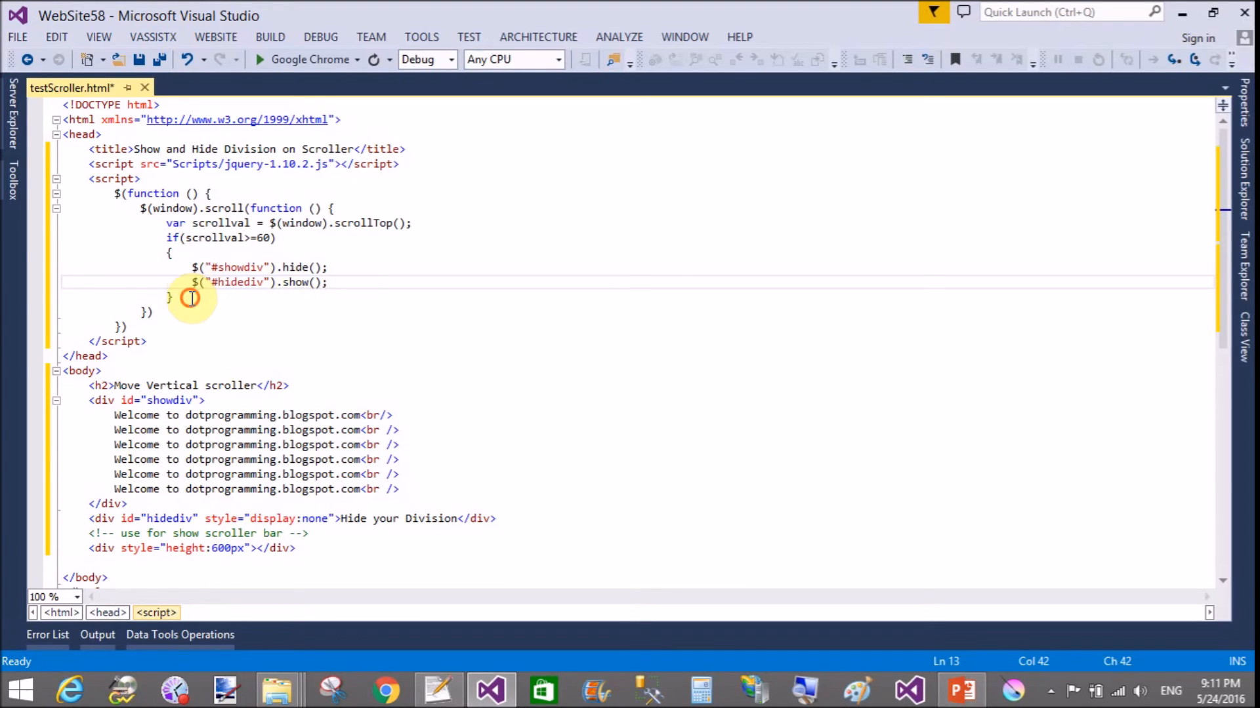
- Add an else block holding $("#showdiv") and $("#hidediv") lines with hide/show swapped
type("else")
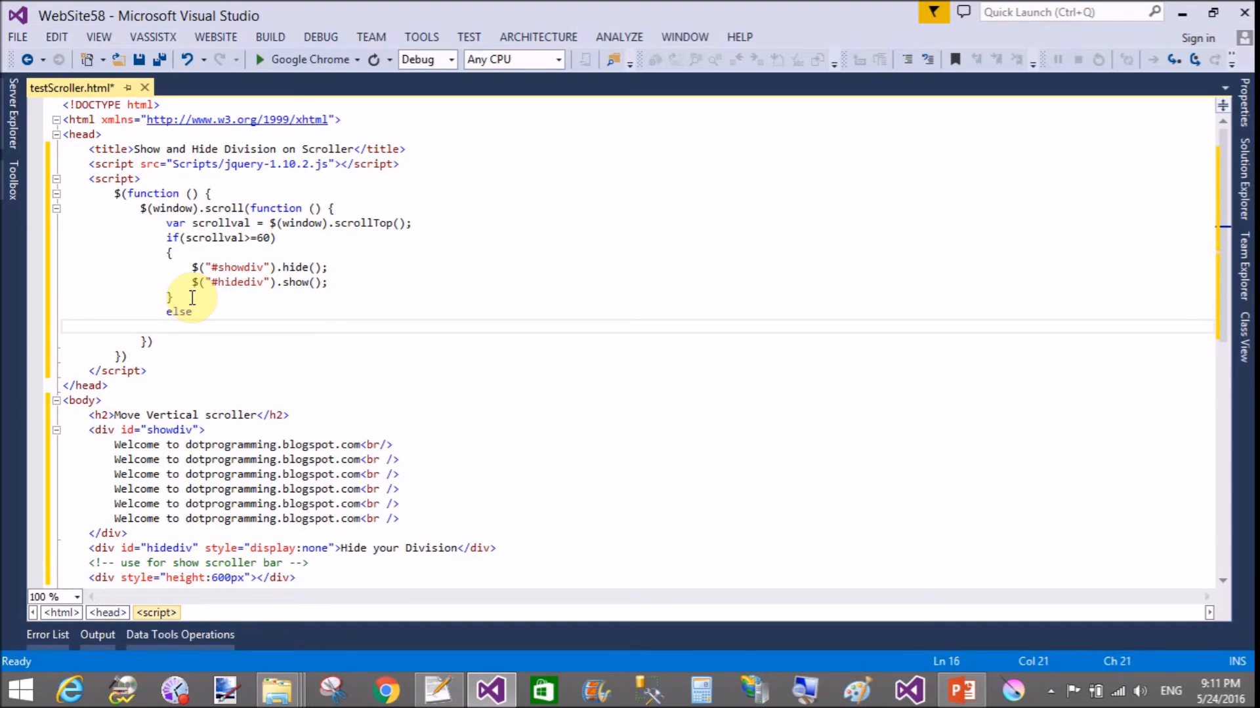
type("{")
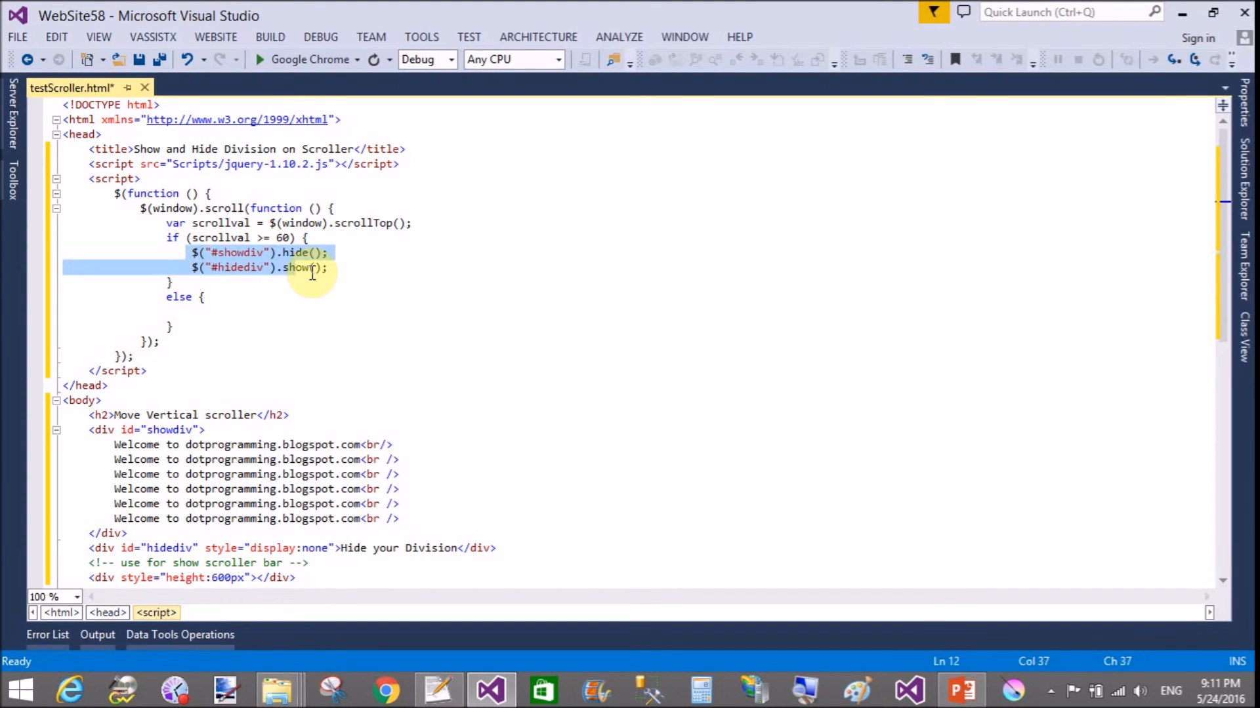
left_click(210, 301)
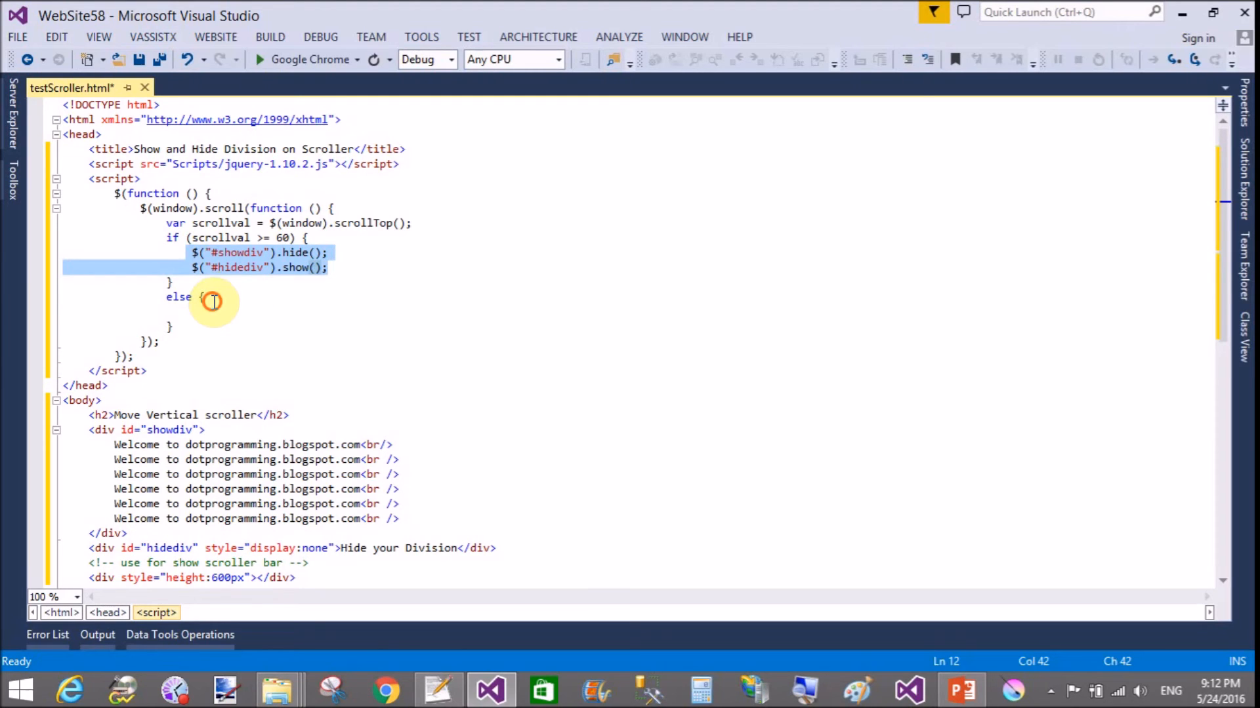
type("$(\"#showdiv\").hide();")
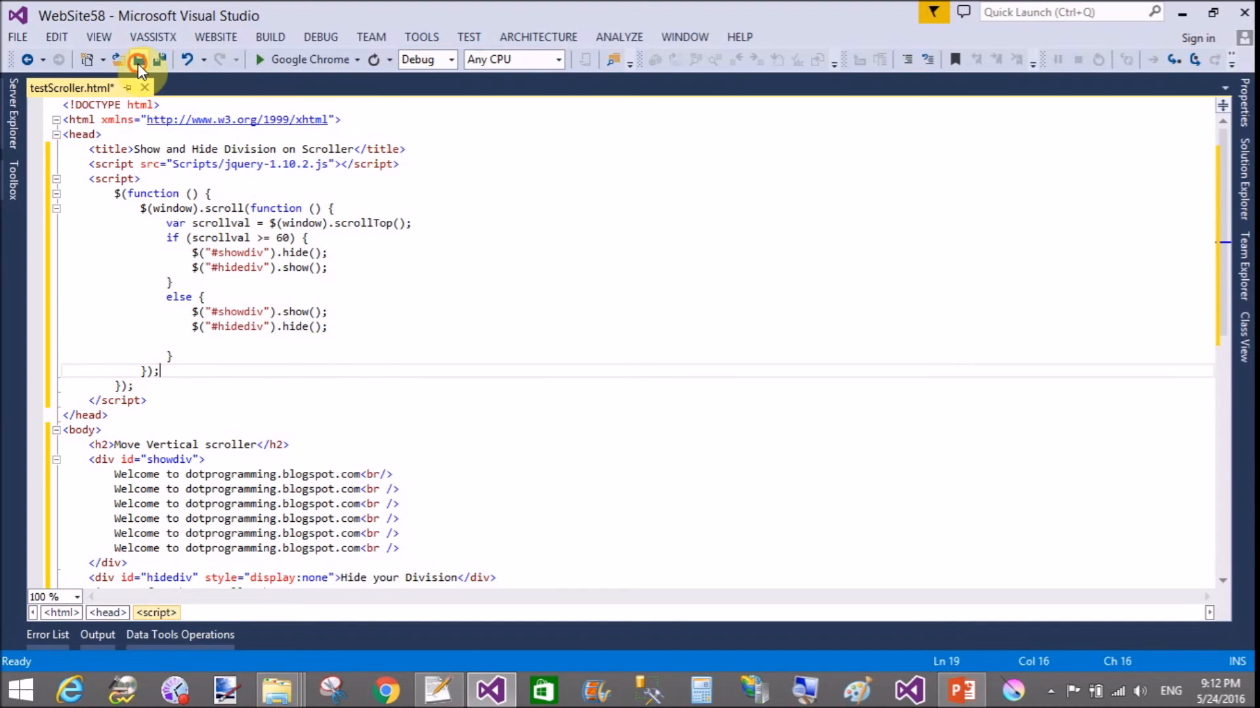
- Save testScroller.html and run it in Google Chrome
left_click(134, 59)
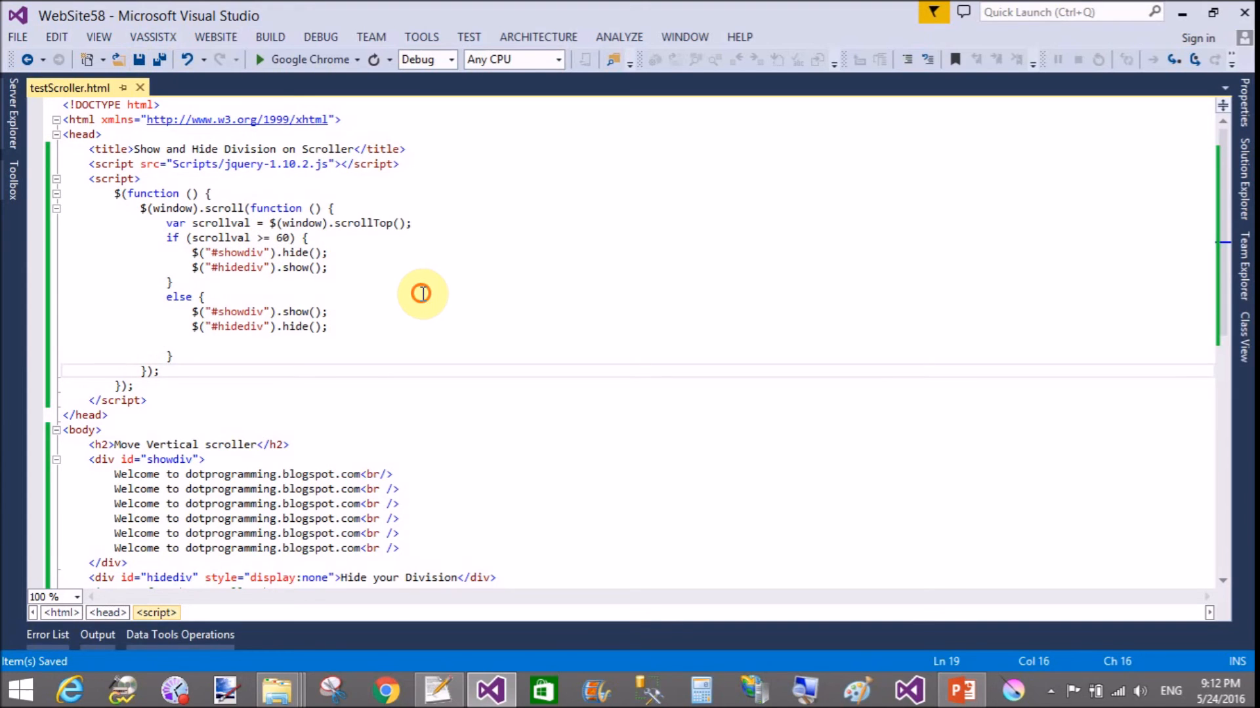
left_click(203, 297)
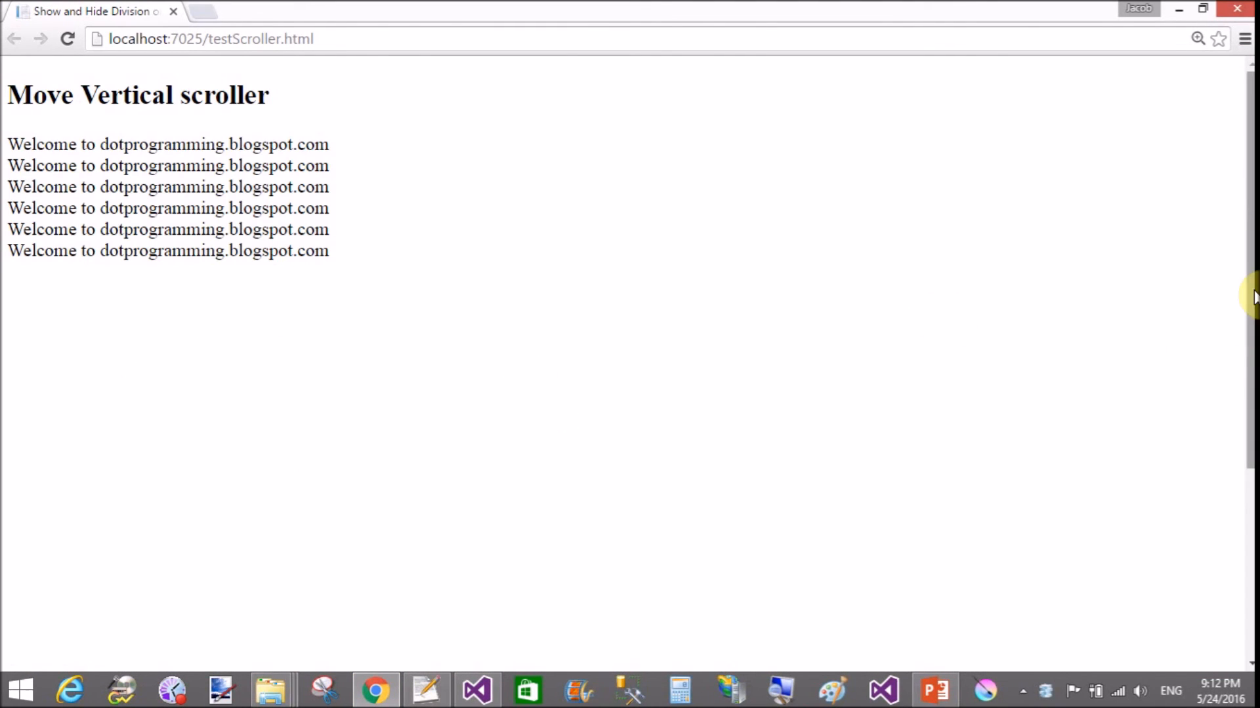
- Scroll the testScroller page down twice to test the show/hide handler
scroll("down", 3)
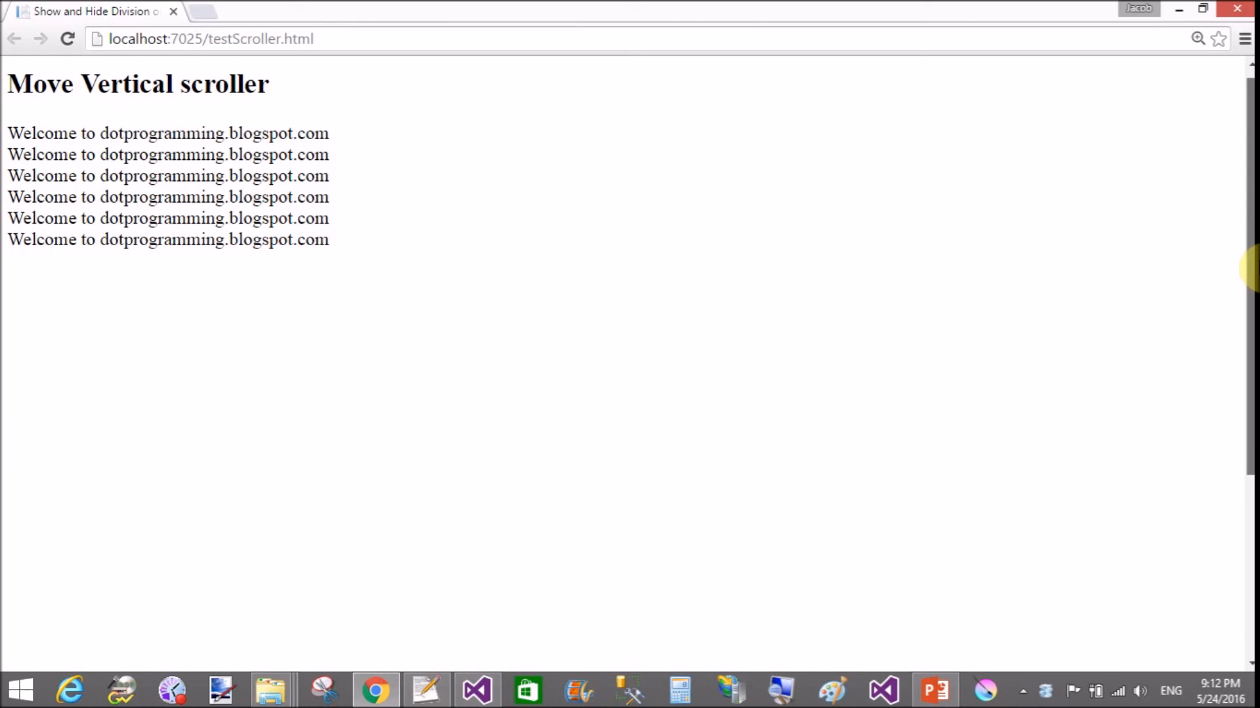
scroll("down", 3)
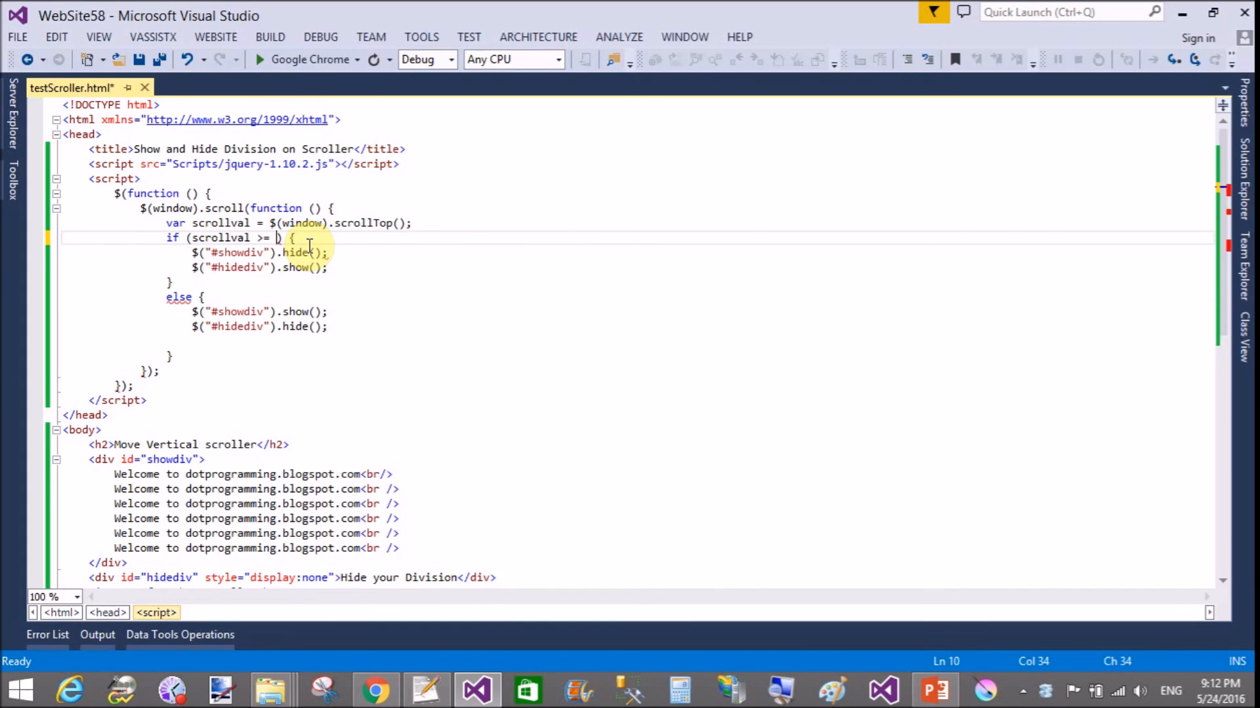
- Change the if condition to test scrollval >= 50 and restore the closing parenthesis
key("Insert")
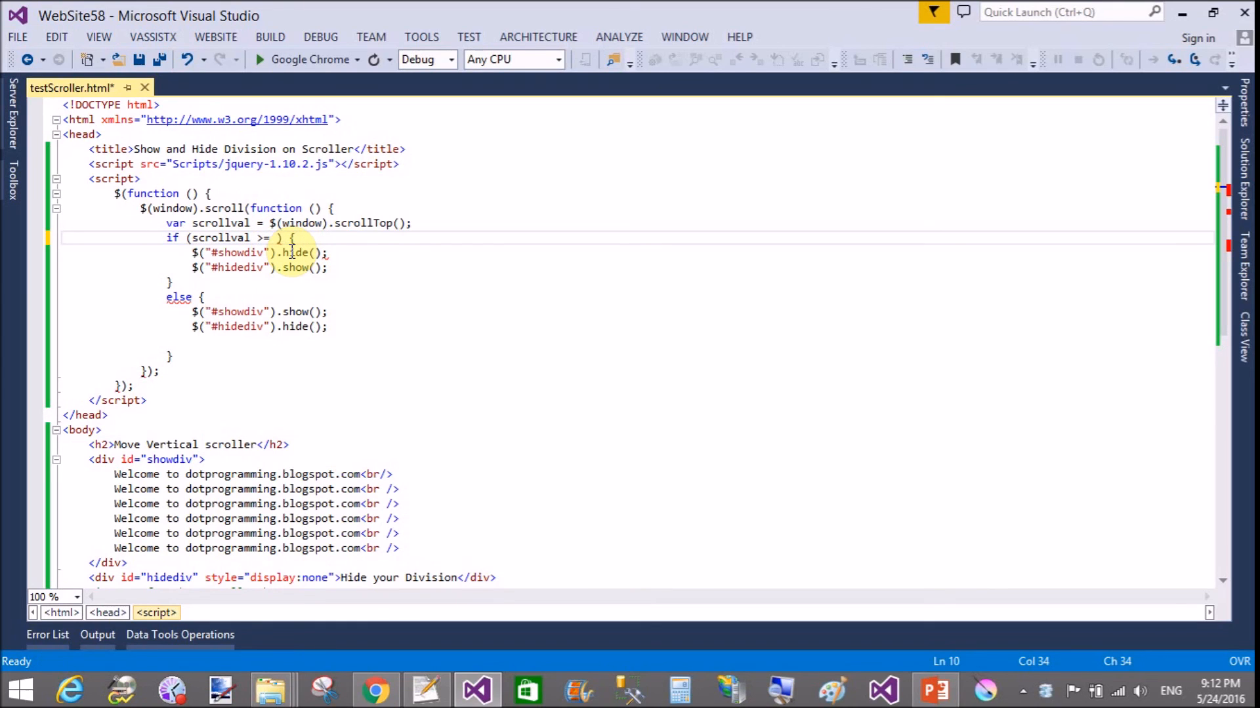
type("50")
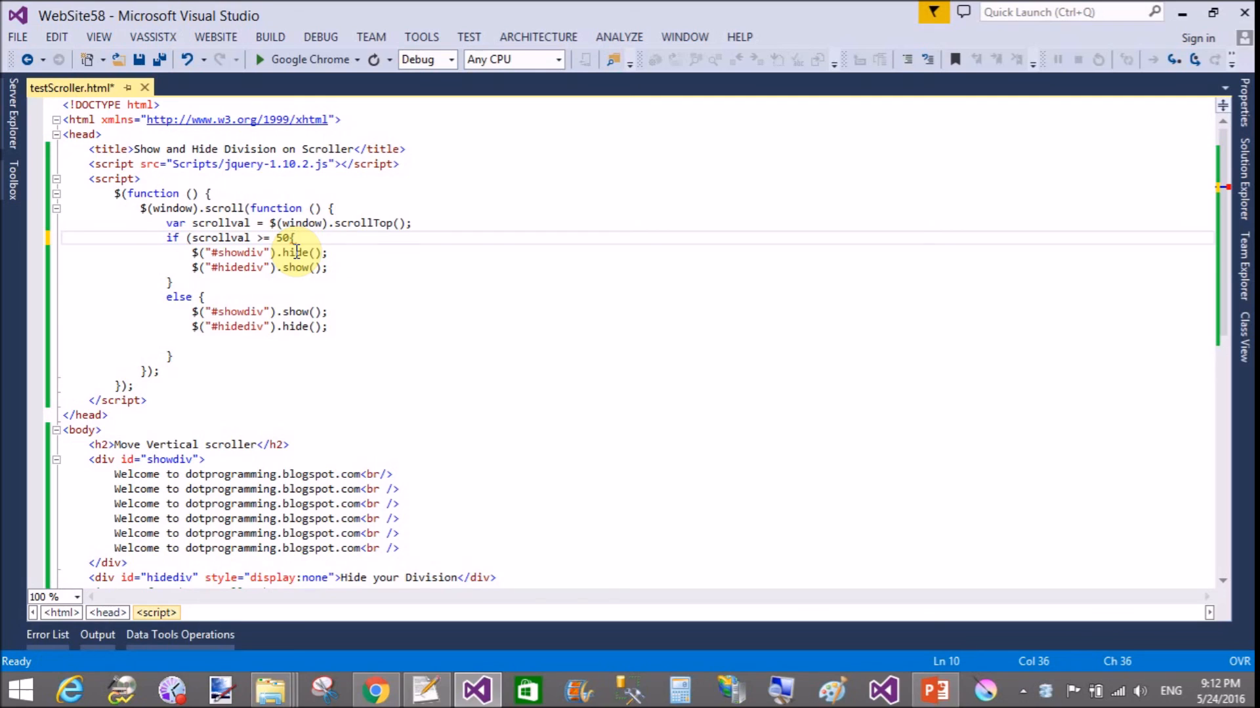
key("Insert")
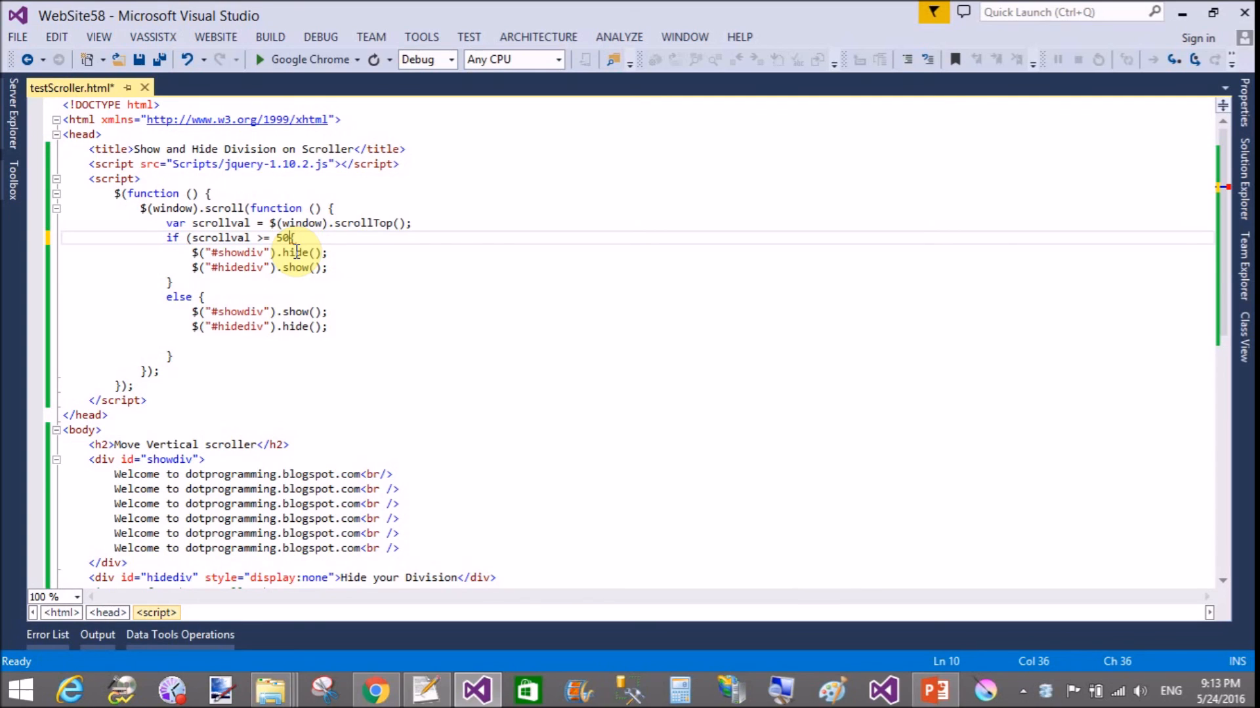
type(")")
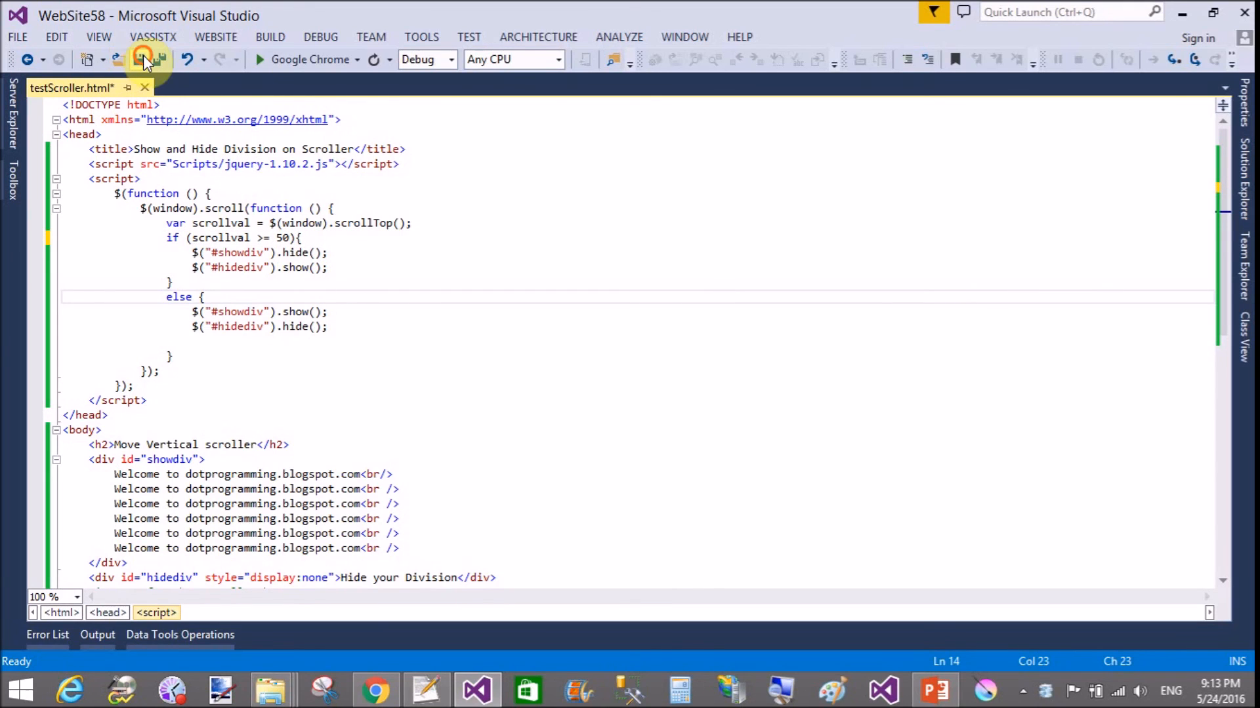
- Save the 50 threshold change and reload localhost:7025/testScroller.html in Chrome
left_click(143, 59)
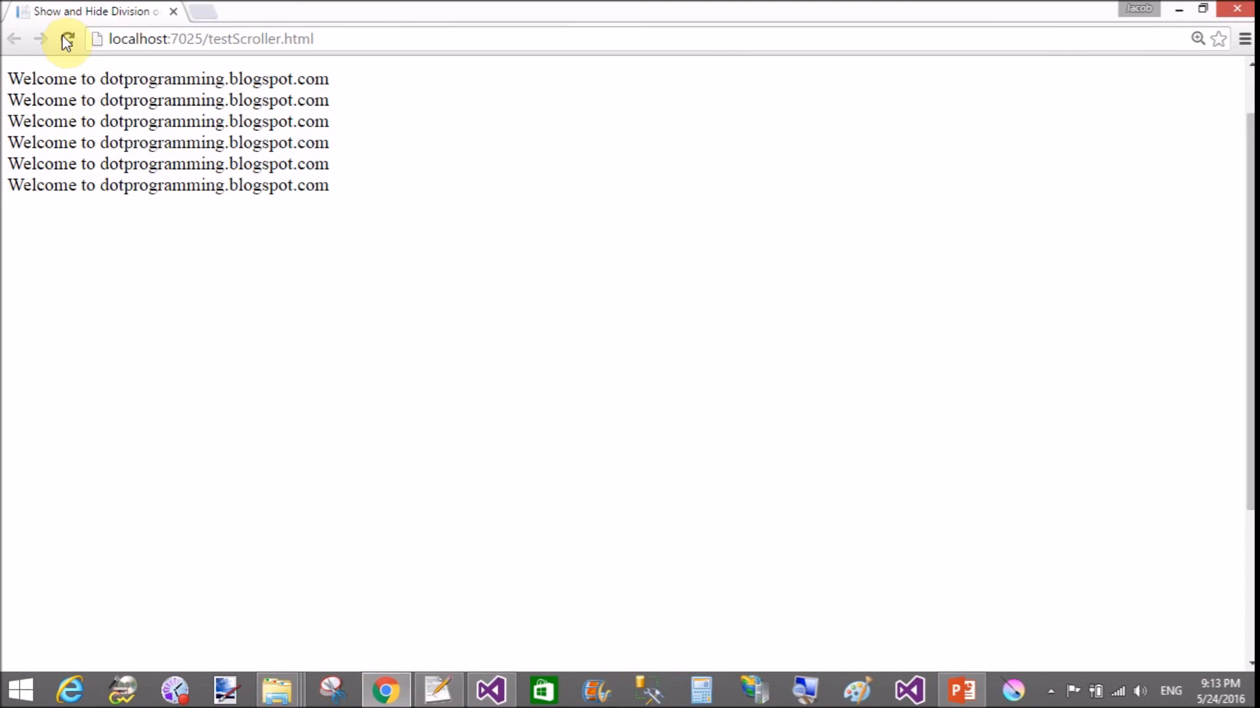
left_click(66, 36)
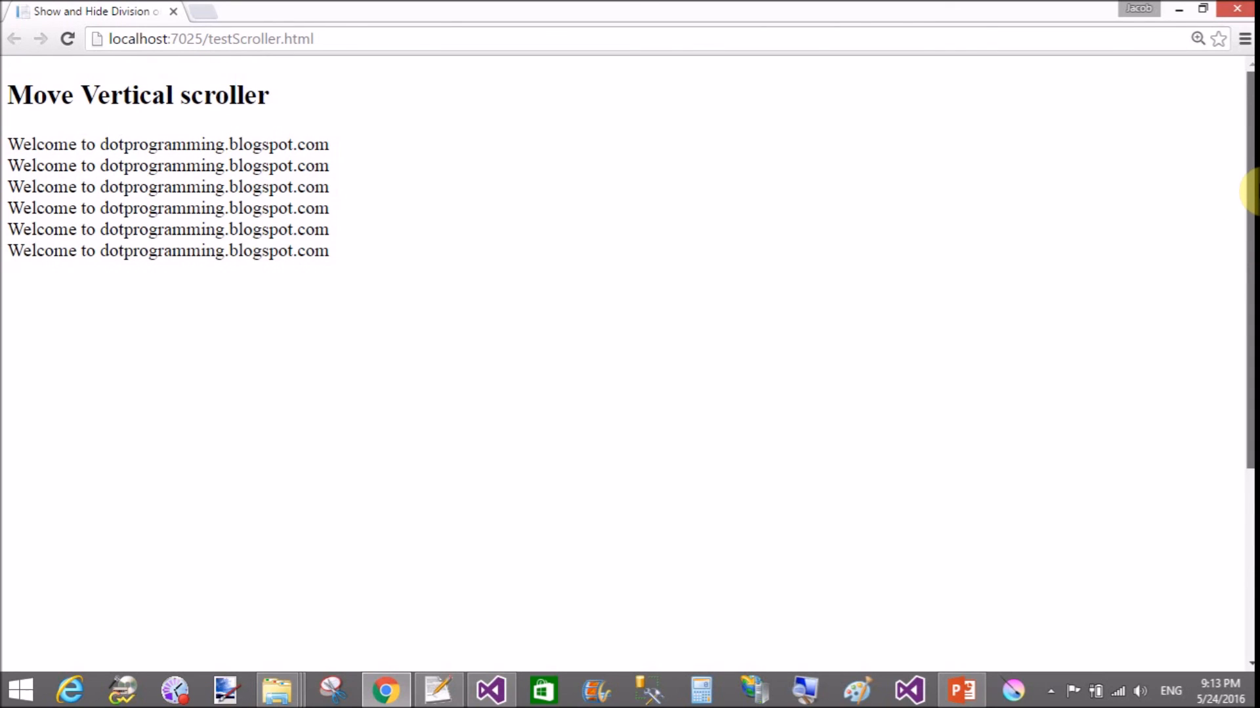